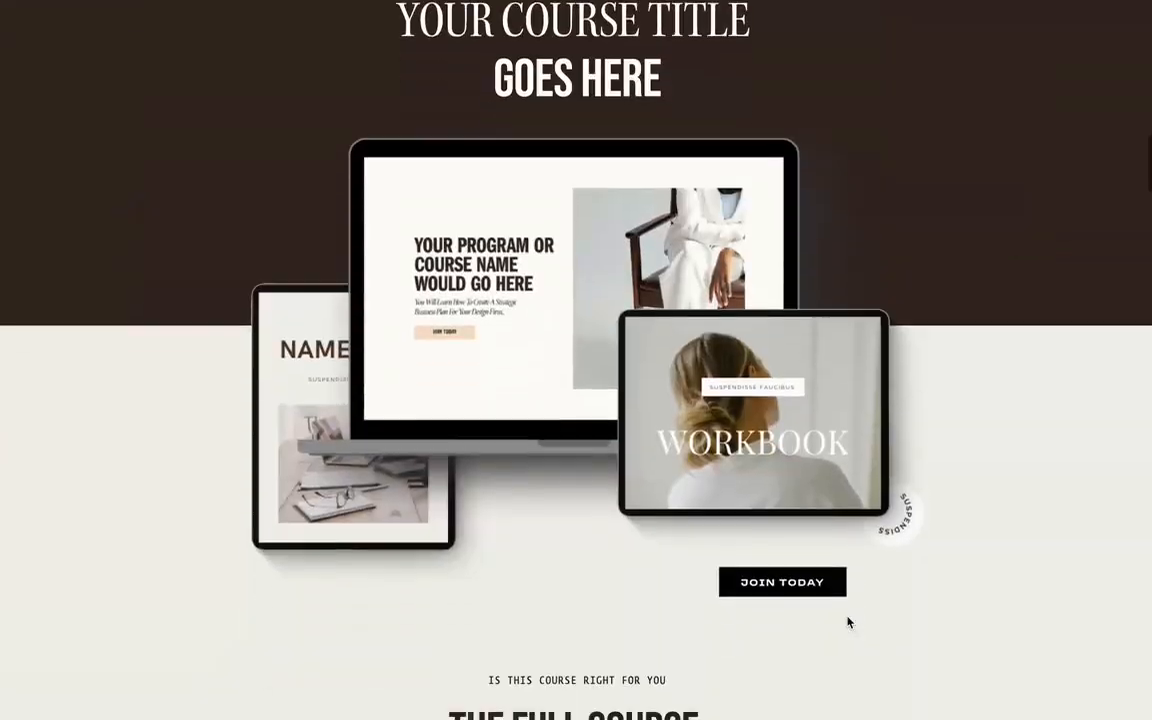
Step: Browse the Seniia Sales Page Templates collection and scroll through the template cards with prices and demos
{"action": "left_click", "coordinate": [582, 36]}
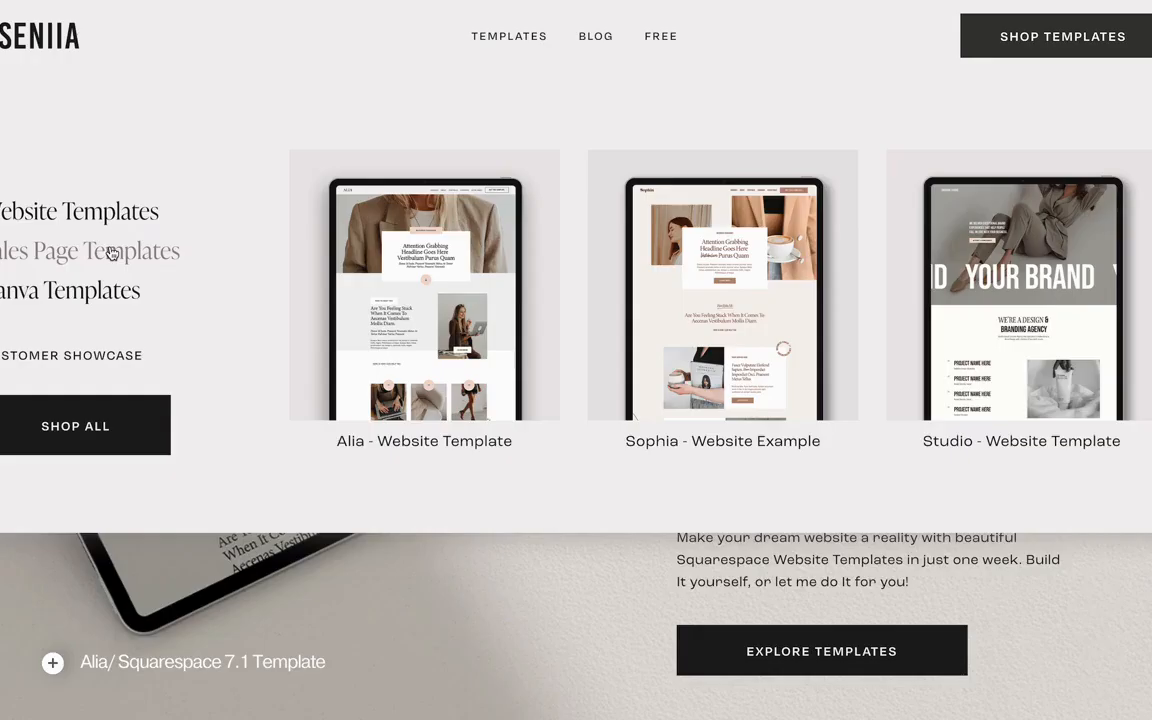
{"action": "scroll", "scroll_direction": "down", "scroll_amount": 3}
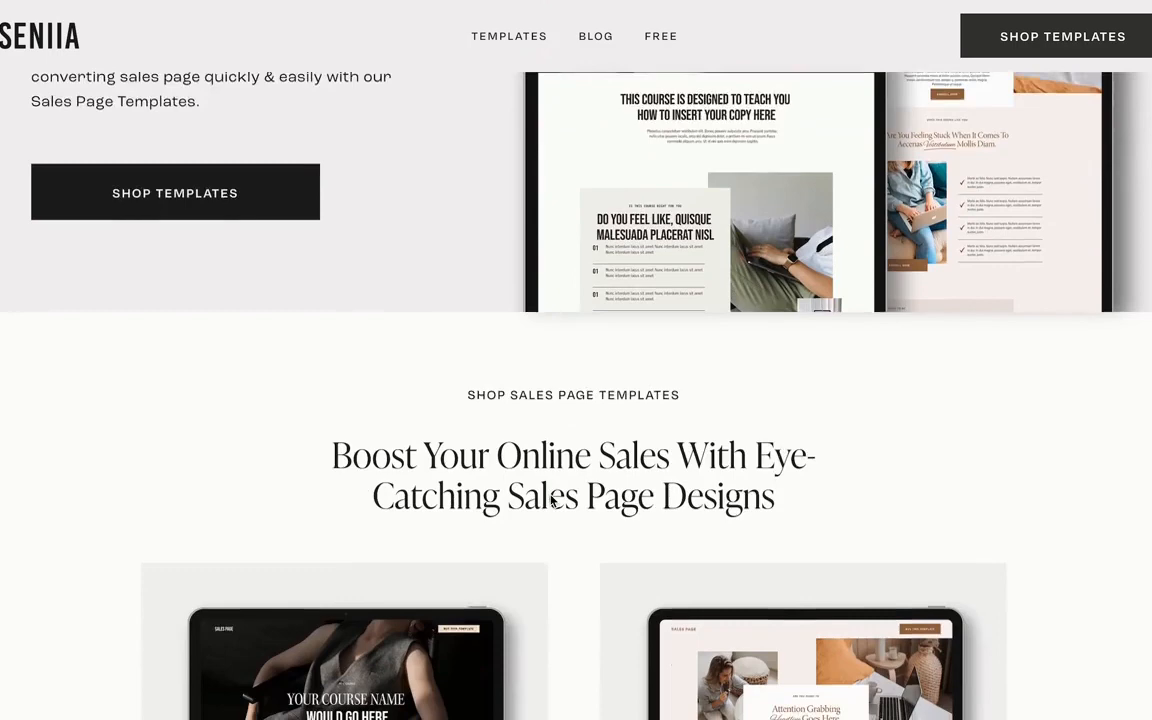
{"action": "scroll", "scroll_direction": "down", "scroll_amount": 3}
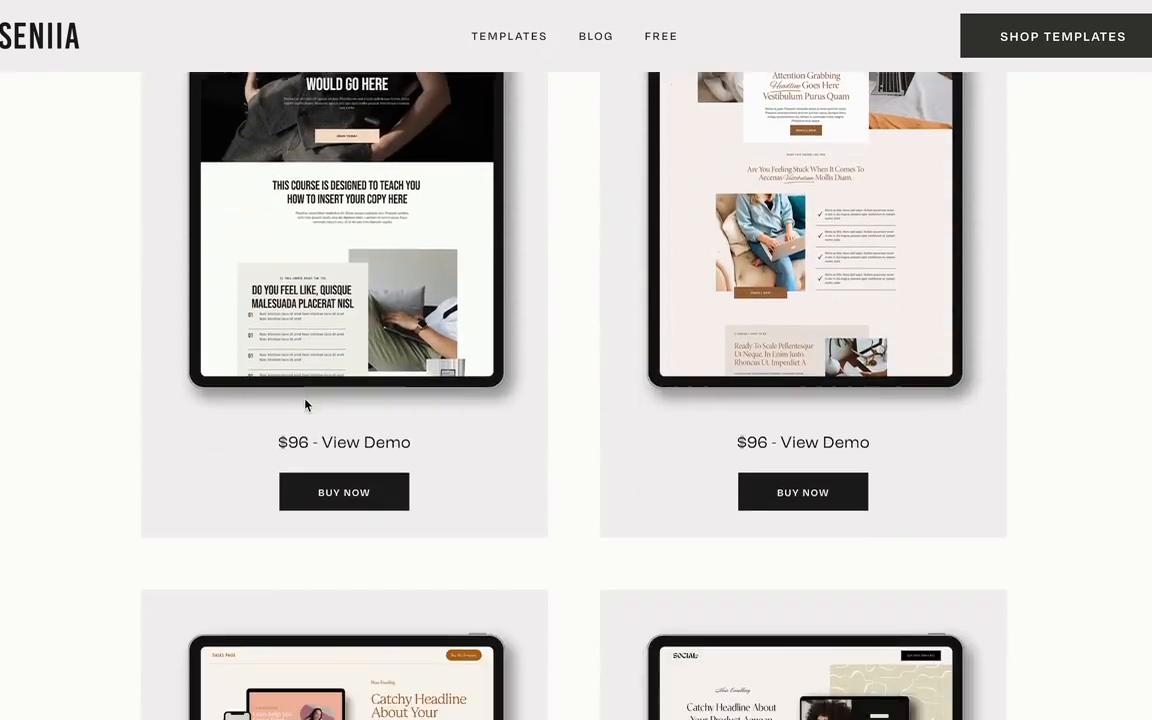
{"action": "scroll", "scroll_direction": "down", "scroll_amount": 3}
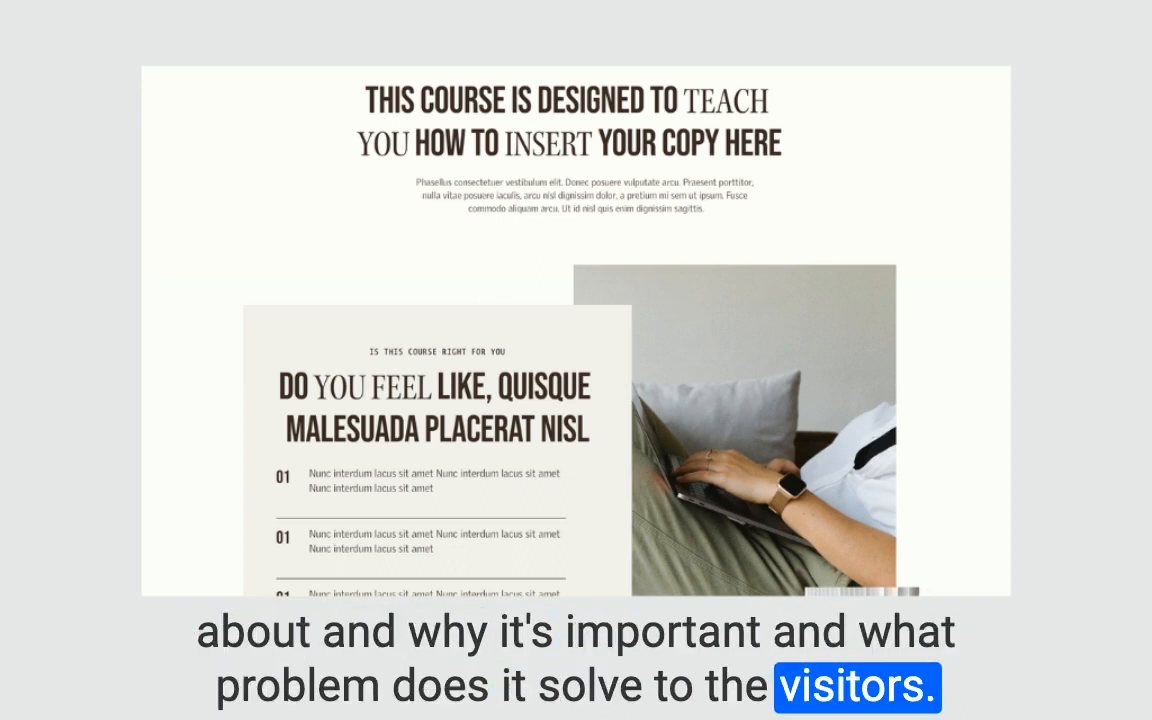
{"action": "scroll", "scroll_direction": "up", "scroll_amount": 3}
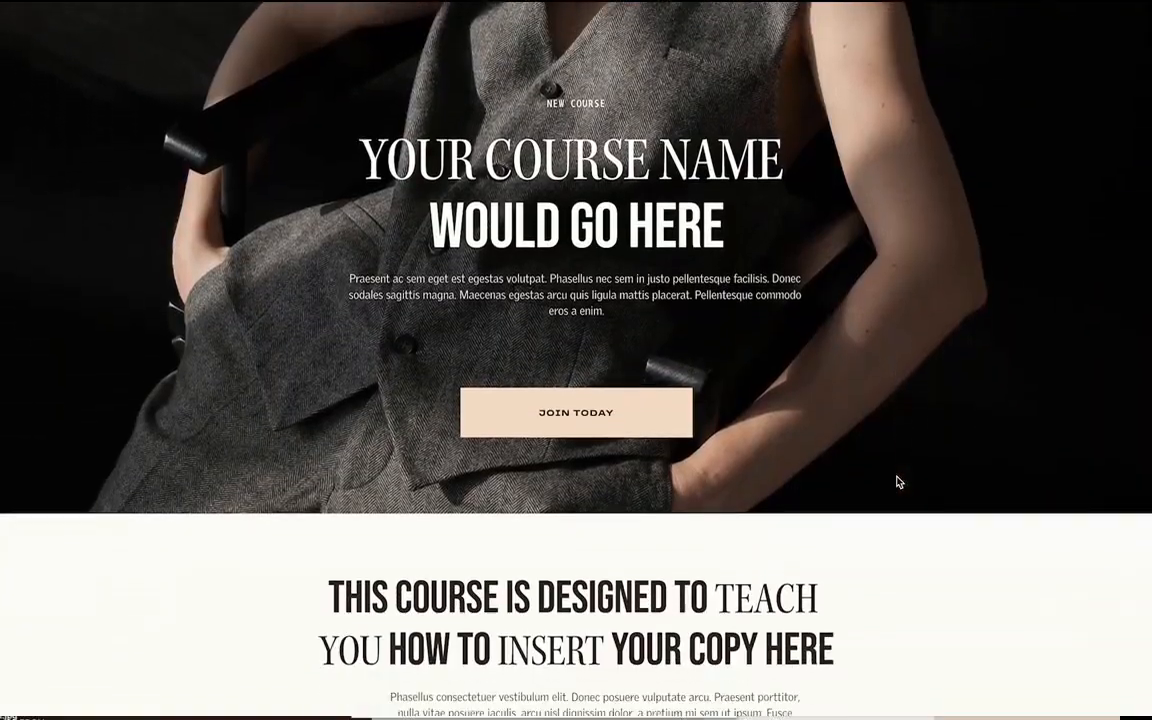
{"action": "scroll", "scroll_direction": "down", "scroll_amount": 3}
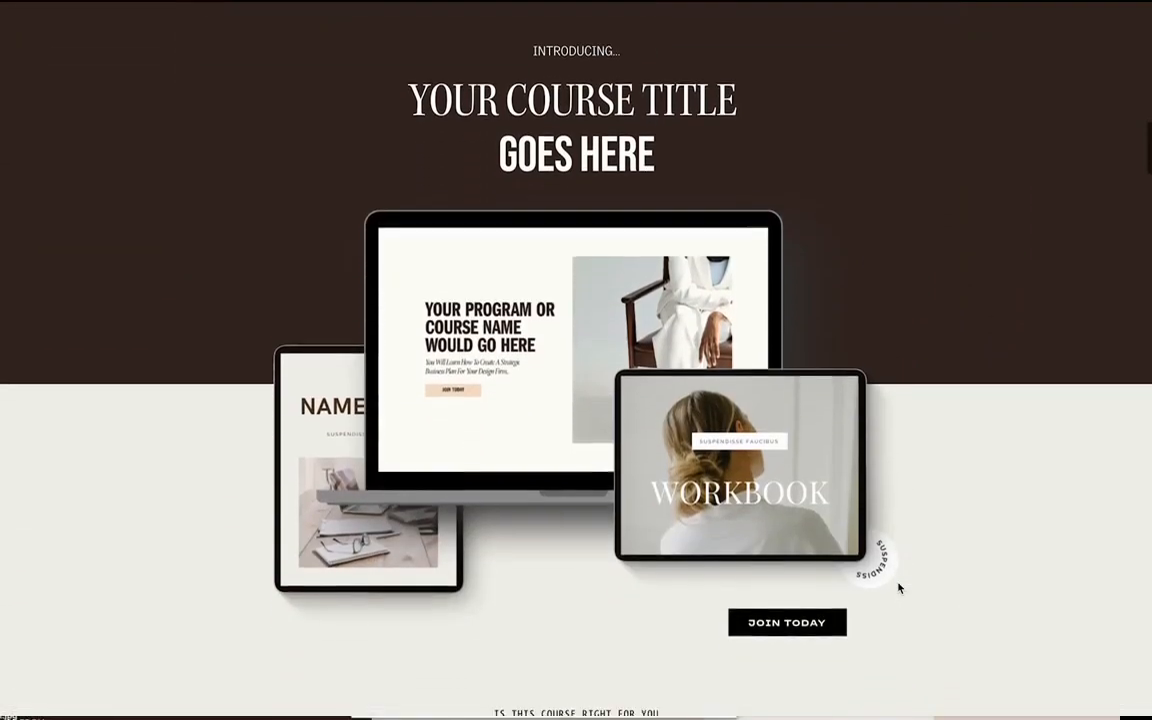
{"action": "scroll", "scroll_direction": "down", "scroll_amount": 3}
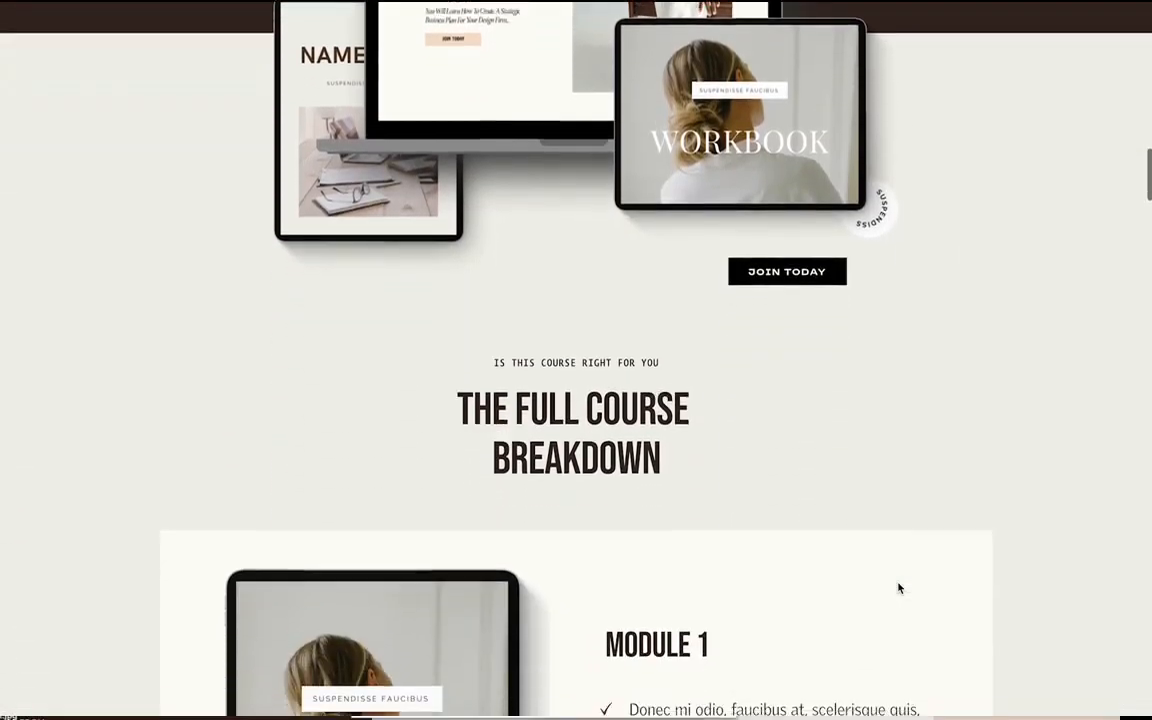
{"action": "scroll", "scroll_direction": "down", "scroll_amount": 3}
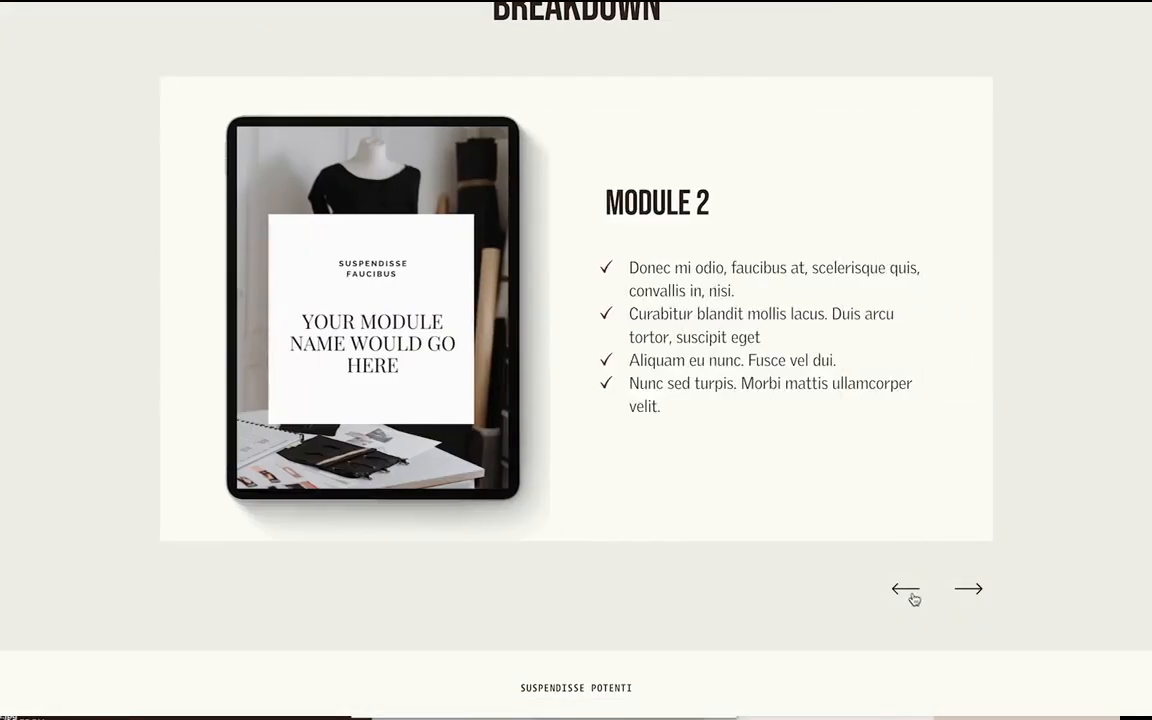
{"action": "left_click", "coordinate": [968, 588]}
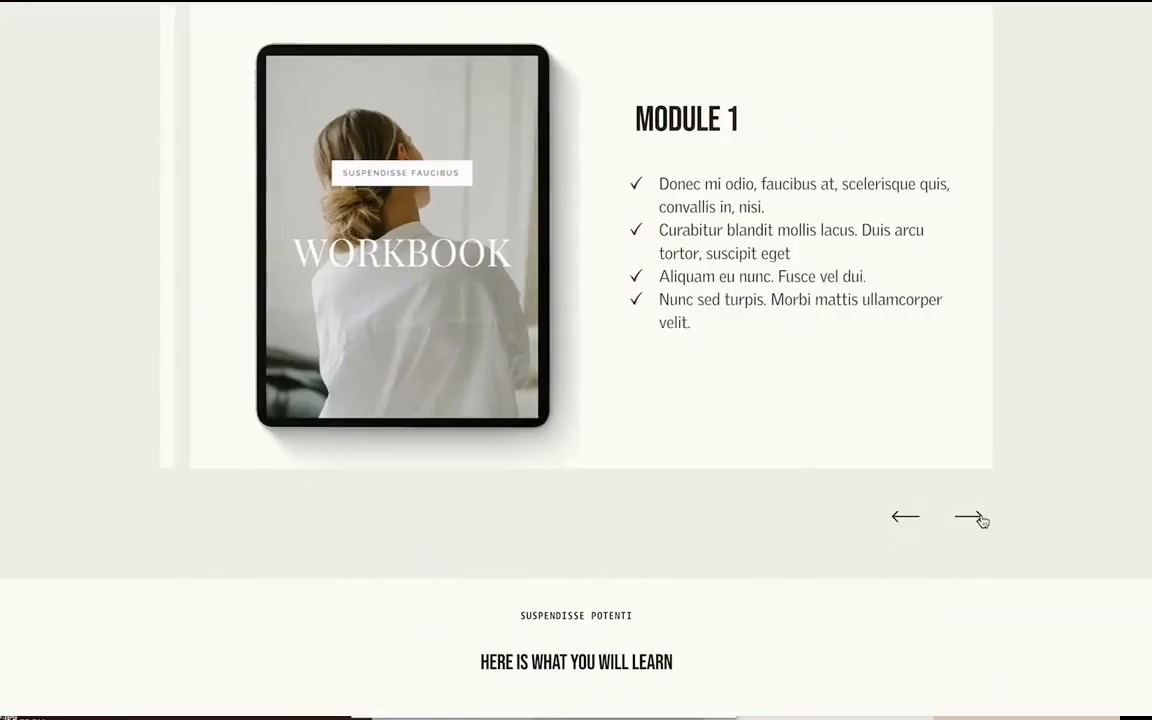
{"action": "scroll", "scroll_direction": "down", "scroll_amount": 3}
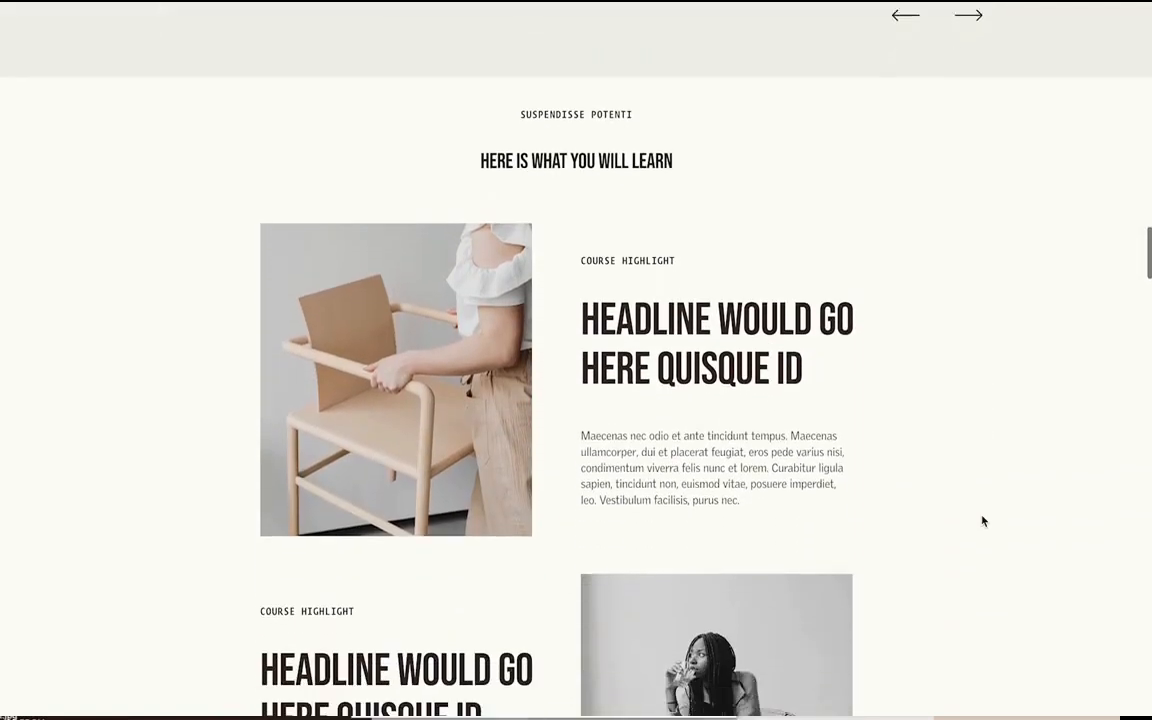
{"action": "scroll", "scroll_direction": "down", "scroll_amount": 3}
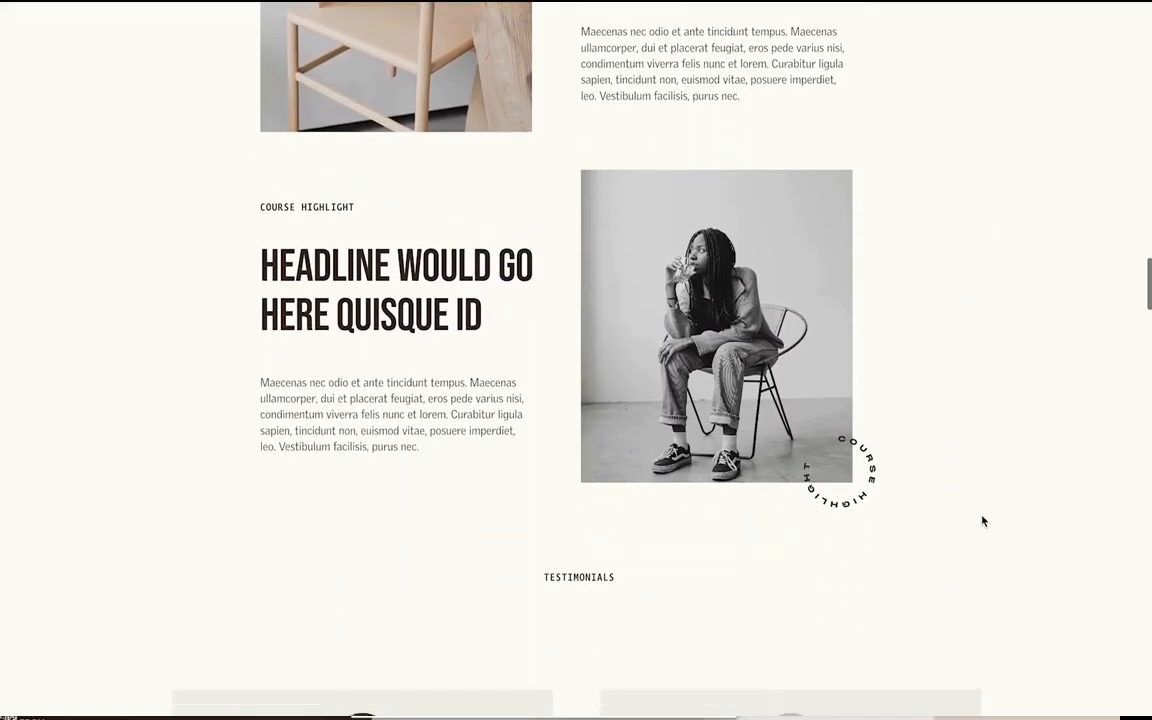
{"action": "scroll", "scroll_direction": "down", "scroll_amount": 3}
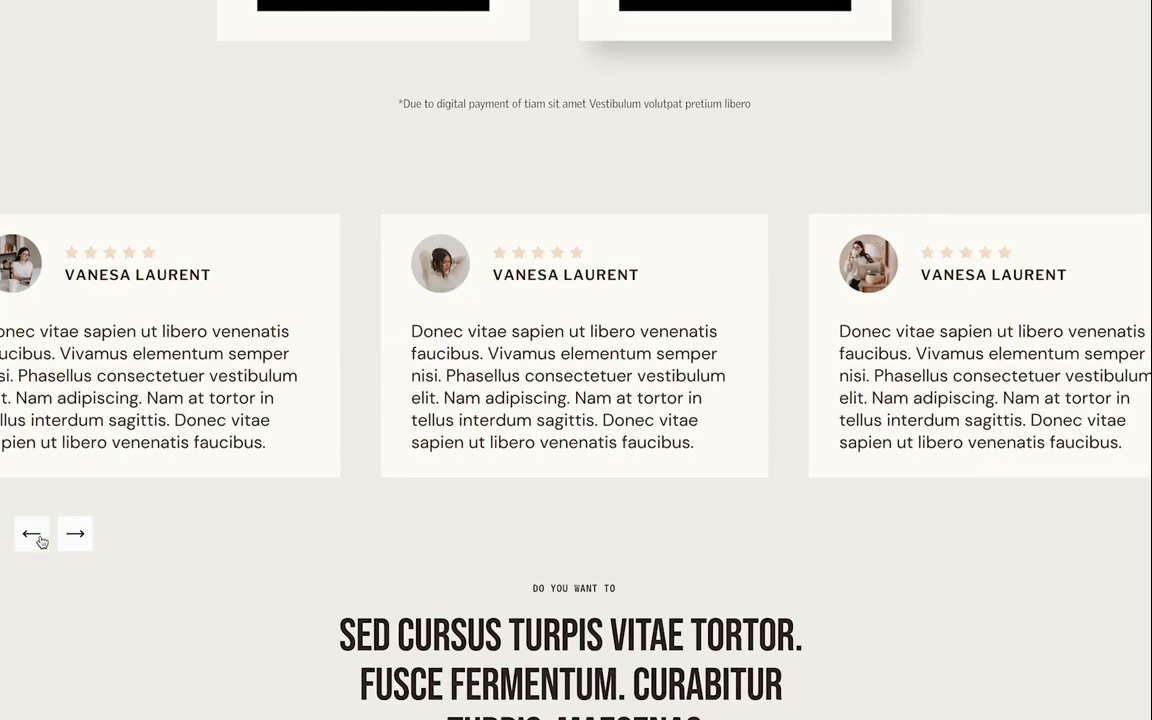
{"action": "left_click", "coordinate": [32, 532]}
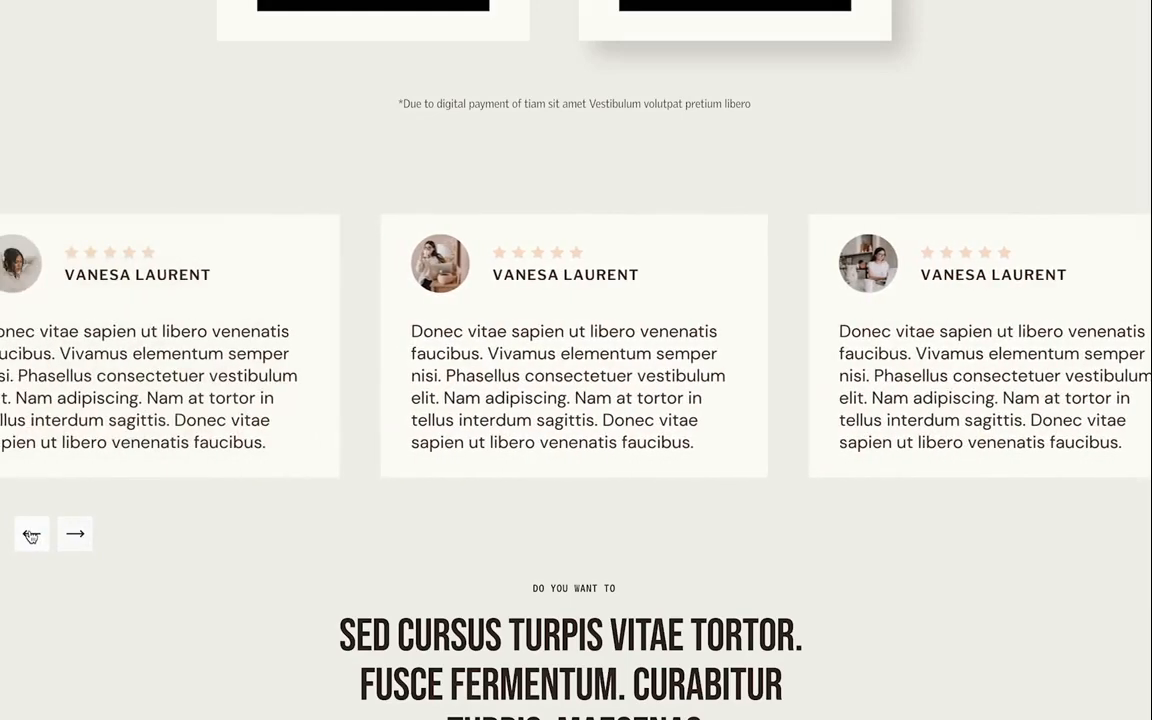
{"action": "left_click", "coordinate": [76, 532]}
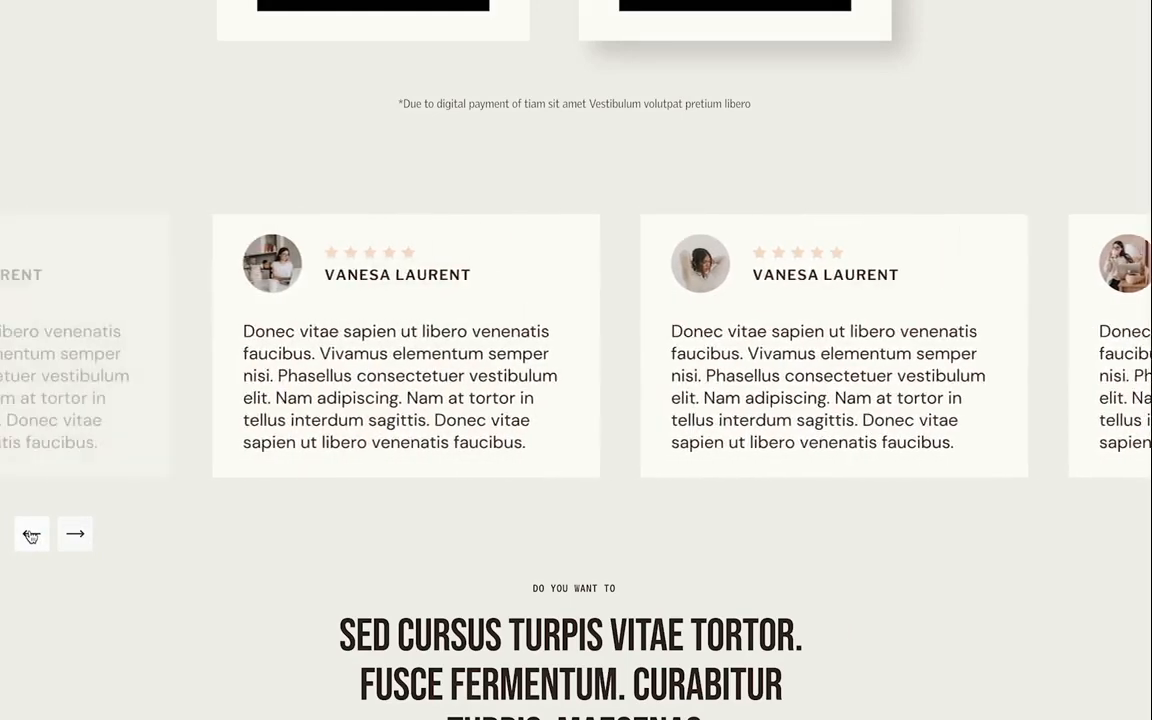
{"action": "left_click", "coordinate": [74, 532]}
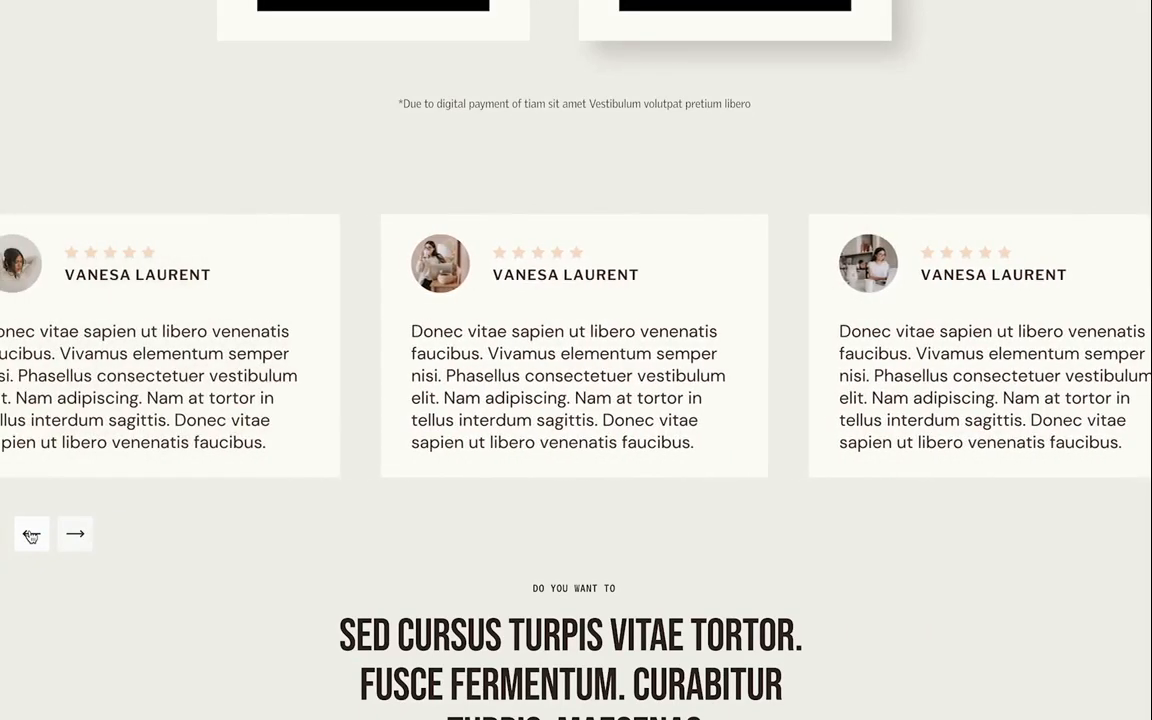
{"action": "left_click", "coordinate": [32, 532]}
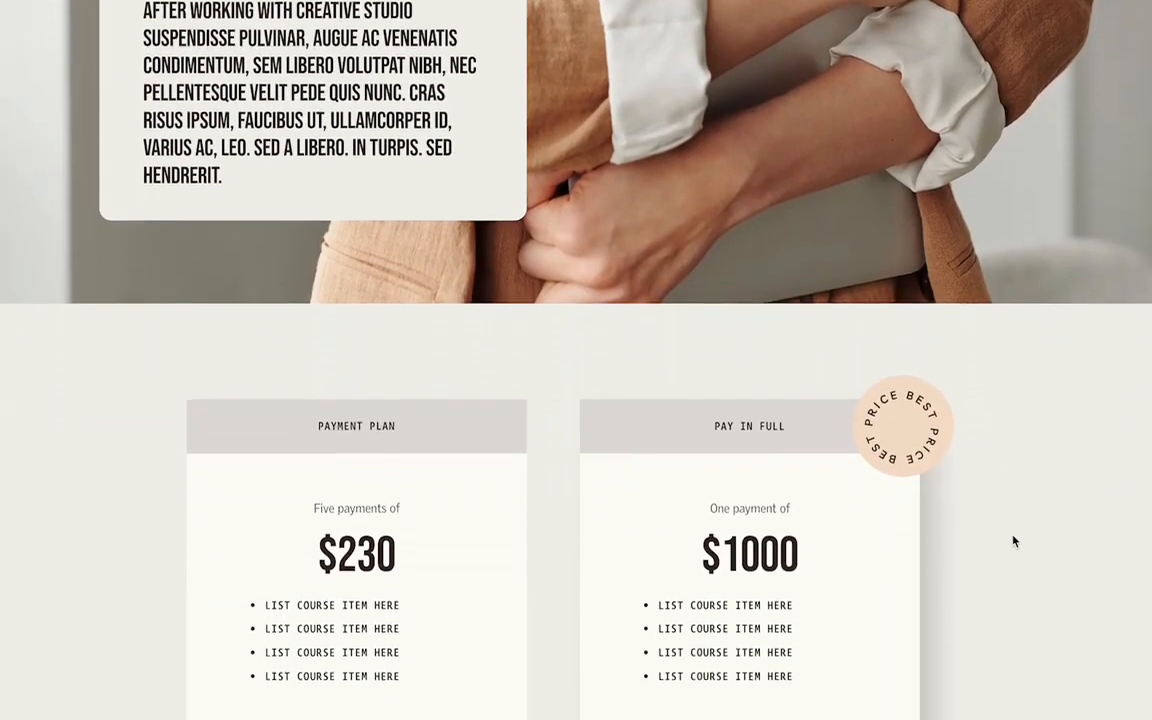
{"action": "scroll", "scroll_direction": "down", "scroll_amount": 3}
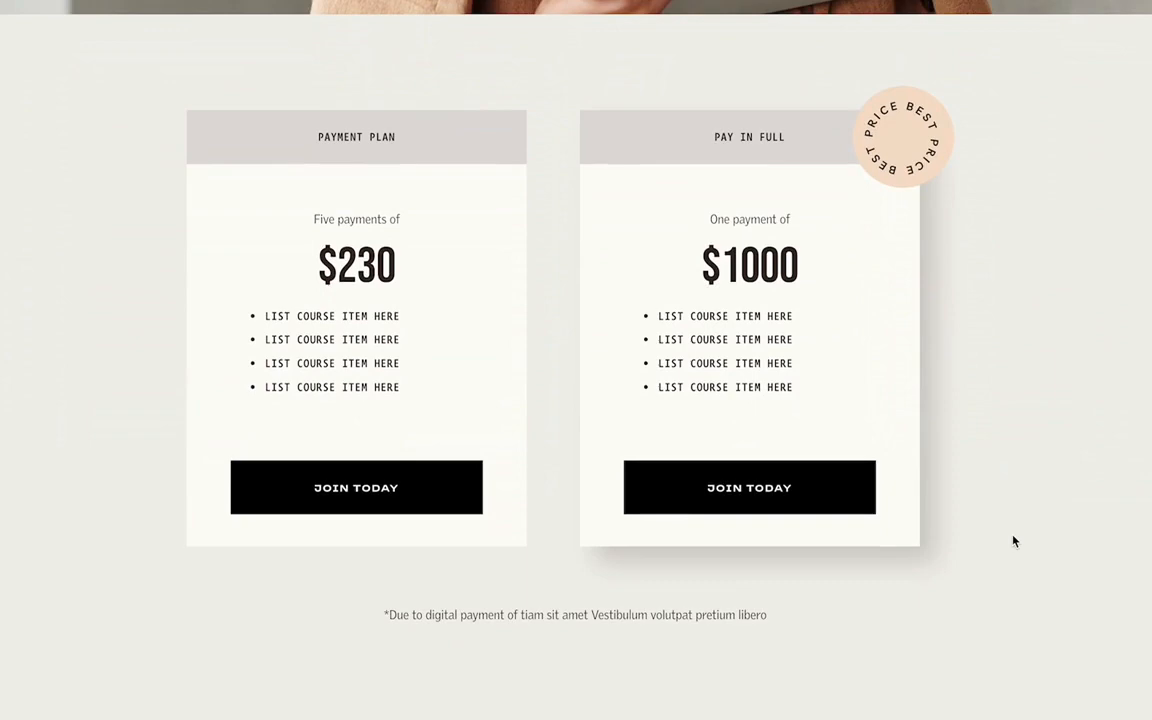
{"action": "mouse_move", "coordinate": [164, 670]}
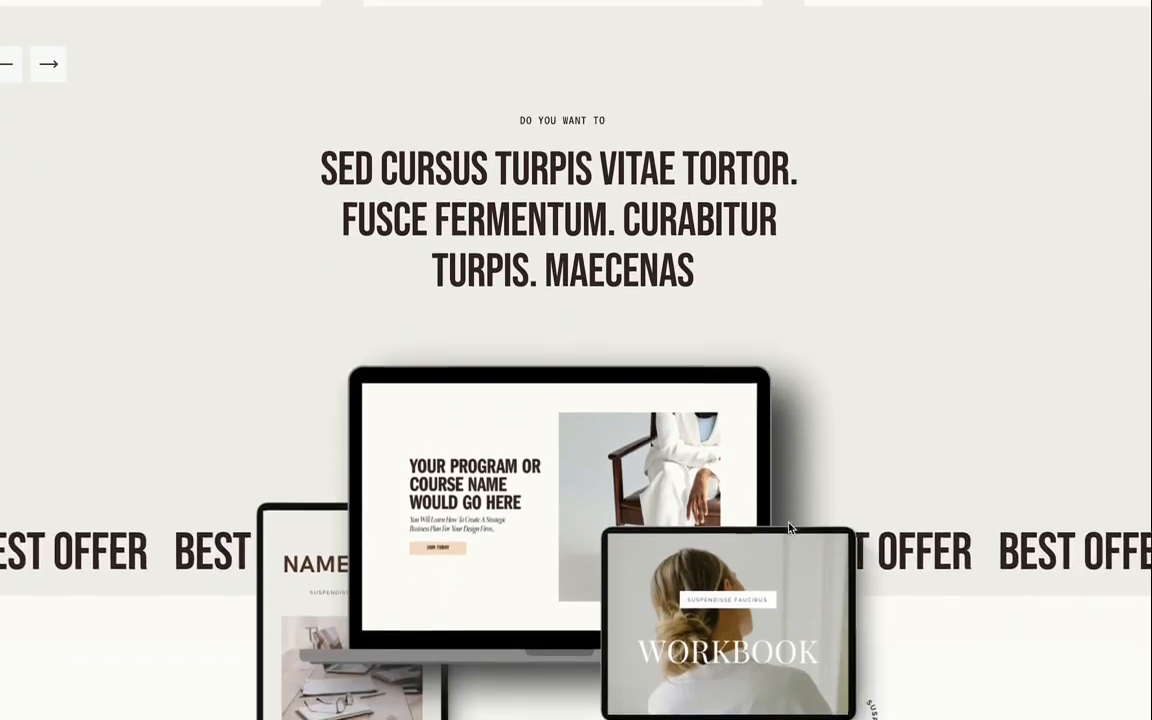
{"action": "scroll", "scroll_direction": "down", "scroll_amount": 3}
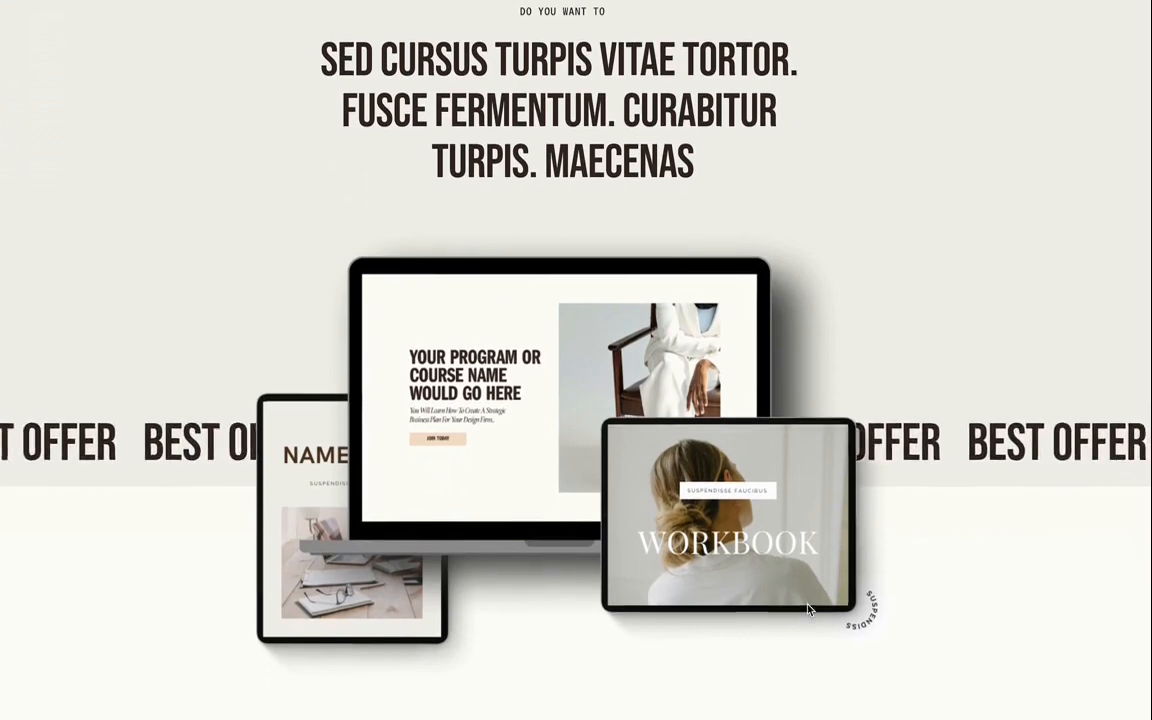
{"action": "scroll", "scroll_direction": "down", "scroll_amount": 3}
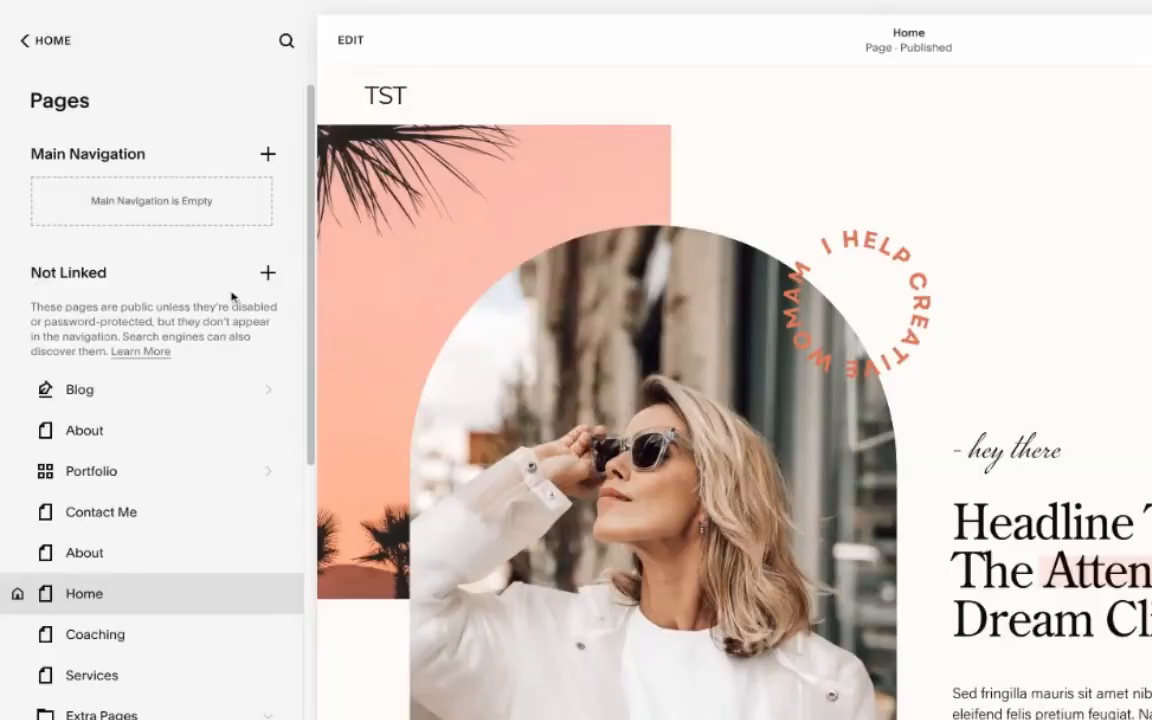
{"action": "mouse_move", "coordinate": [150, 78]}
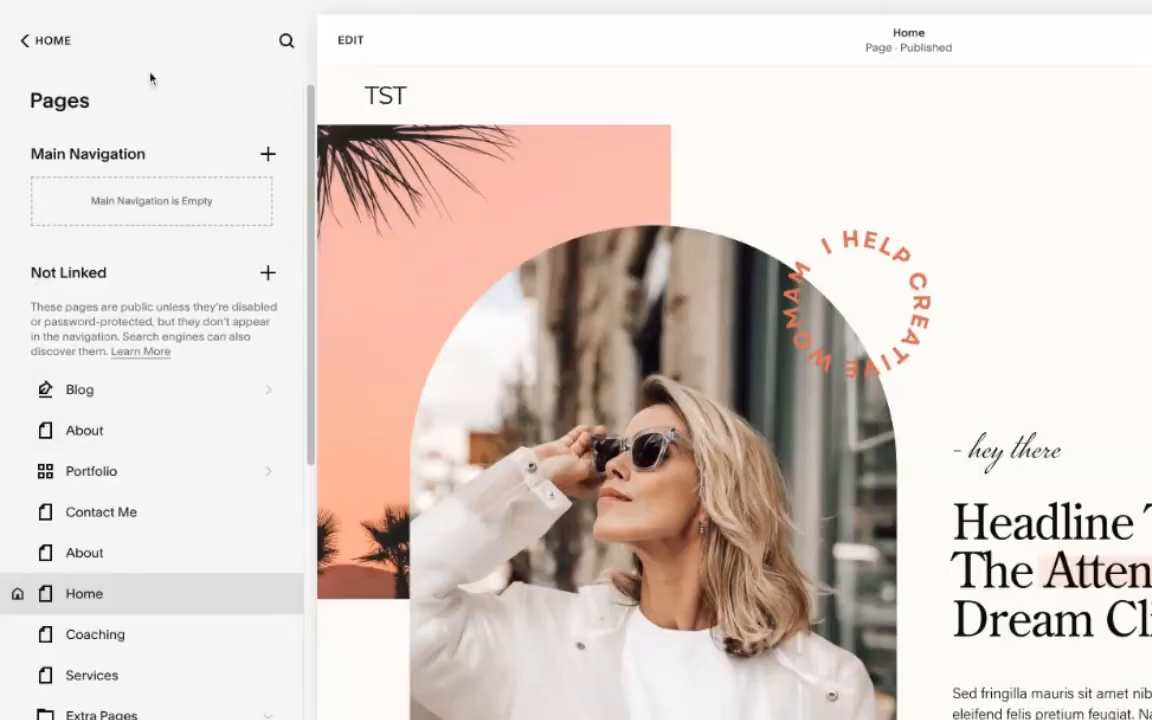
{"action": "mouse_move", "coordinate": [224, 156]}
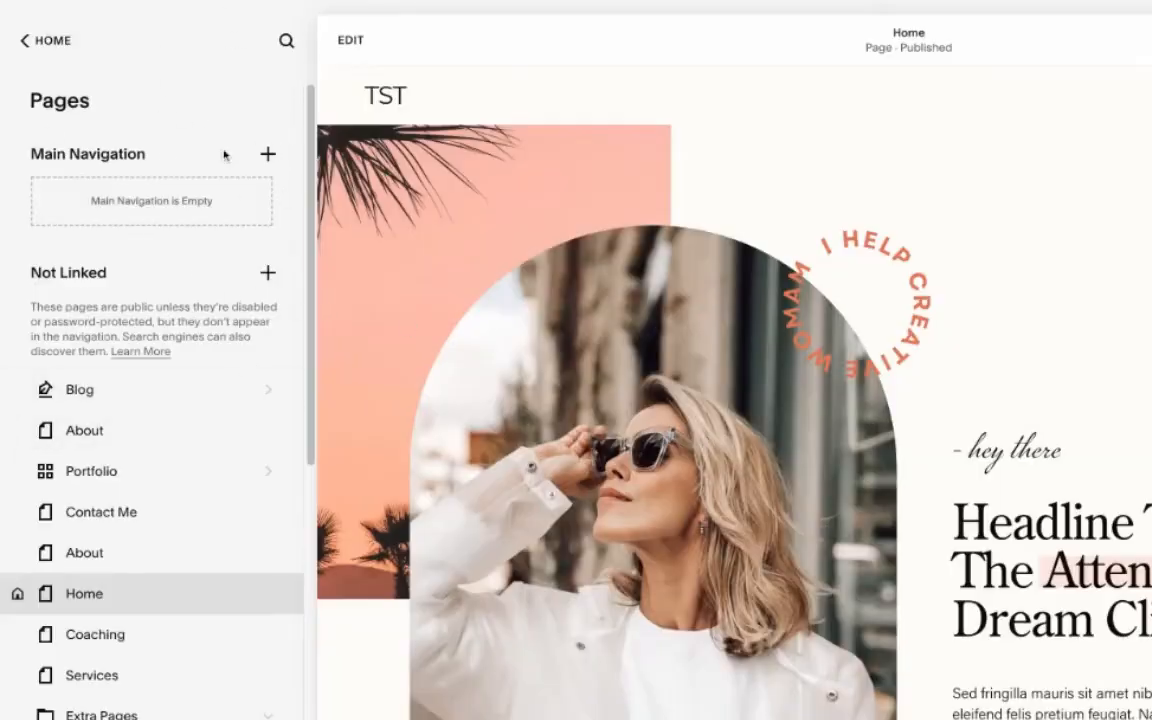
Step: Create a blank page named Sales Page in the site's main navigation
{"action": "left_click", "coordinate": [268, 154]}
{"action": "type", "text": "Sales"}
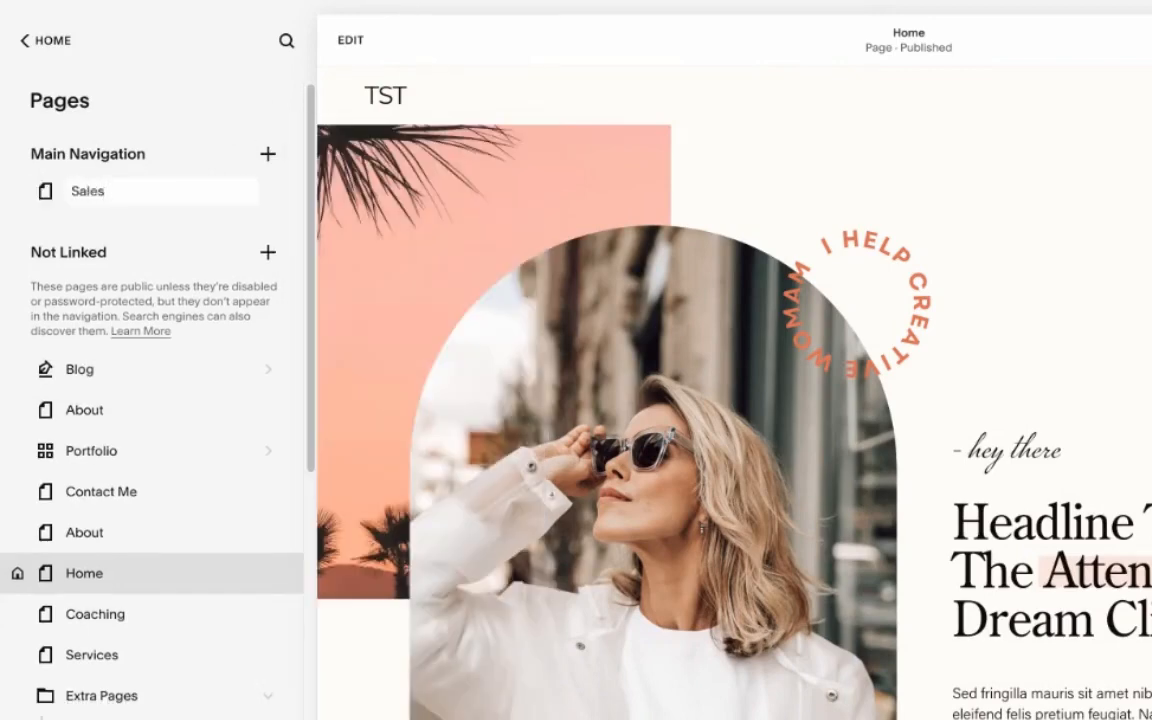
{"action": "left_click", "coordinate": [98, 190]}
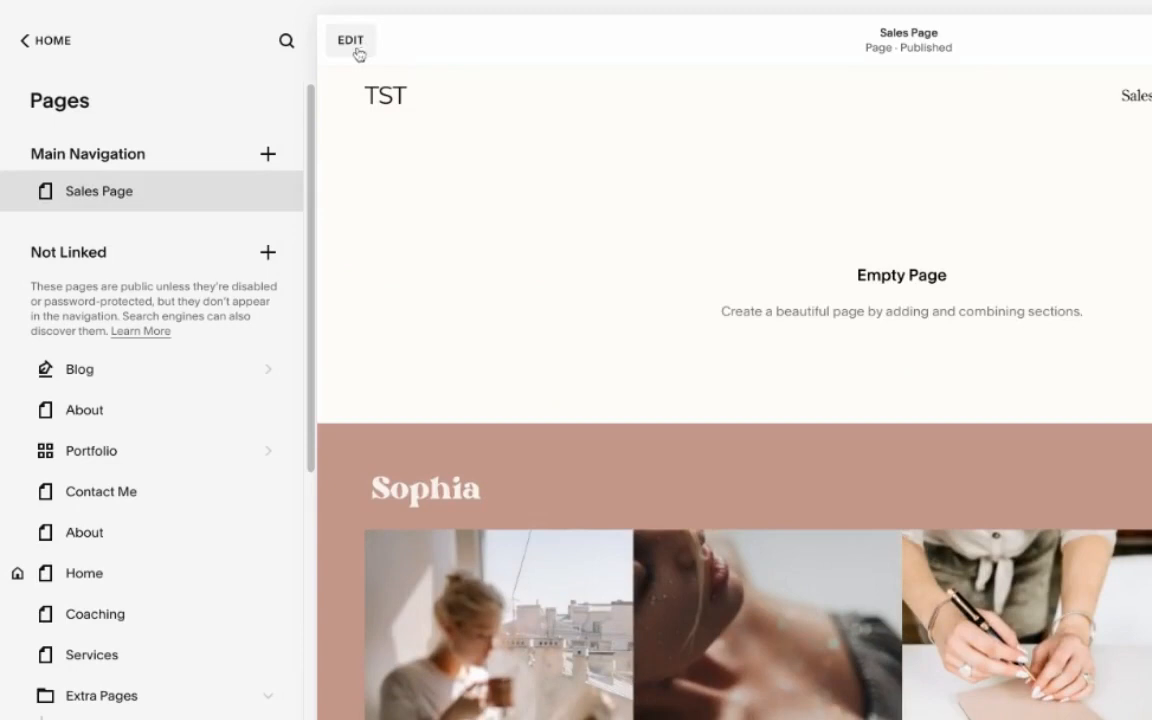
Step: Give the empty Sales Page's hero section the book photo from the library as its background
{"action": "left_click", "coordinate": [350, 40]}
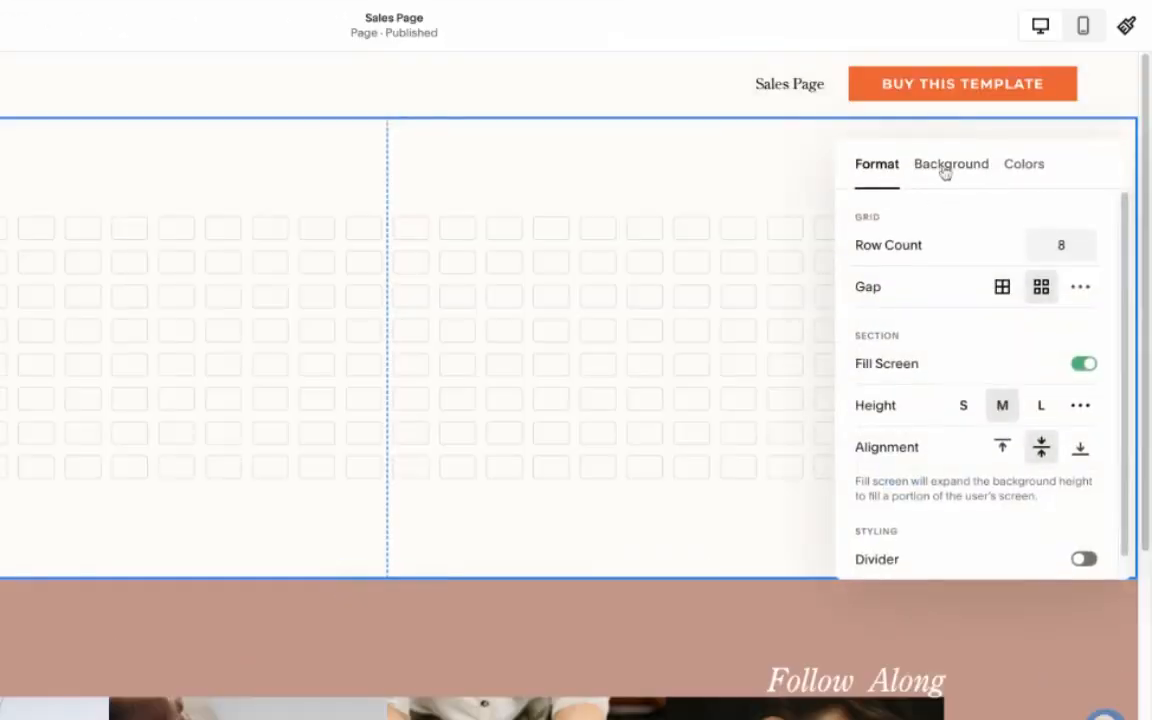
{"action": "left_click", "coordinate": [950, 164]}
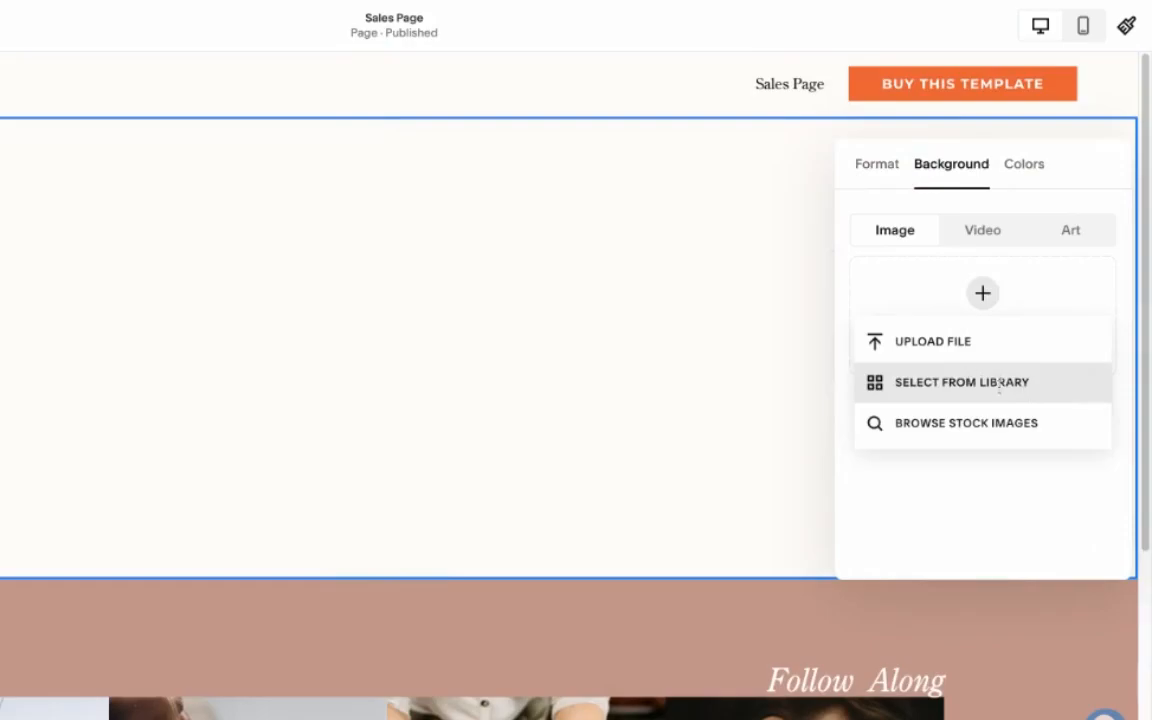
{"action": "left_click", "coordinate": [960, 382]}
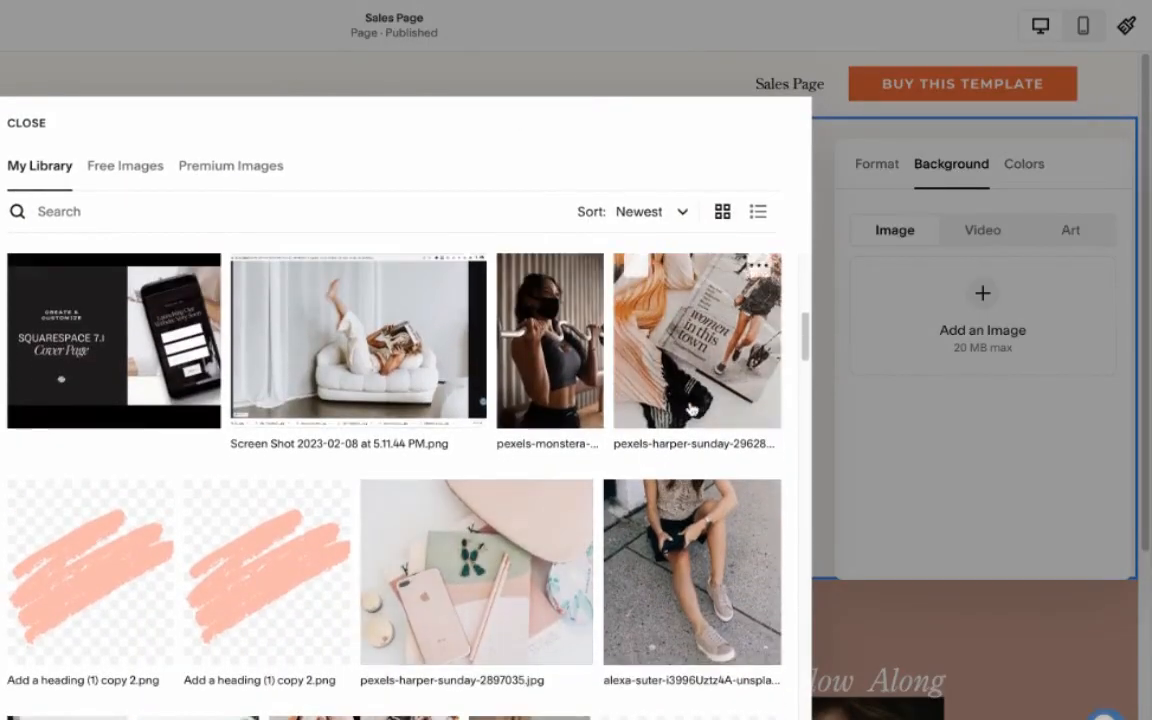
{"action": "left_click", "coordinate": [26, 122]}
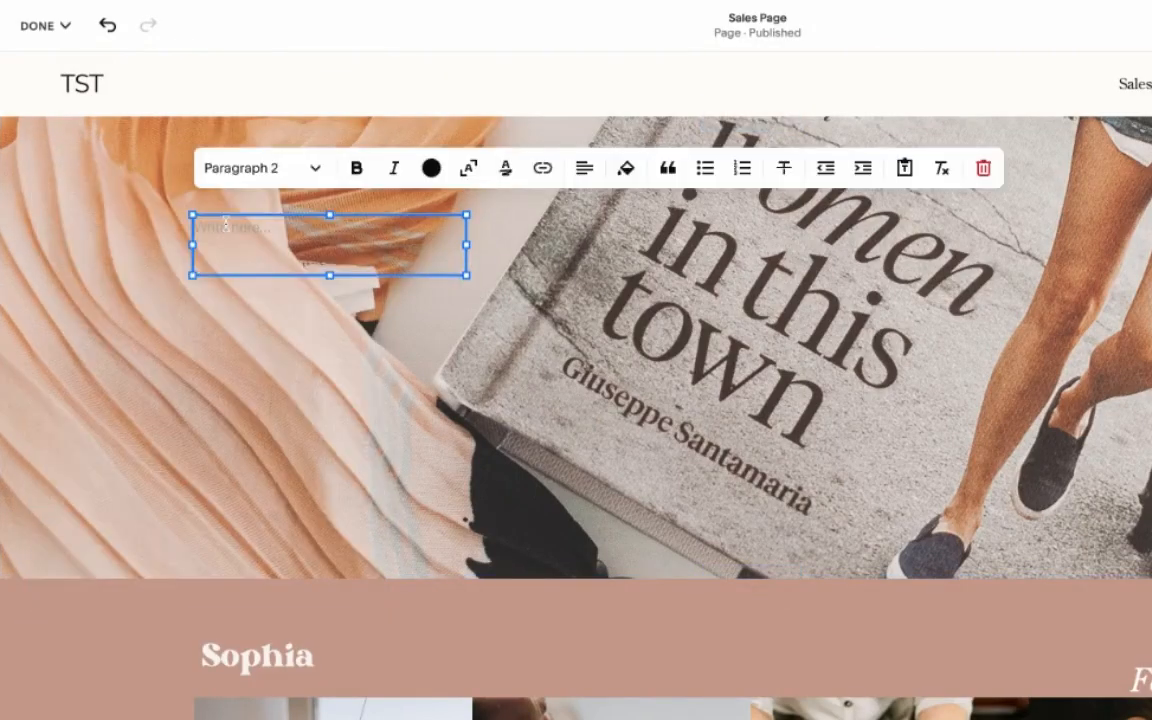
Step: Move the headline text block to the section centre with centre-aligned text
{"action": "left_click_drag", "start_coordinate": [330, 246], "coordinate": [750, 330]}
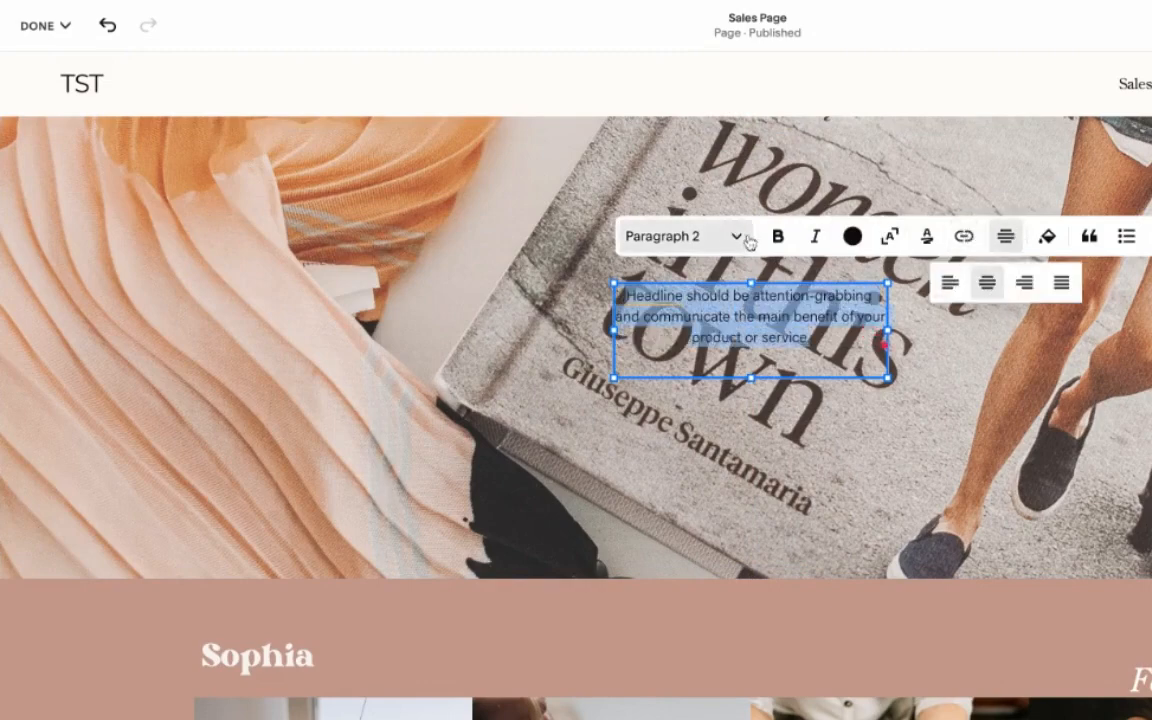
{"action": "left_click", "coordinate": [684, 236]}
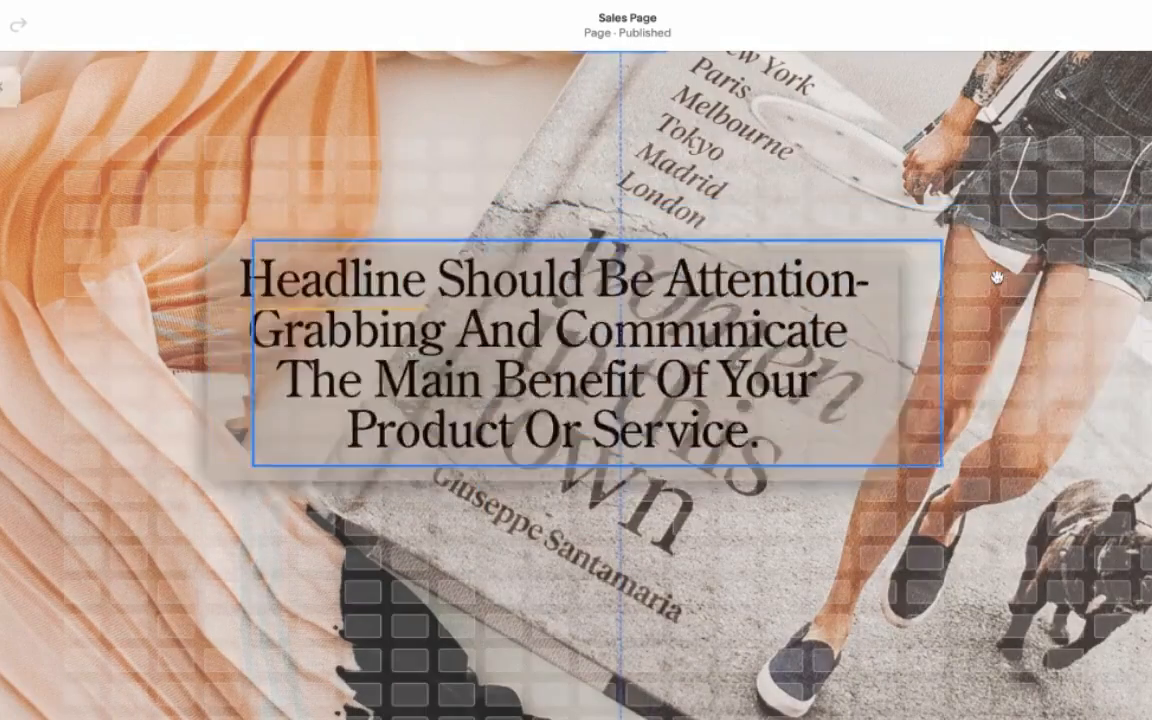
Step: Add a button labelled Call to action under the hero headline
{"action": "scroll", "scroll_direction": "down", "scroll_amount": 3}
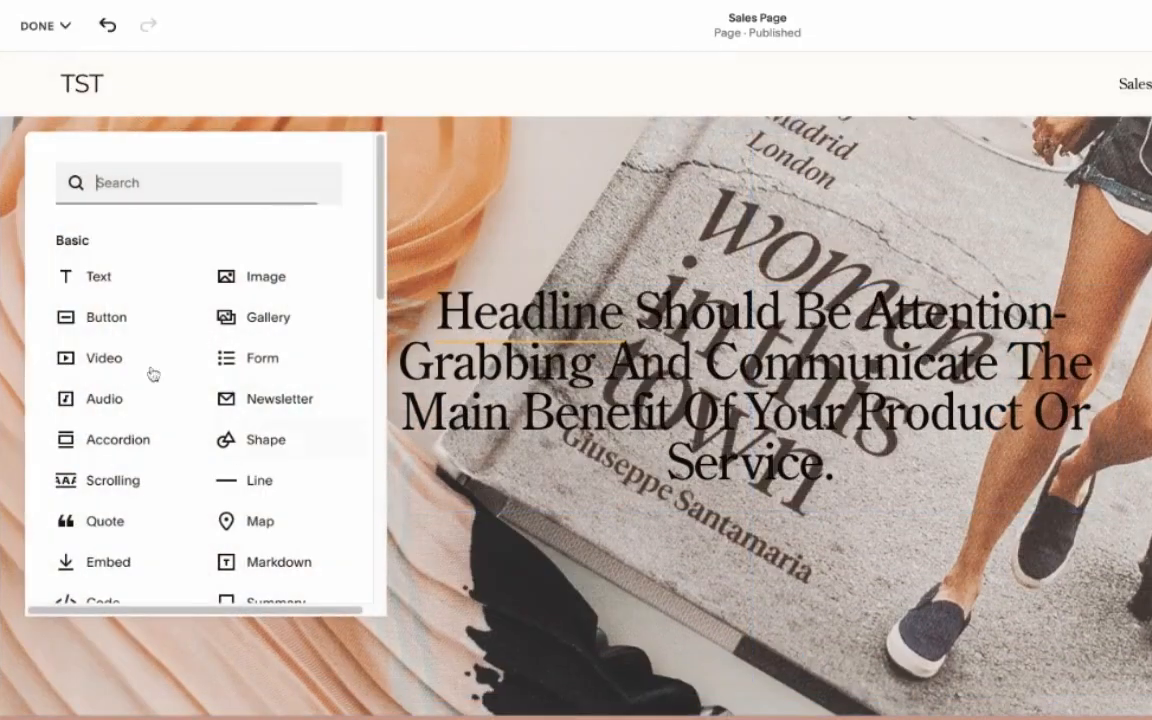
{"action": "left_click", "coordinate": [106, 316]}
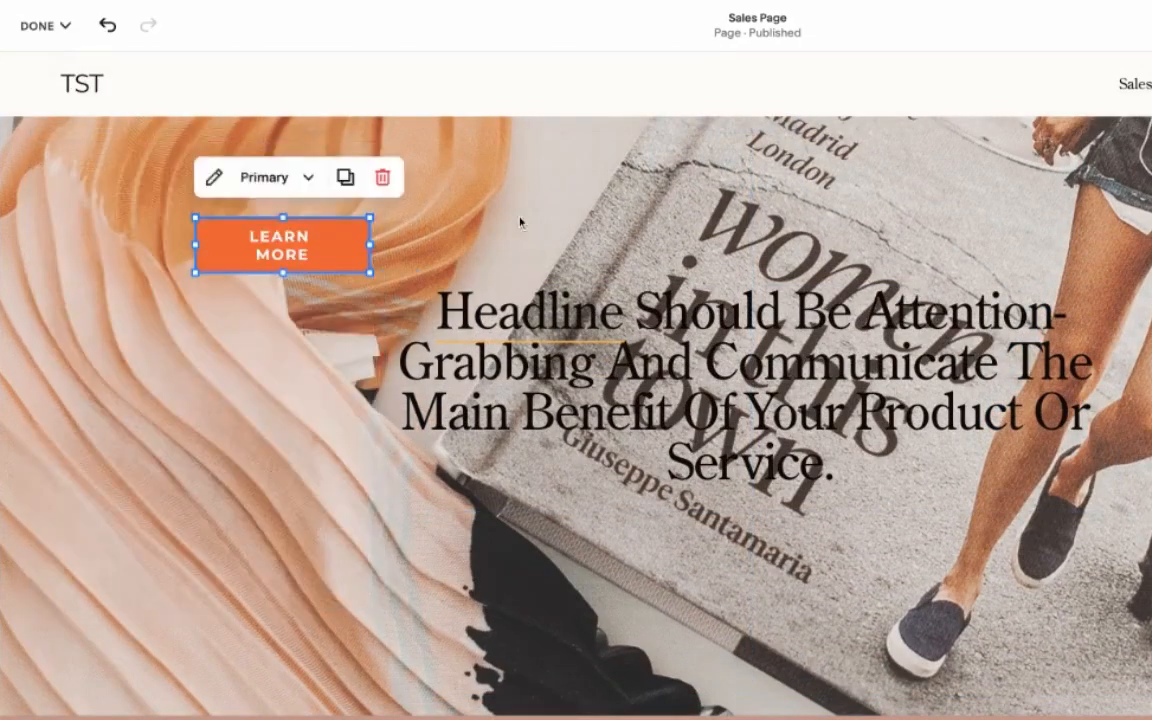
{"action": "left_click", "coordinate": [212, 176]}
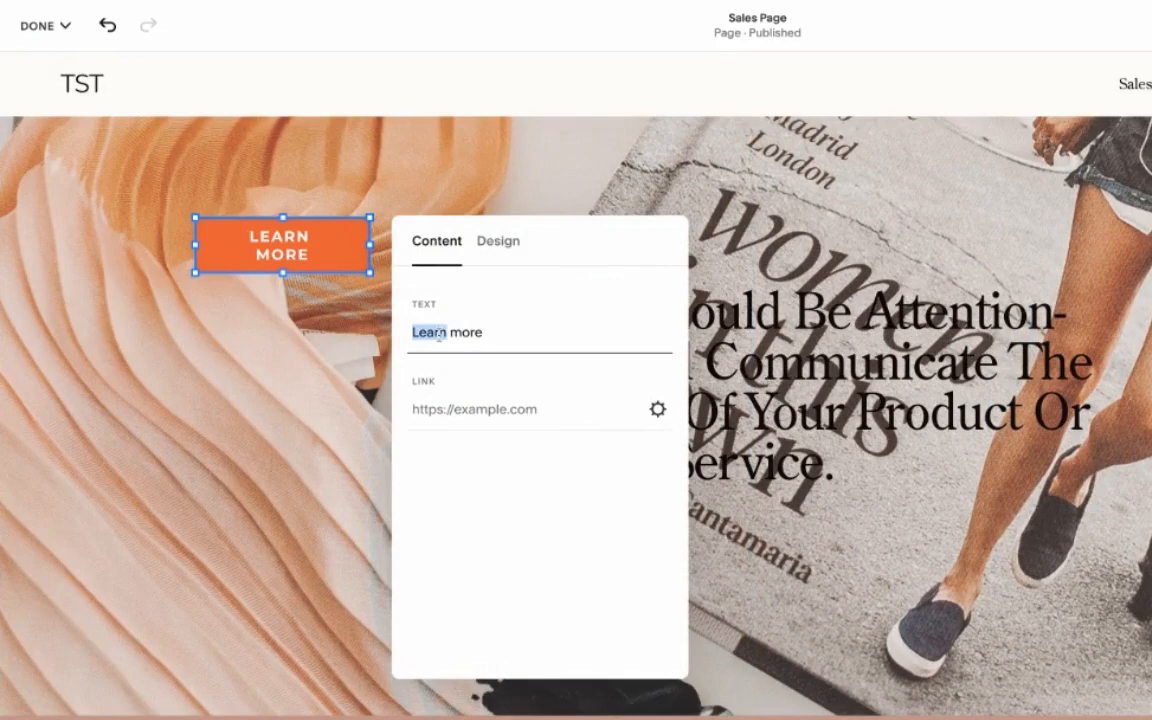
{"action": "type", "text": "Call t"}
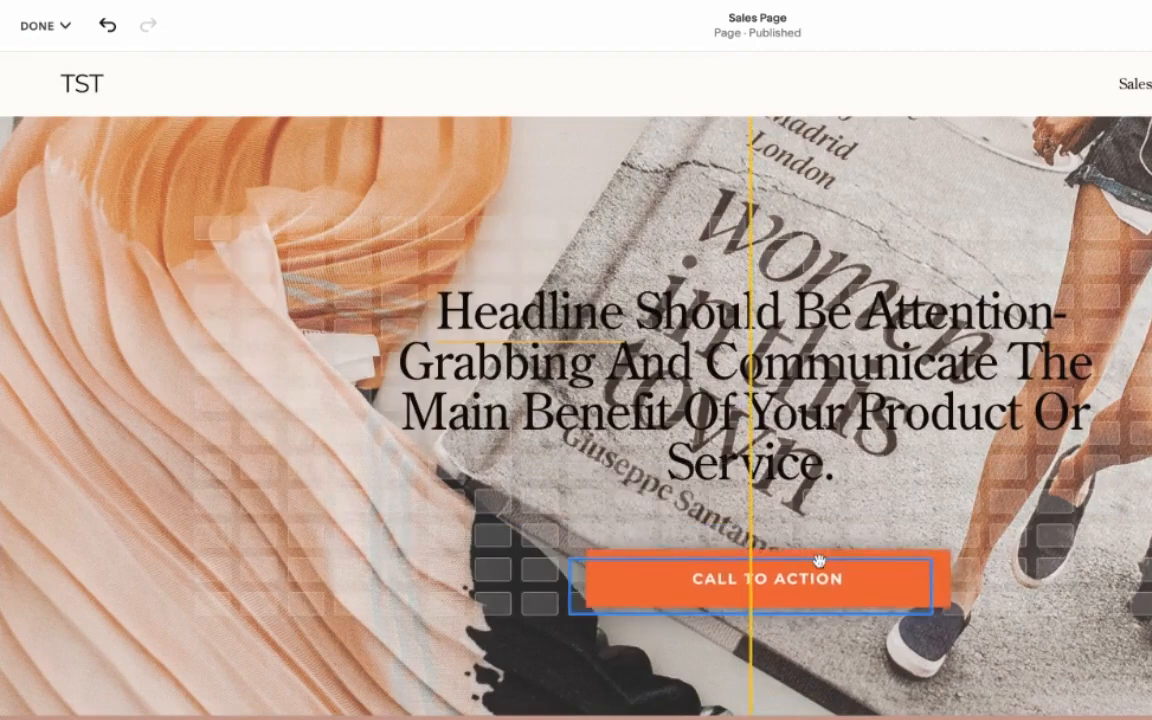
{"action": "left_click", "coordinate": [752, 580]}
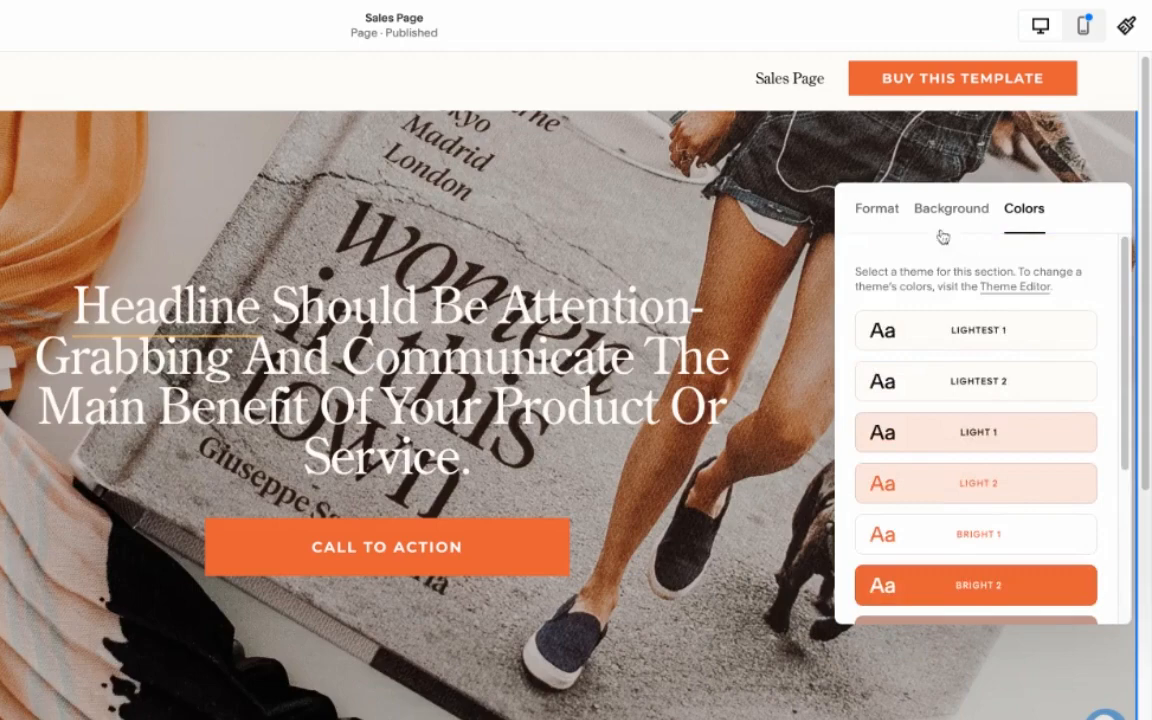
Step: Apply a darker colour theme to the hero section
{"action": "left_click", "coordinate": [950, 208]}
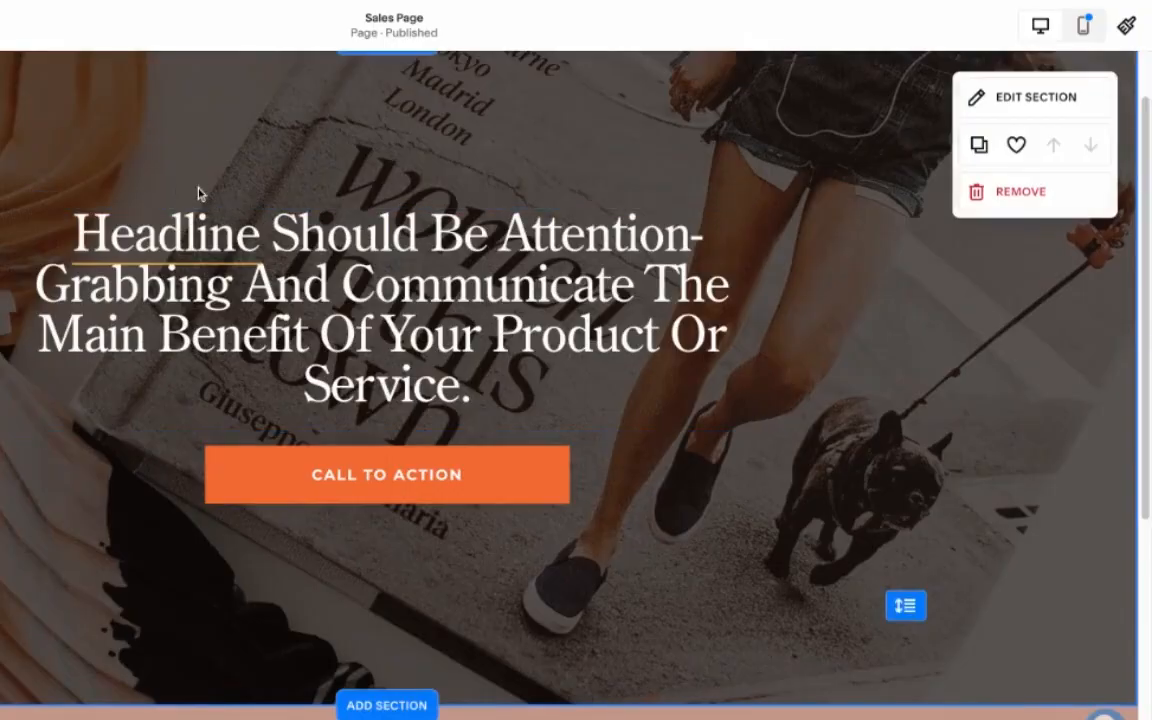
Step: Add an image block to the new introduction section below the hero
{"action": "left_click", "coordinate": [386, 704]}
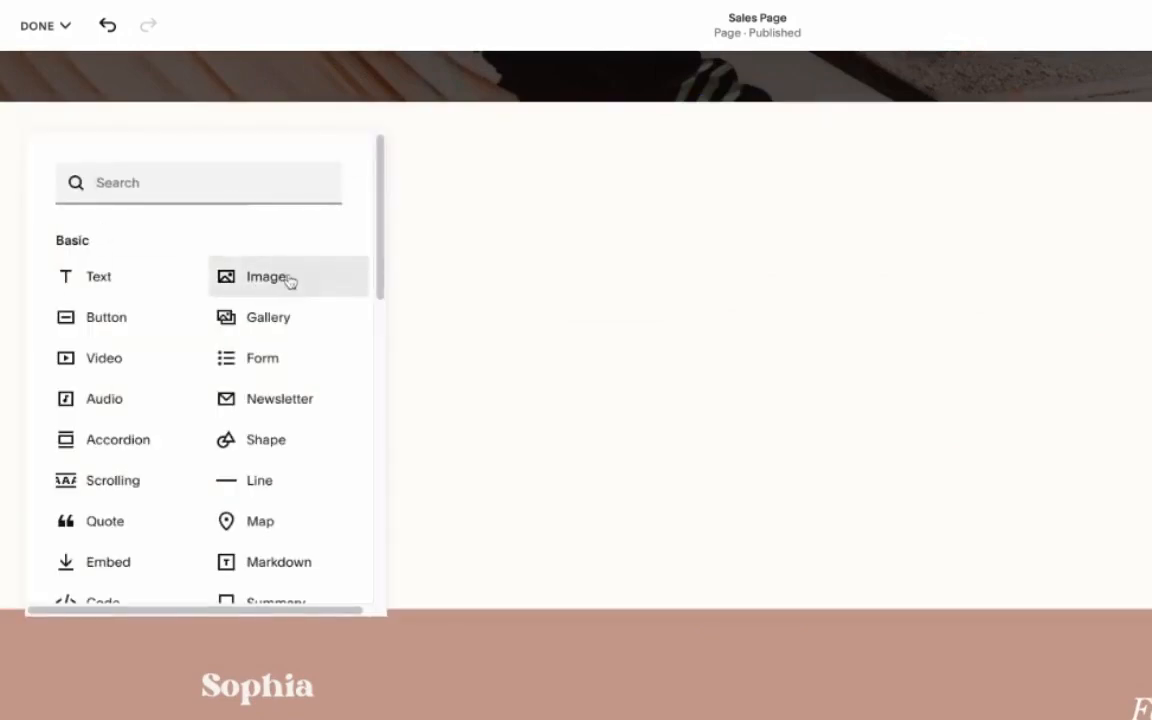
{"action": "left_click", "coordinate": [268, 276]}
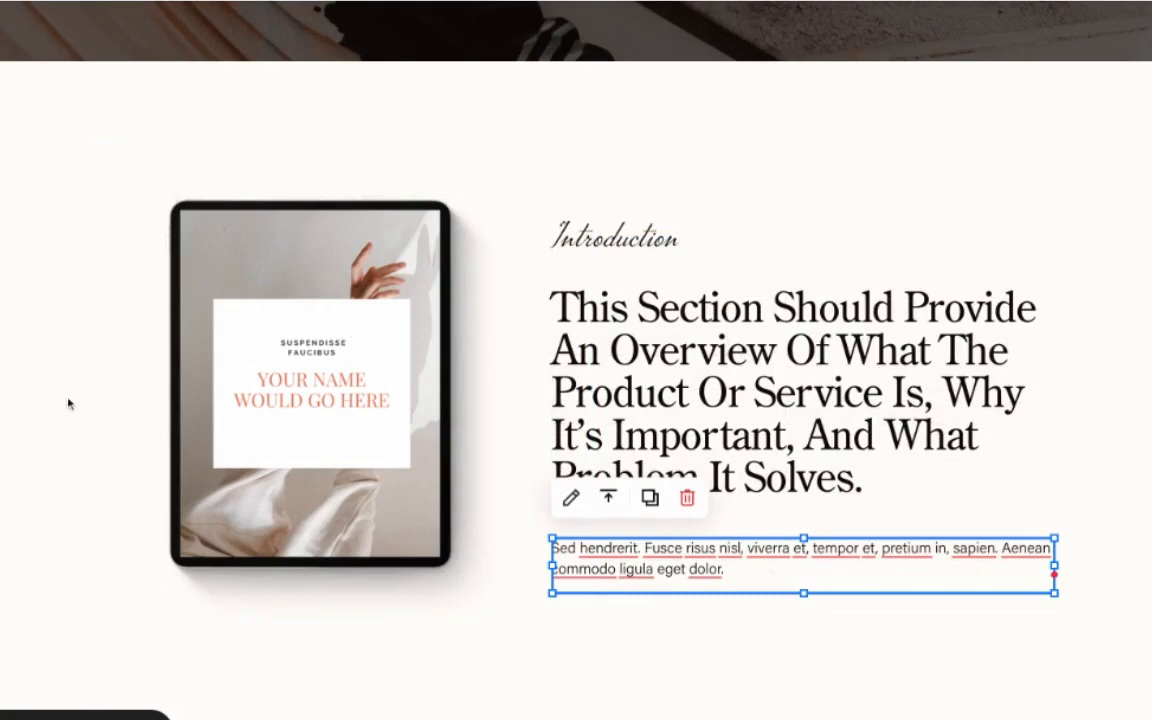
{"action": "scroll", "scroll_direction": "down", "scroll_amount": 3}
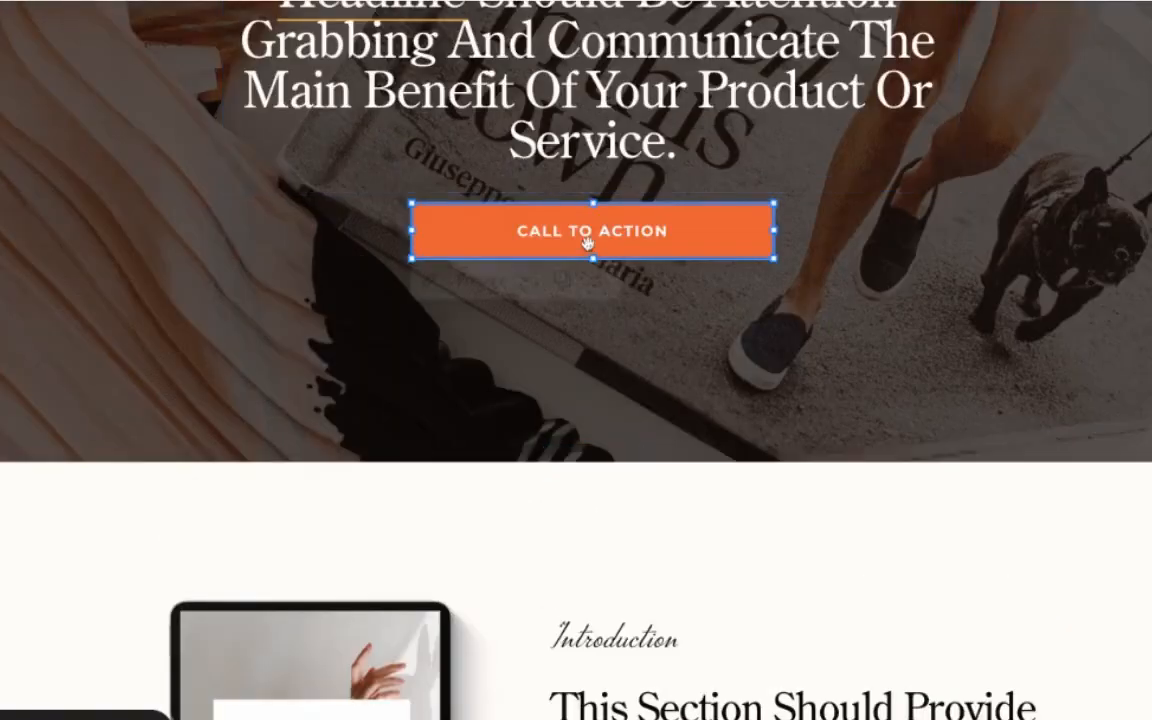
Step: Duplicate the Call To Action button and place the copy under the intro paragraph
{"action": "left_click", "coordinate": [592, 232]}
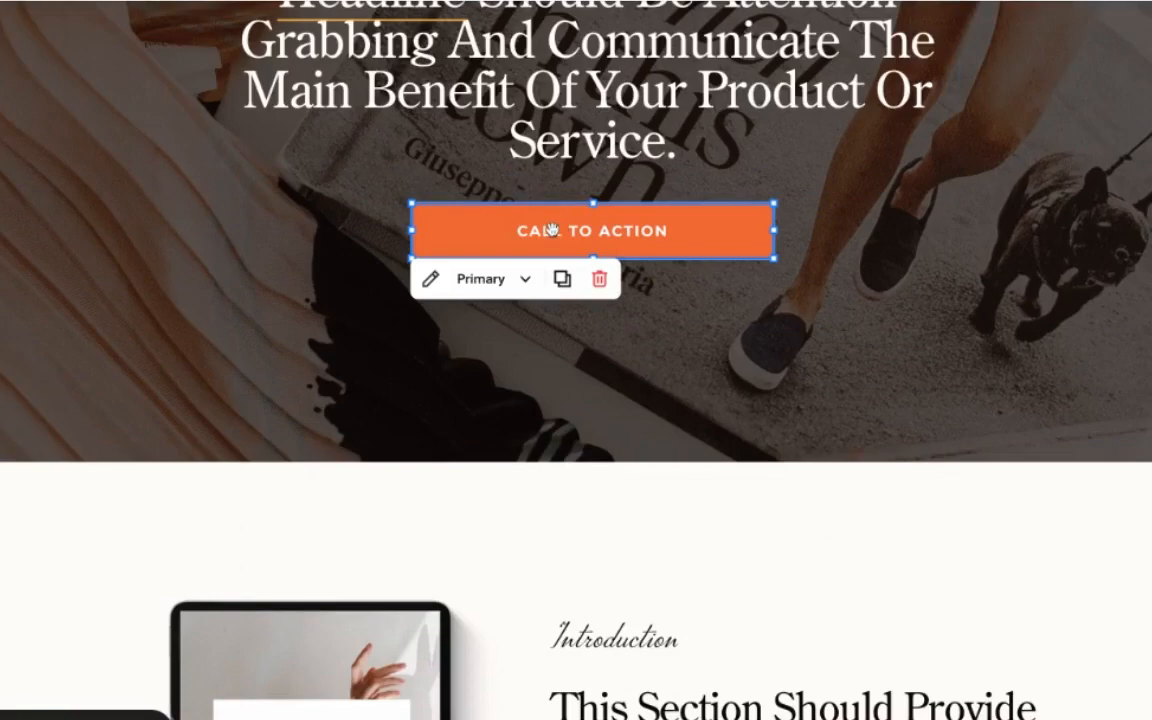
{"action": "scroll", "scroll_direction": "down", "scroll_amount": 3}
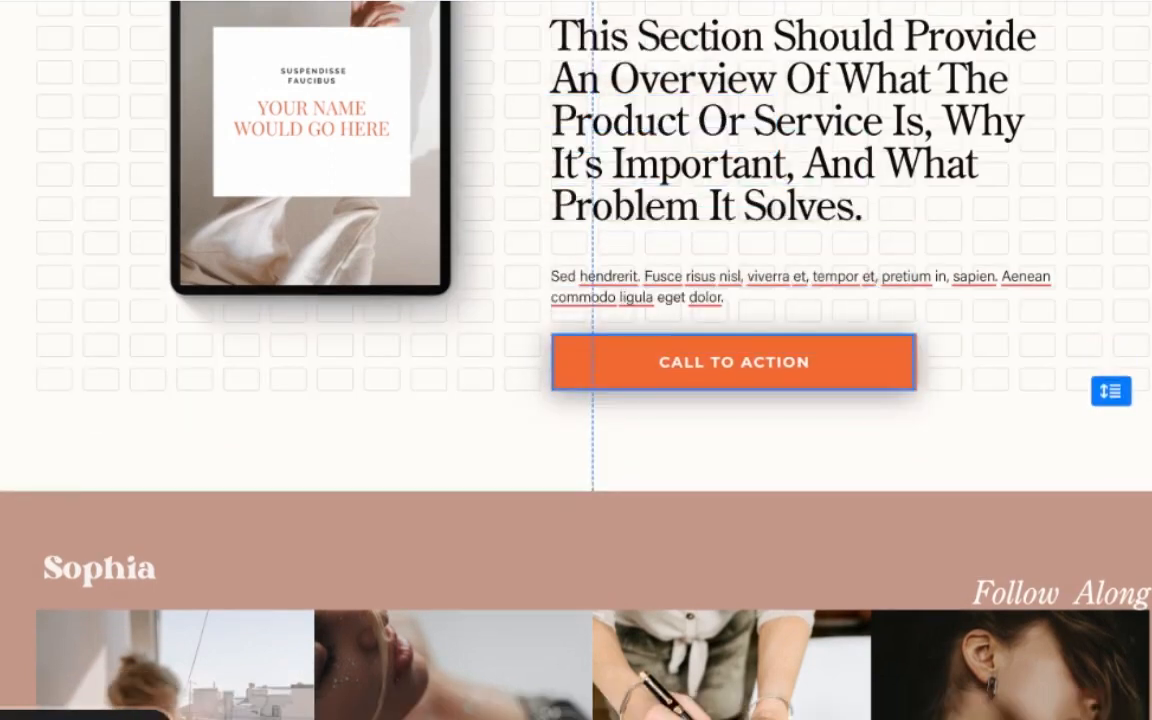
{"action": "left_click", "coordinate": [732, 362]}
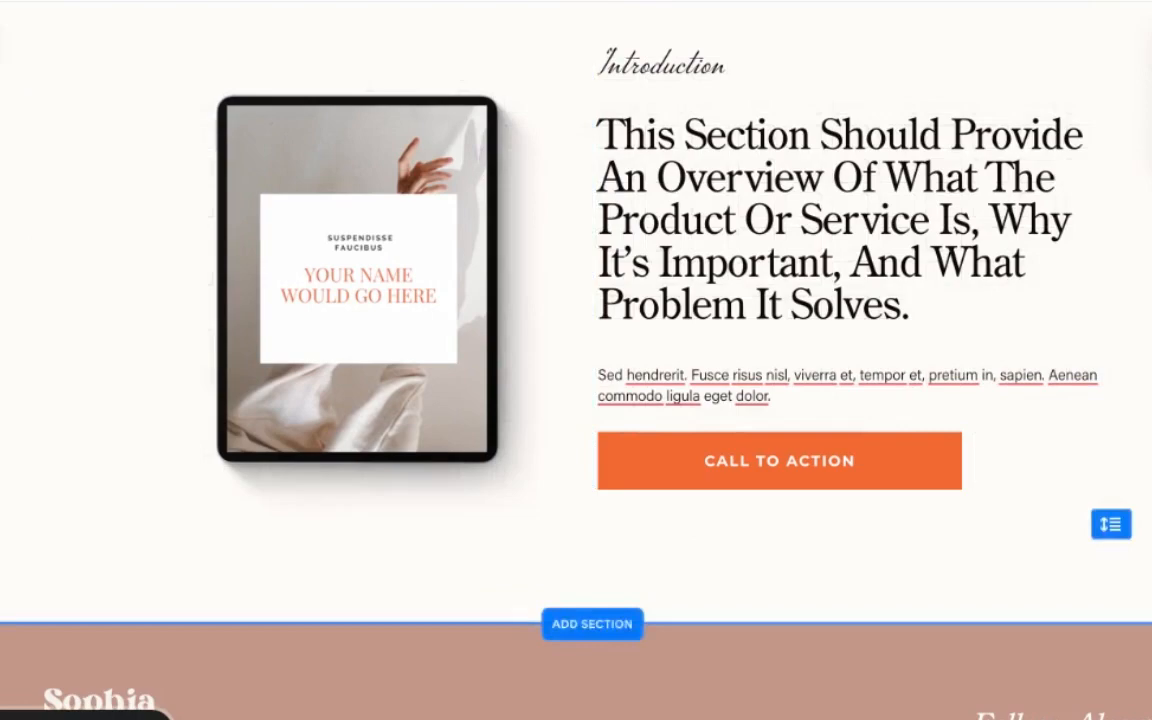
Step: Switch the intro section to a Simple List layout shown as cards and set its pink colour theme
{"action": "scroll", "scroll_direction": "down", "scroll_amount": 3}
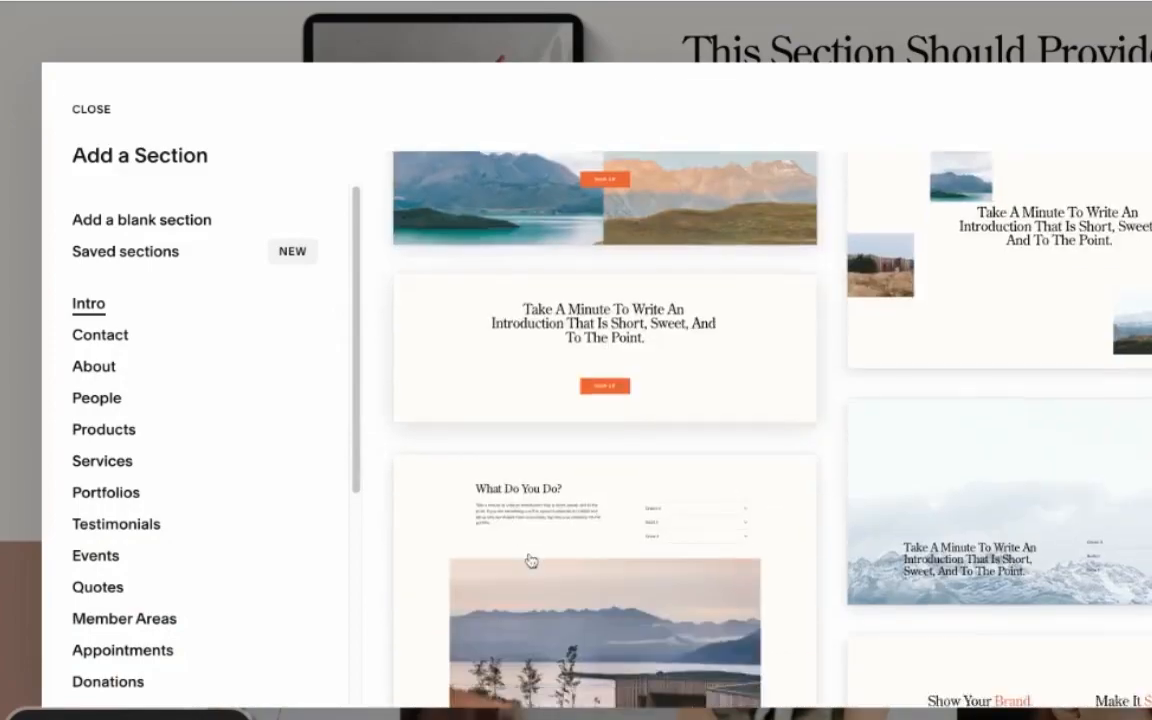
{"action": "scroll", "scroll_direction": "down", "scroll_amount": 3}
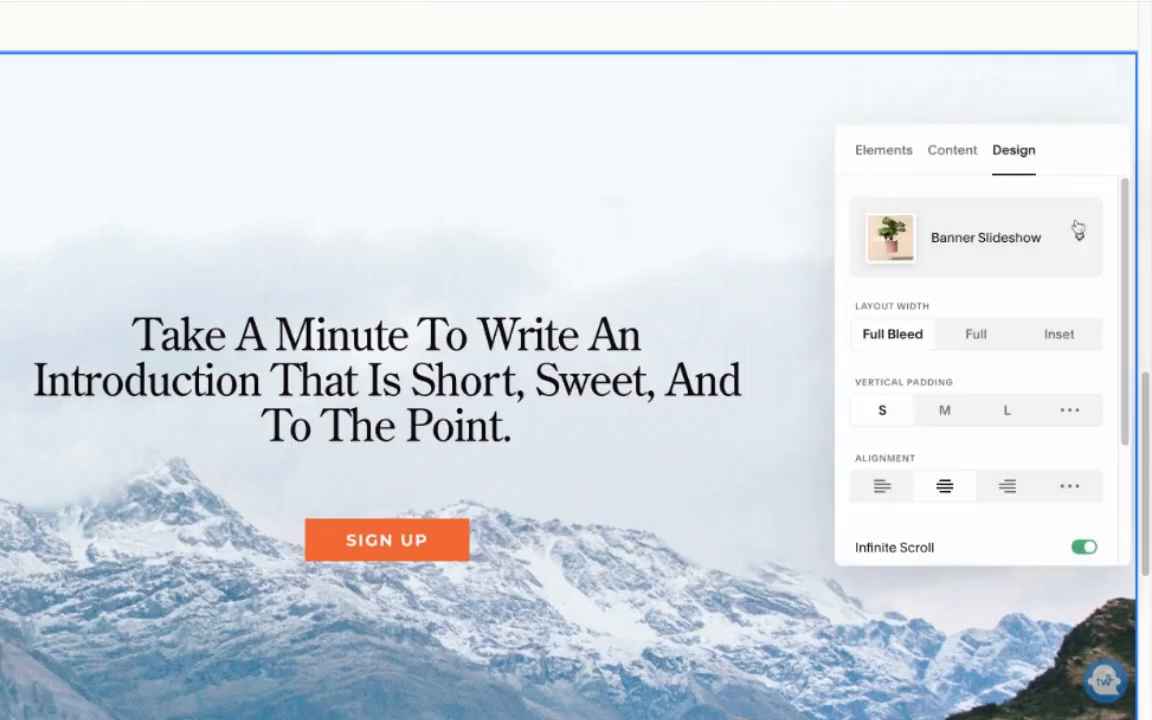
{"action": "left_click", "coordinate": [984, 236]}
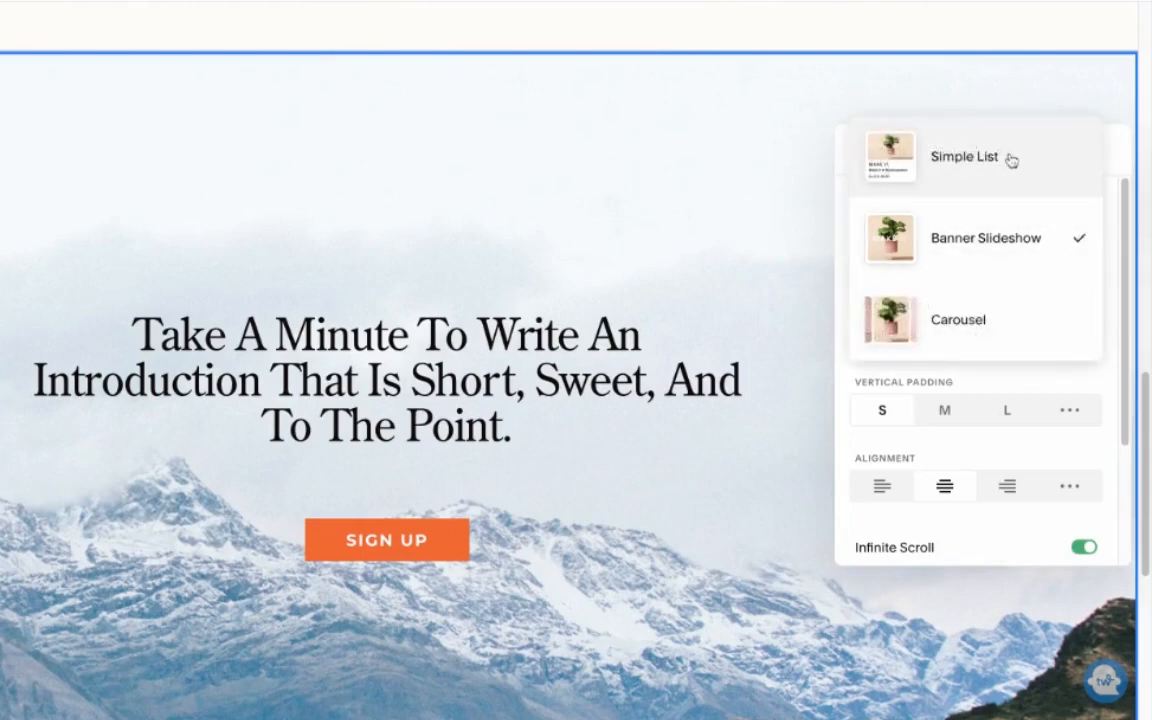
{"action": "left_click", "coordinate": [964, 156]}
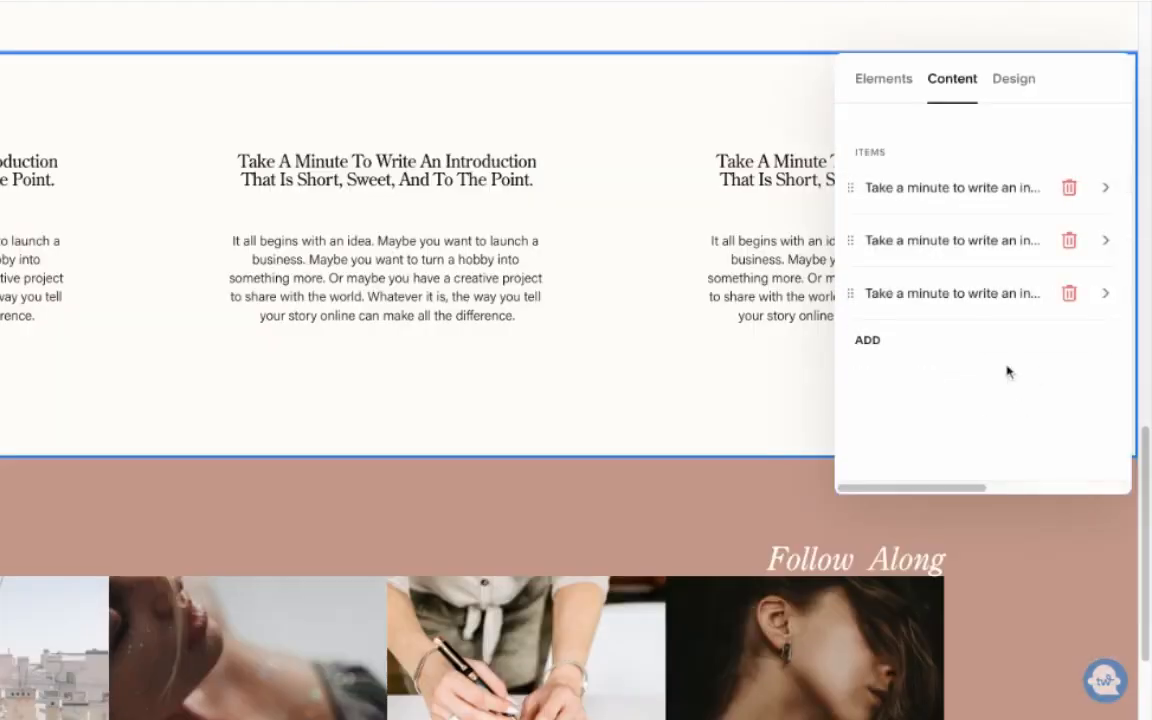
{"action": "left_click", "coordinate": [1012, 78]}
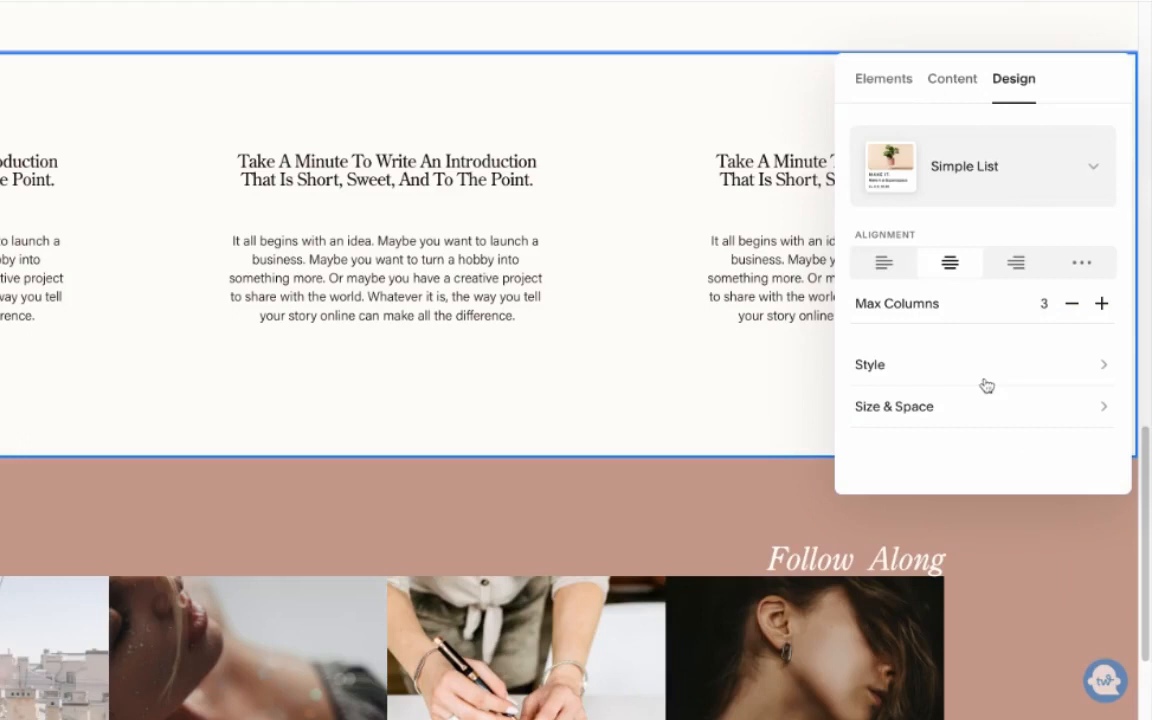
{"action": "mouse_move", "coordinate": [1104, 374]}
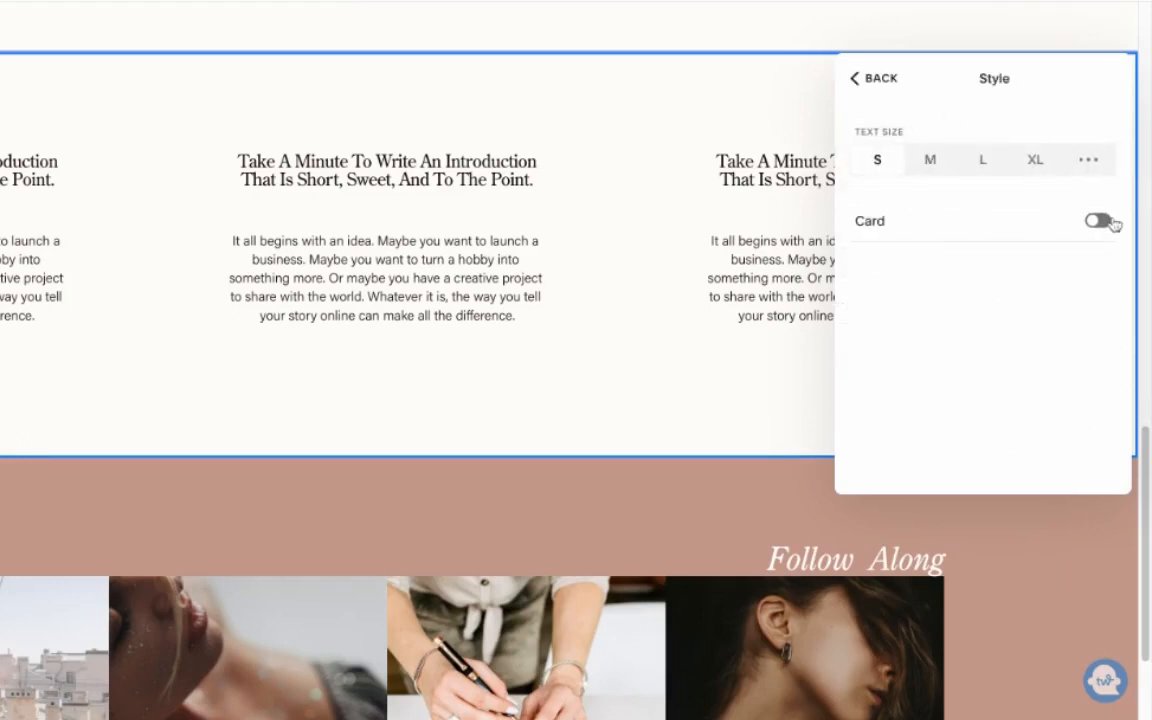
{"action": "left_click", "coordinate": [1096, 220]}
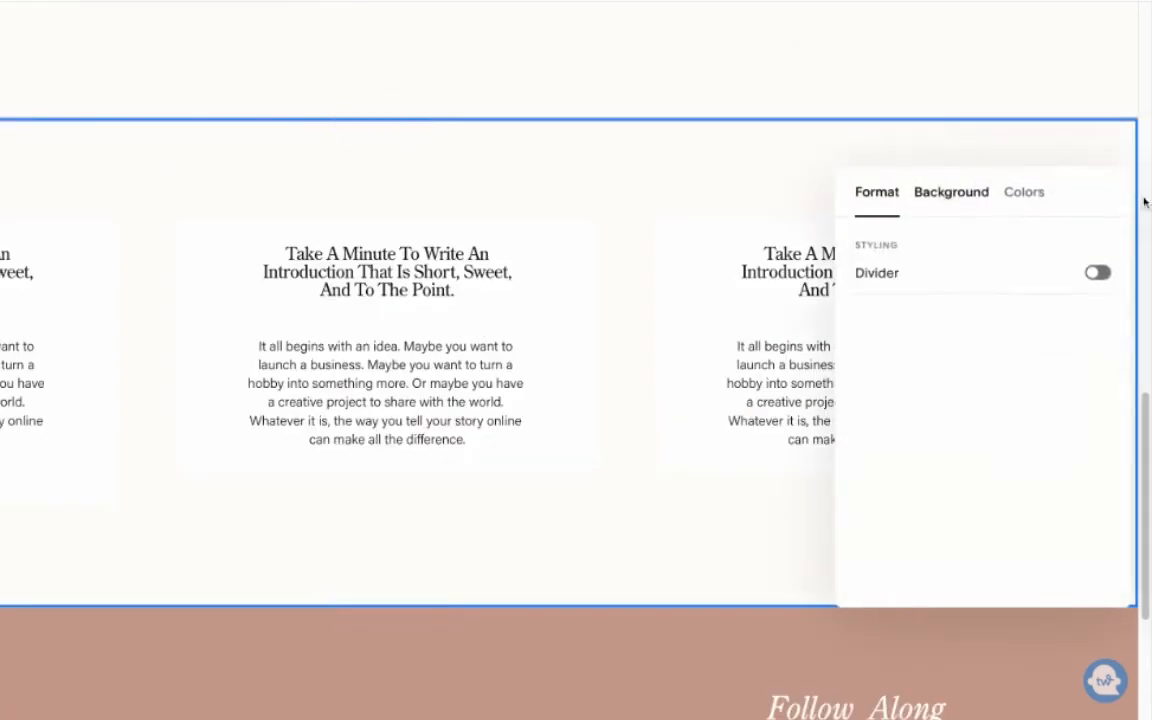
{"action": "left_click", "coordinate": [1024, 192]}
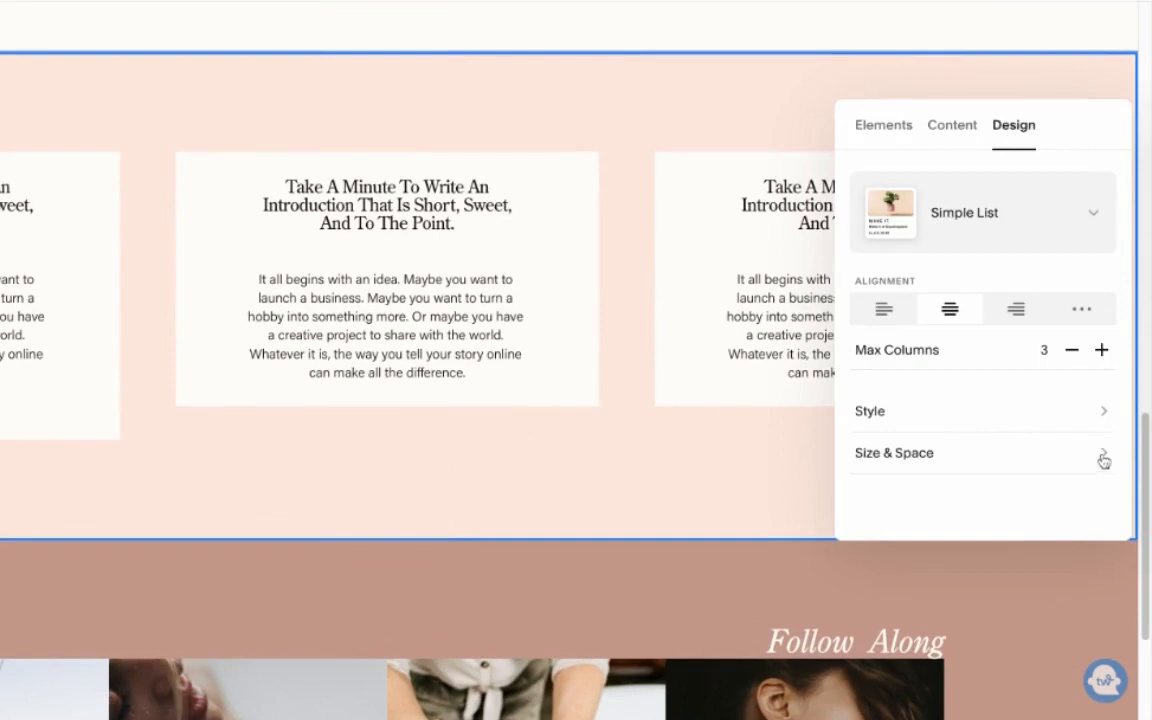
Step: Enlarge the list item title text with a custom size
{"action": "left_click", "coordinate": [892, 452]}
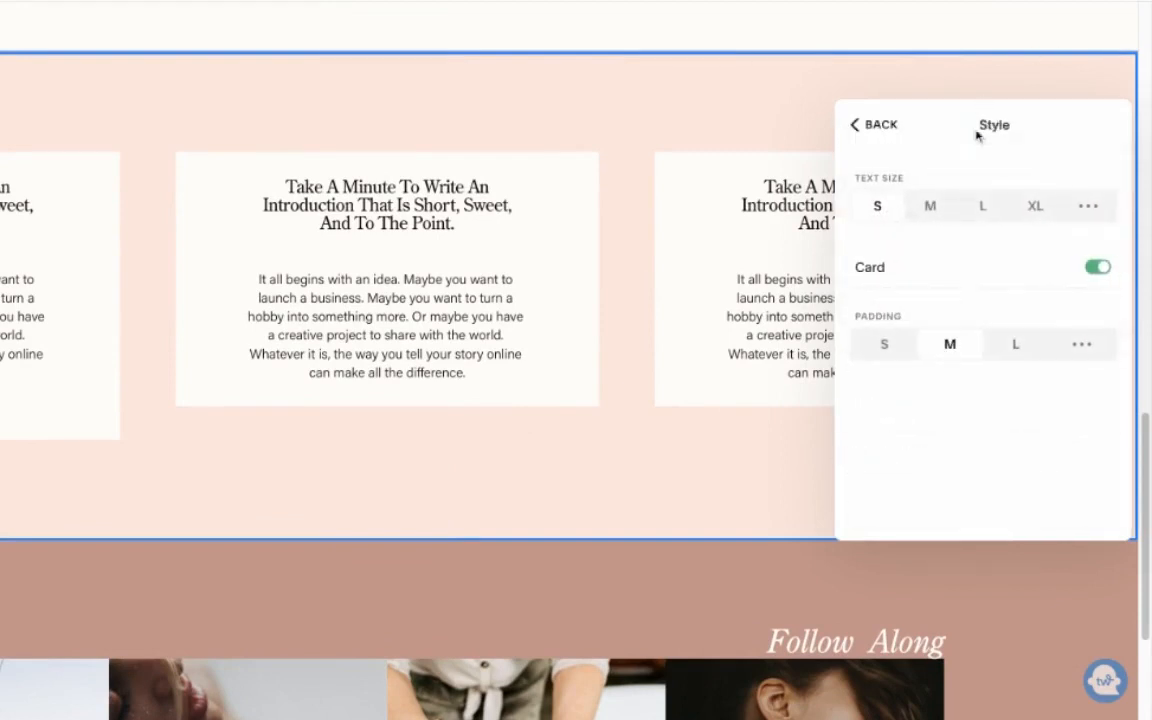
{"action": "left_click", "coordinate": [1088, 204]}
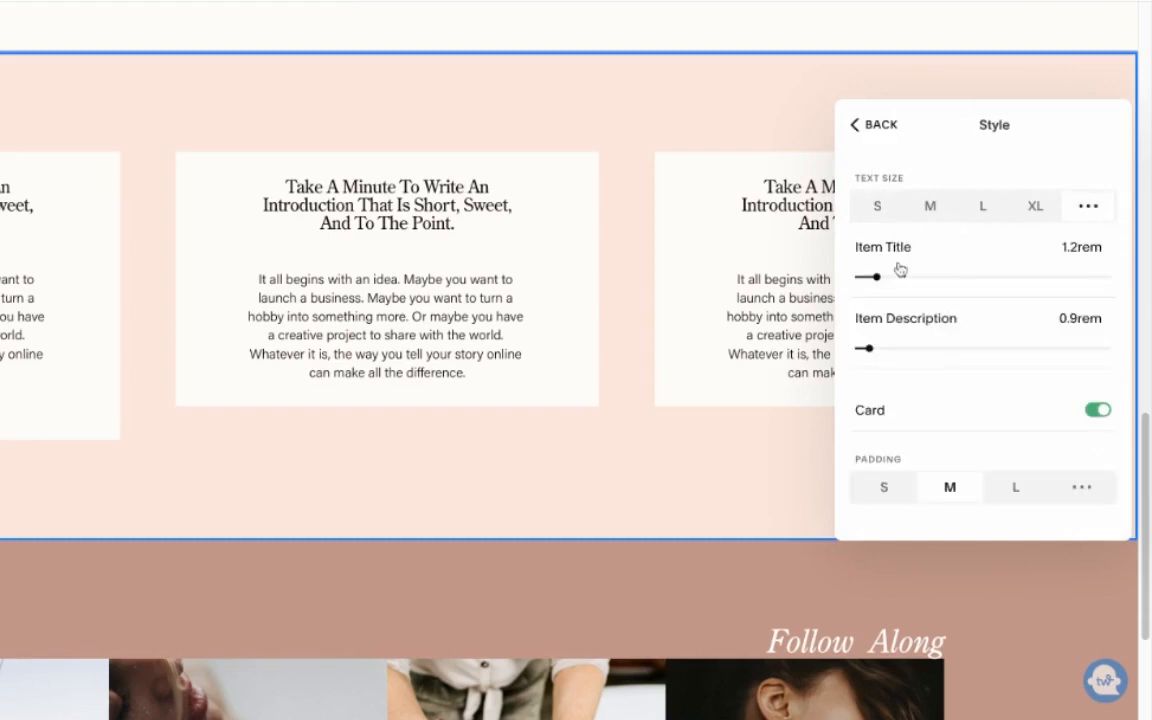
{"action": "left_click_drag", "start_coordinate": [880, 272], "coordinate": [880, 280]}
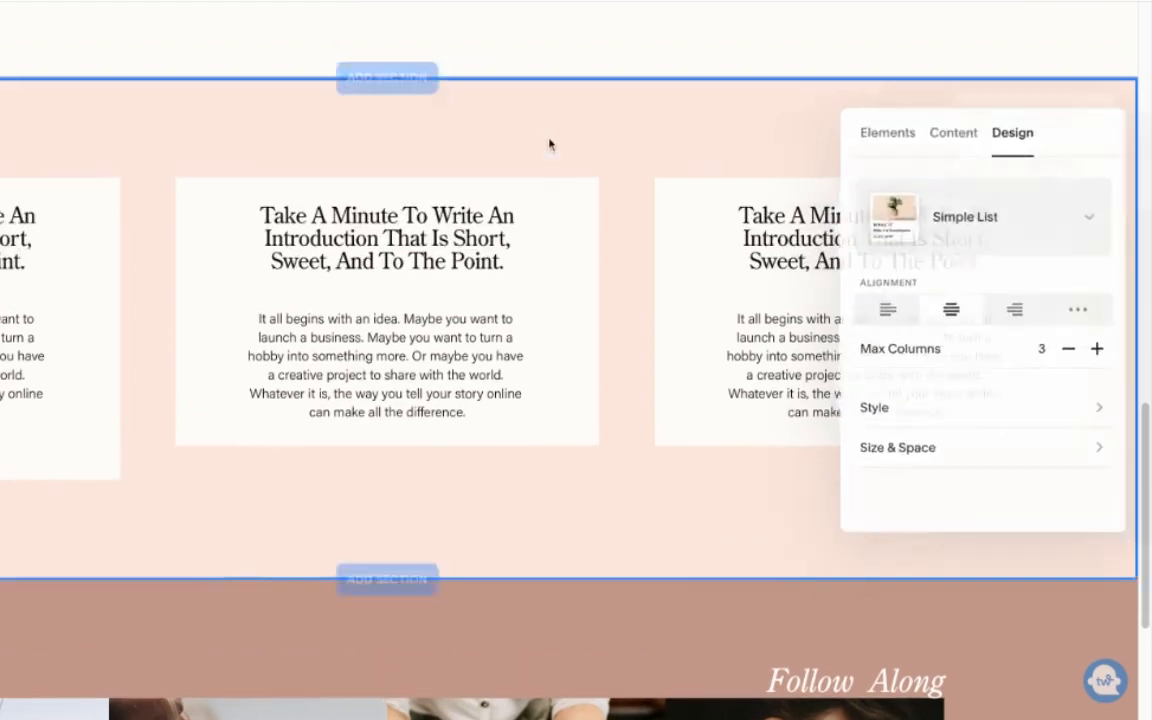
{"action": "left_click", "coordinate": [884, 132]}
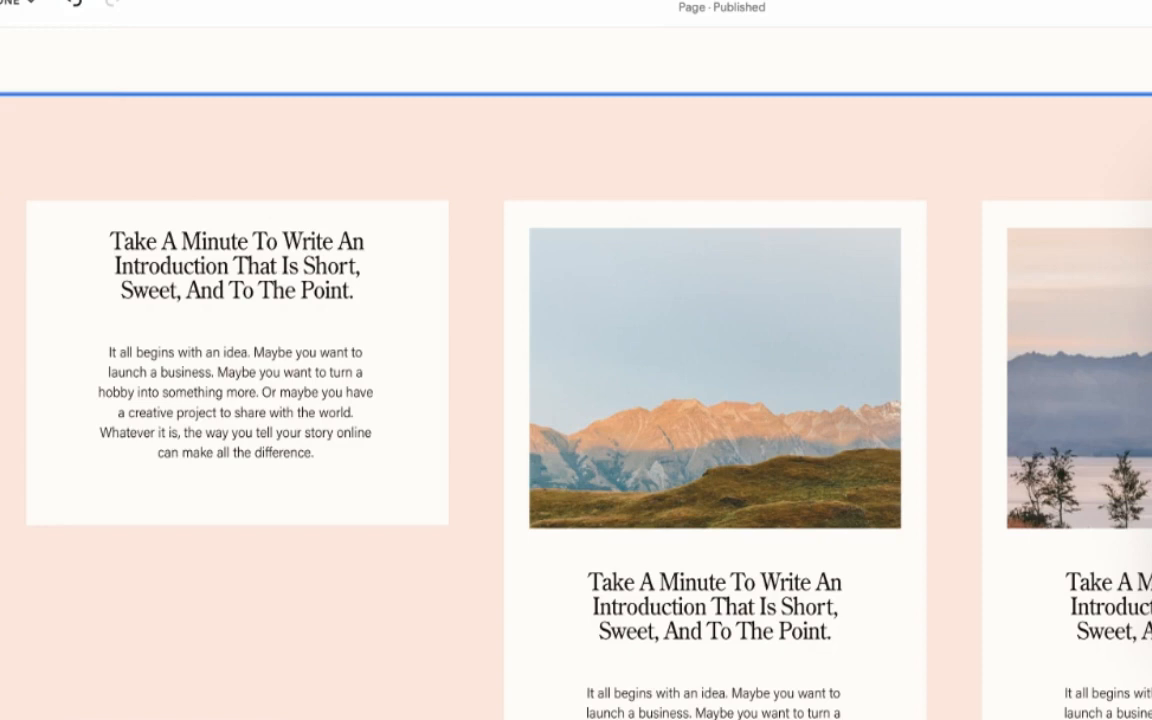
{"action": "mouse_move", "coordinate": [1008, 234]}
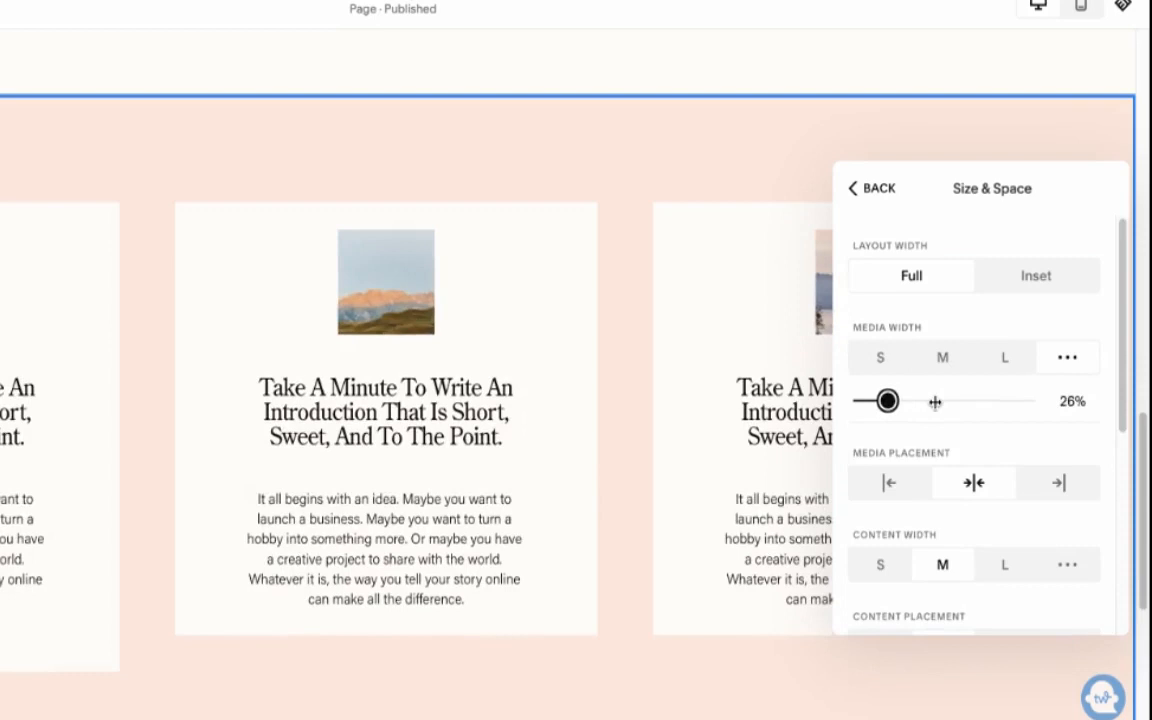
{"action": "left_click_drag", "start_coordinate": [880, 400], "coordinate": [856, 400]}
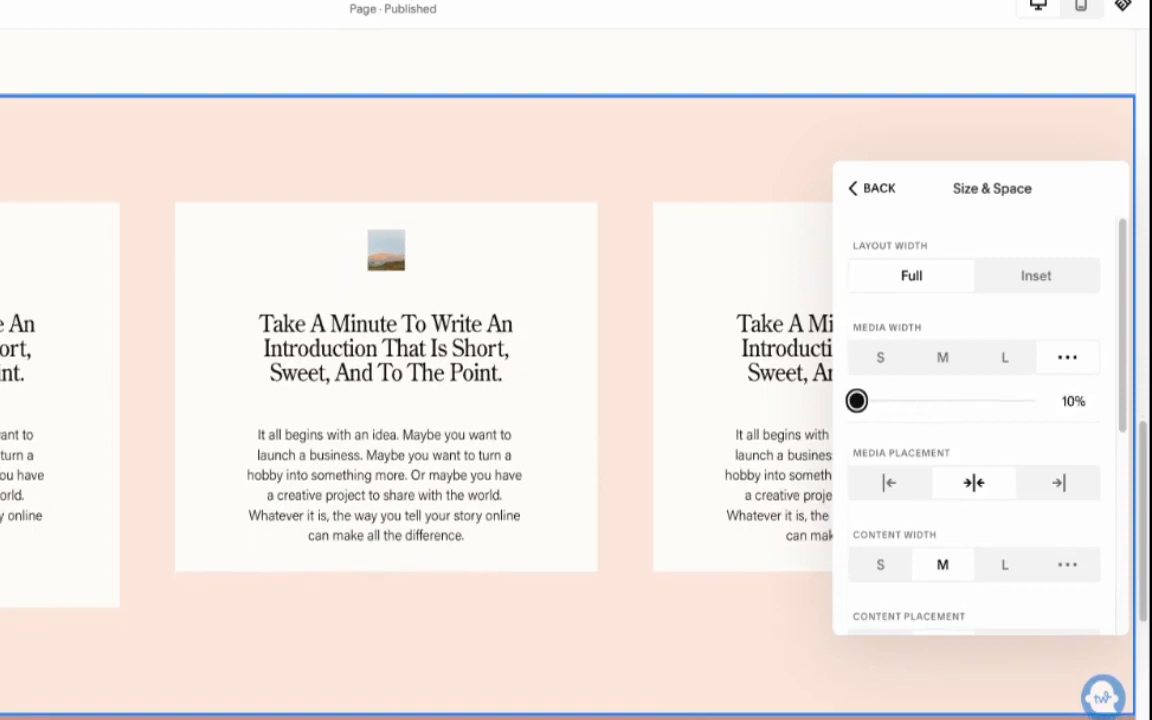
{"action": "left_click", "coordinate": [870, 188]}
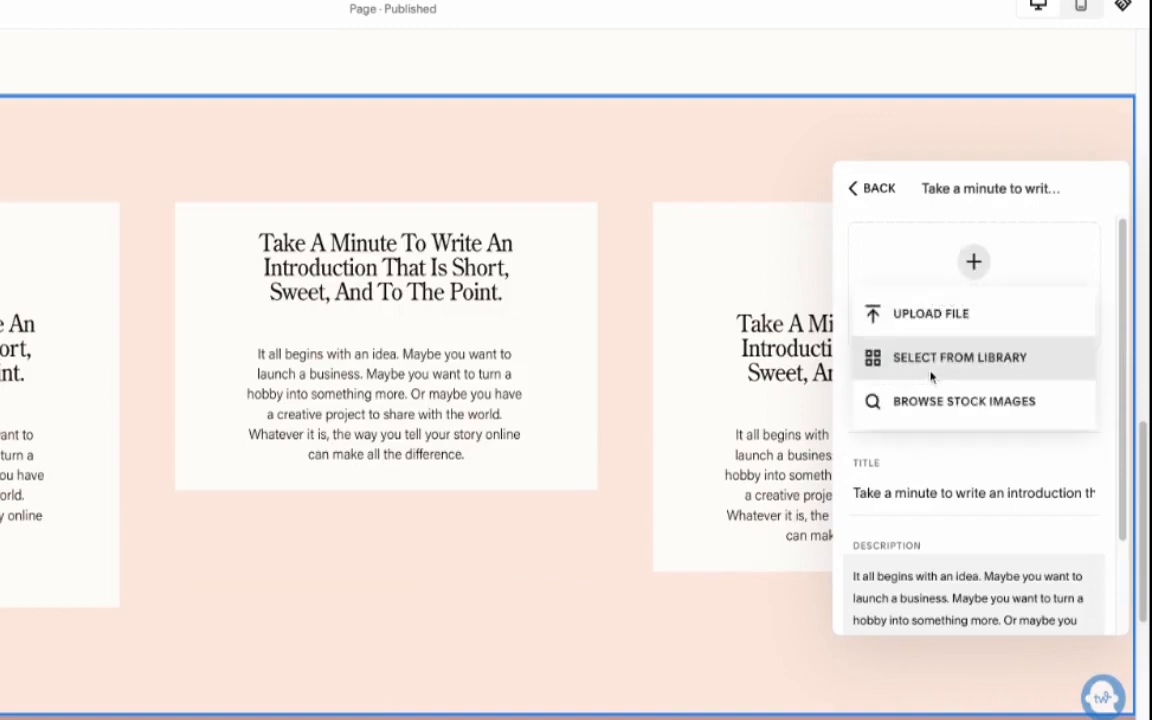
{"action": "left_click", "coordinate": [956, 356]}
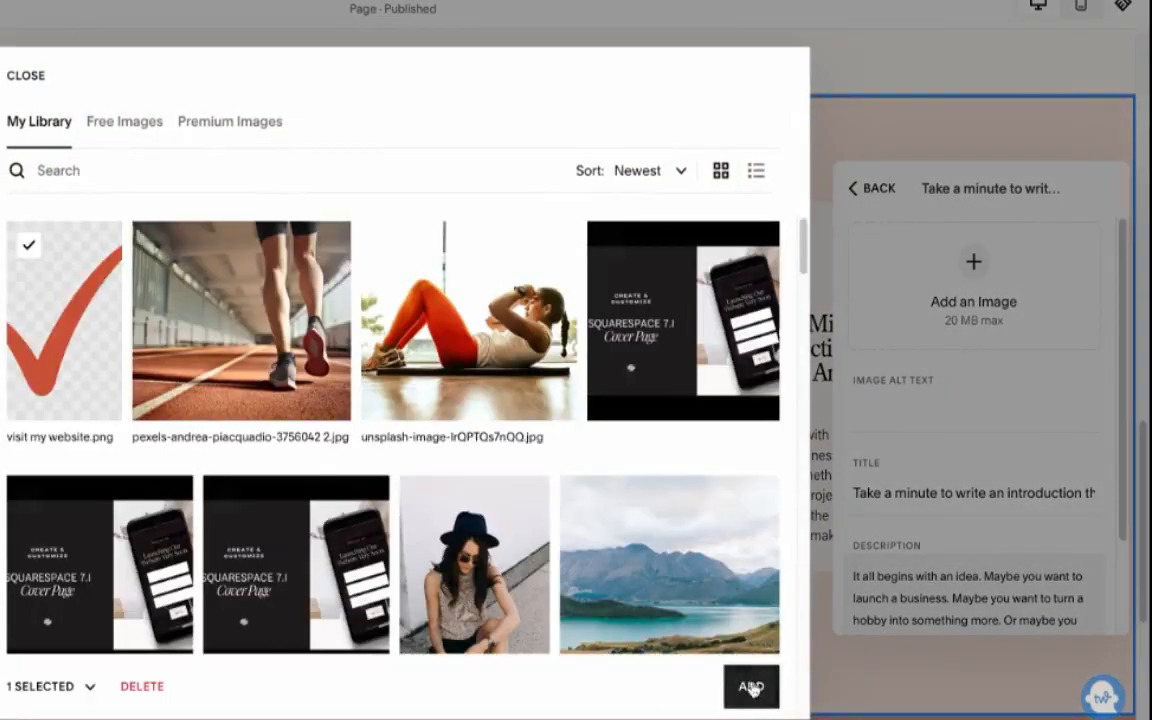
{"action": "left_click", "coordinate": [752, 688]}
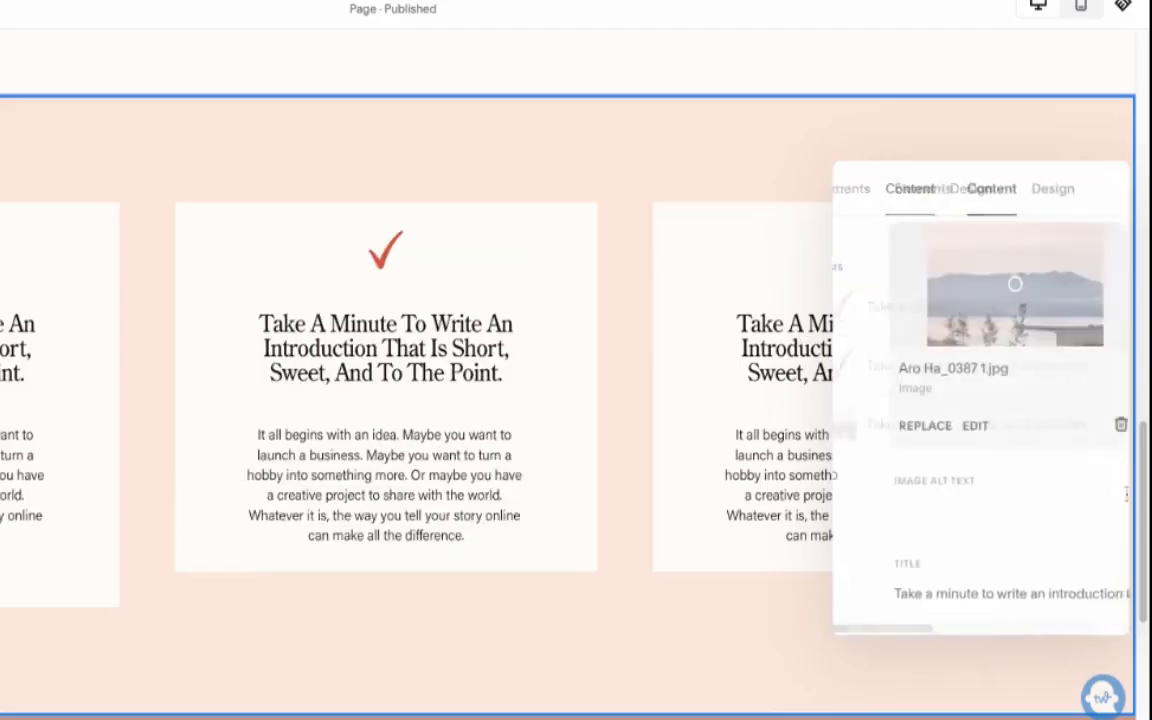
{"action": "left_click", "coordinate": [924, 424]}
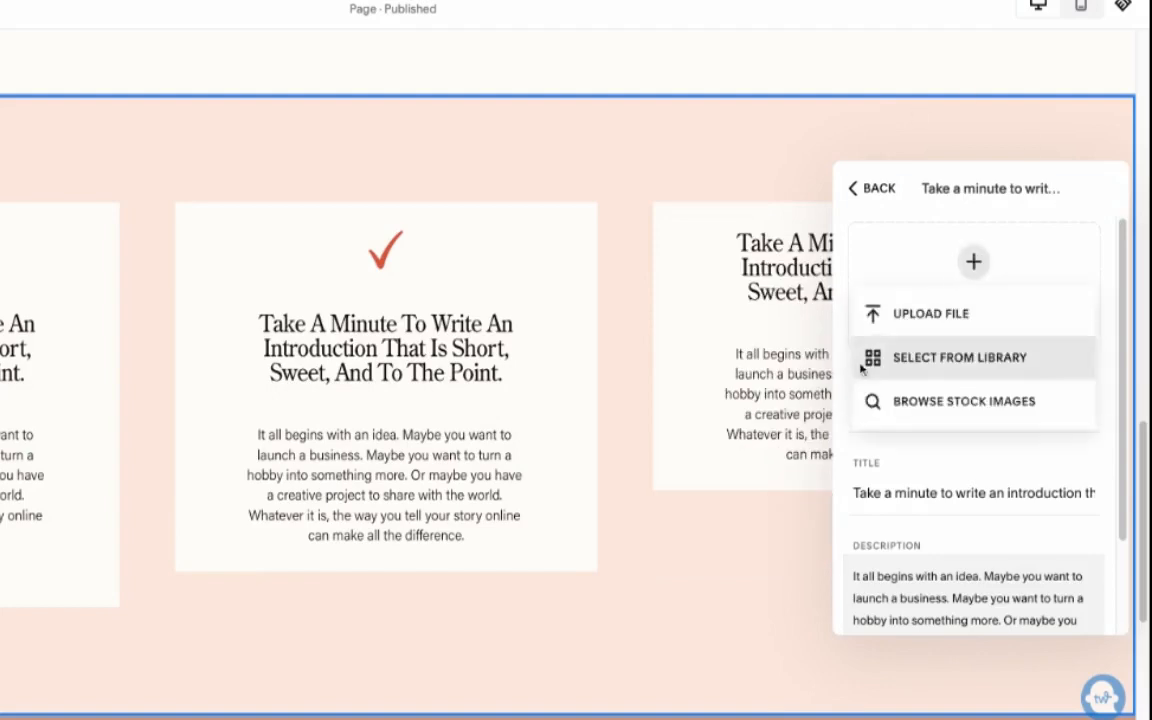
{"action": "left_click", "coordinate": [958, 356]}
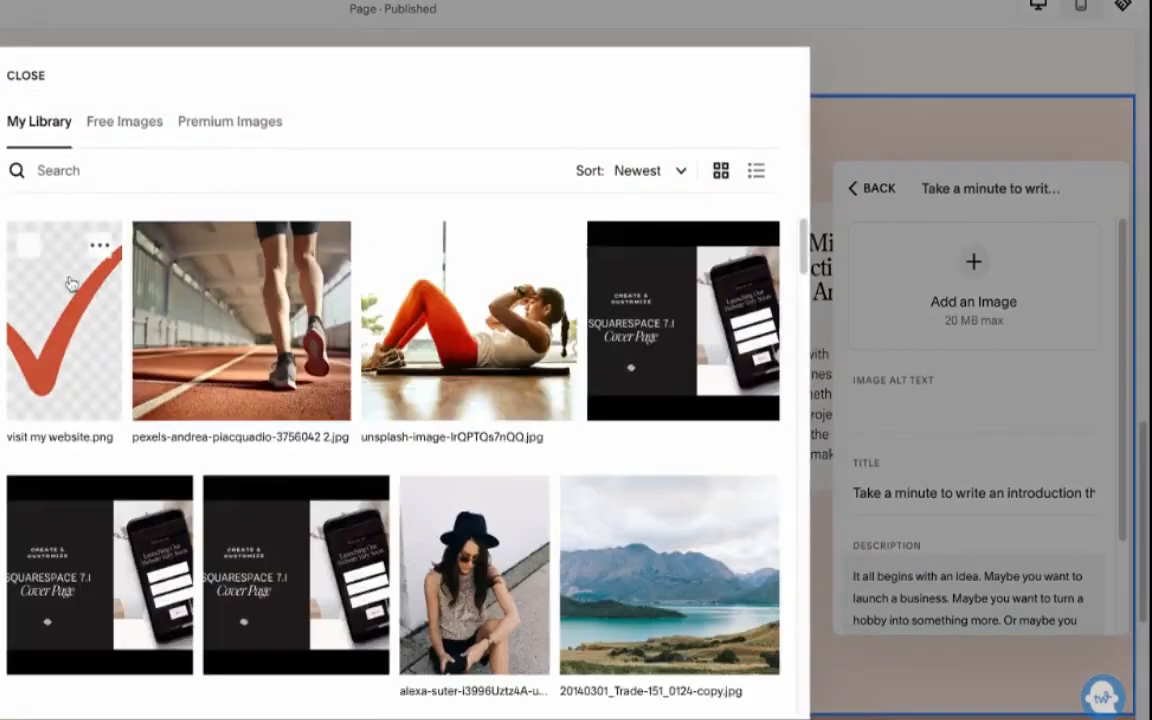
{"action": "left_click", "coordinate": [26, 76]}
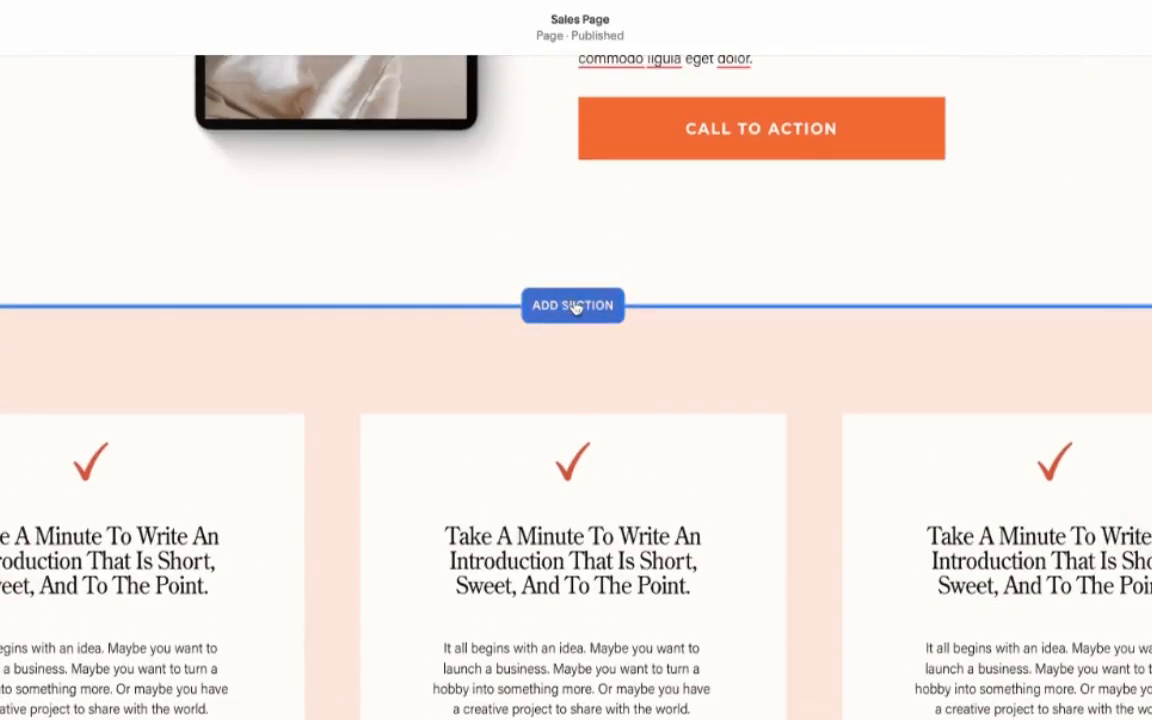
Step: Add an image block beside the Introduction heading and set its design to Fill the frame
{"action": "scroll", "scroll_direction": "down", "scroll_amount": 3}
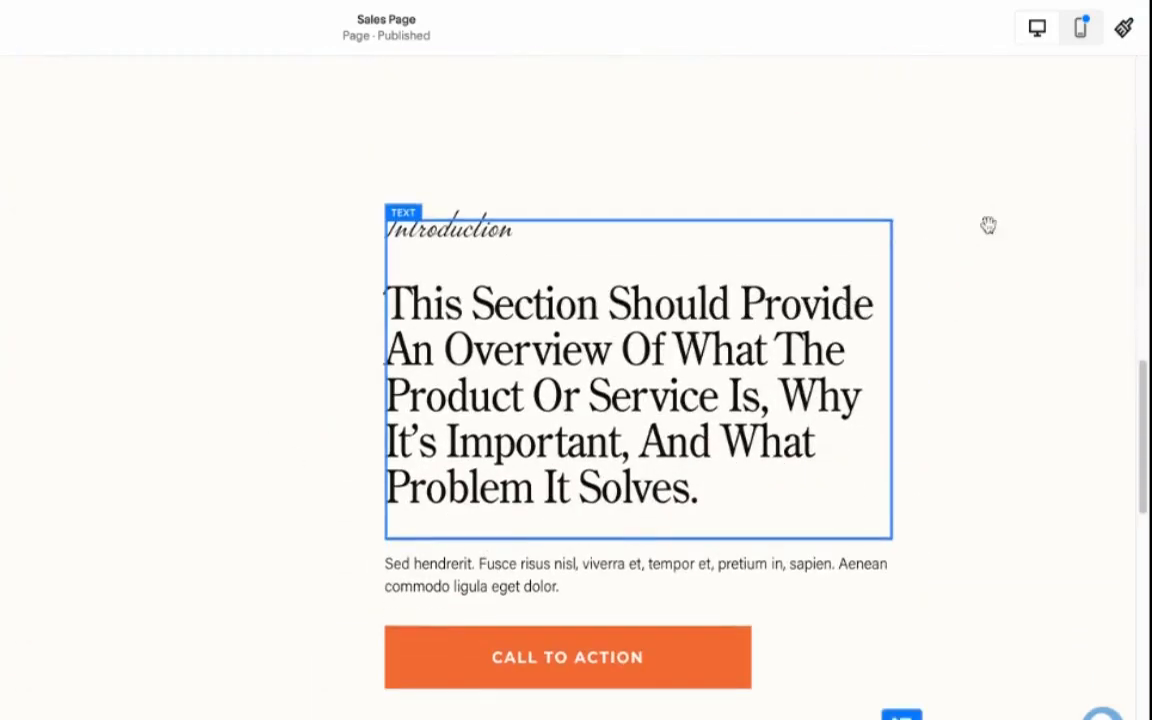
{"action": "left_click", "coordinate": [640, 380]}
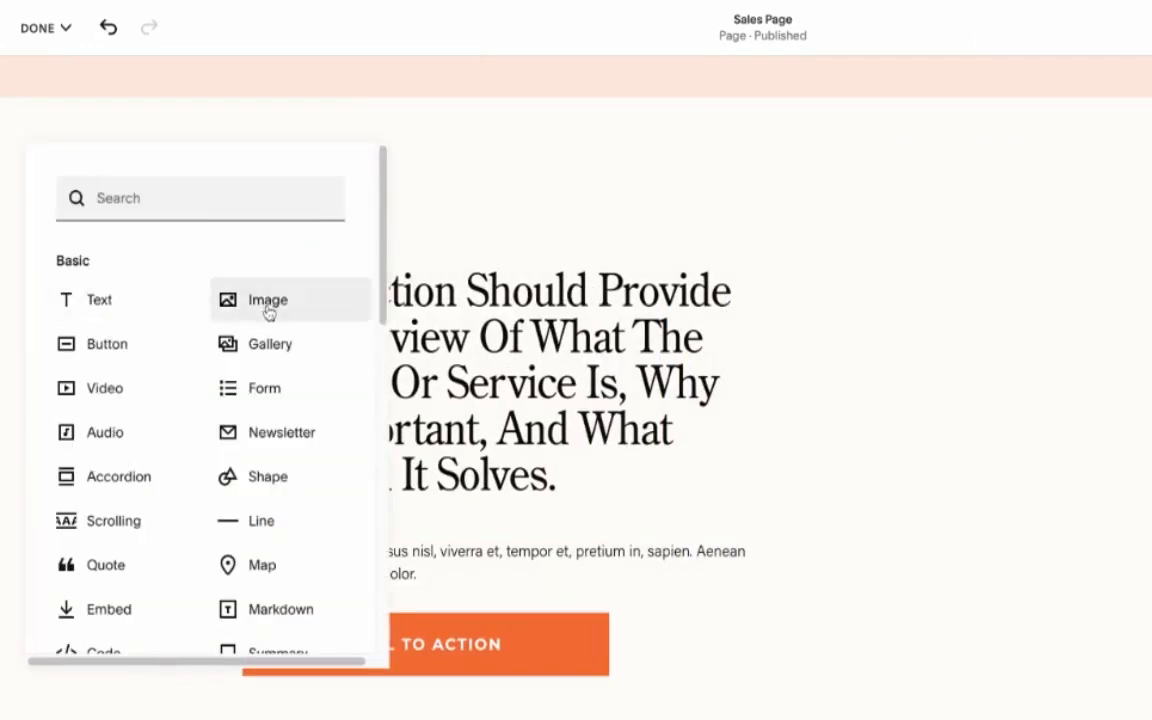
{"action": "left_click", "coordinate": [268, 300]}
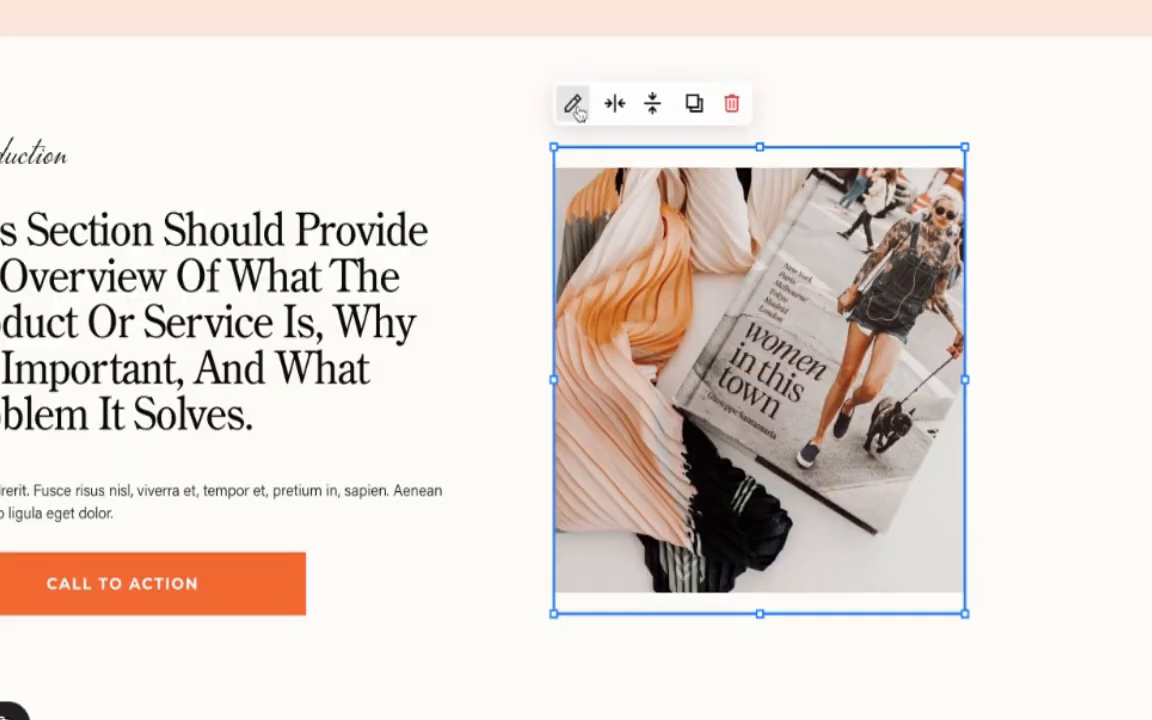
{"action": "left_click", "coordinate": [572, 104]}
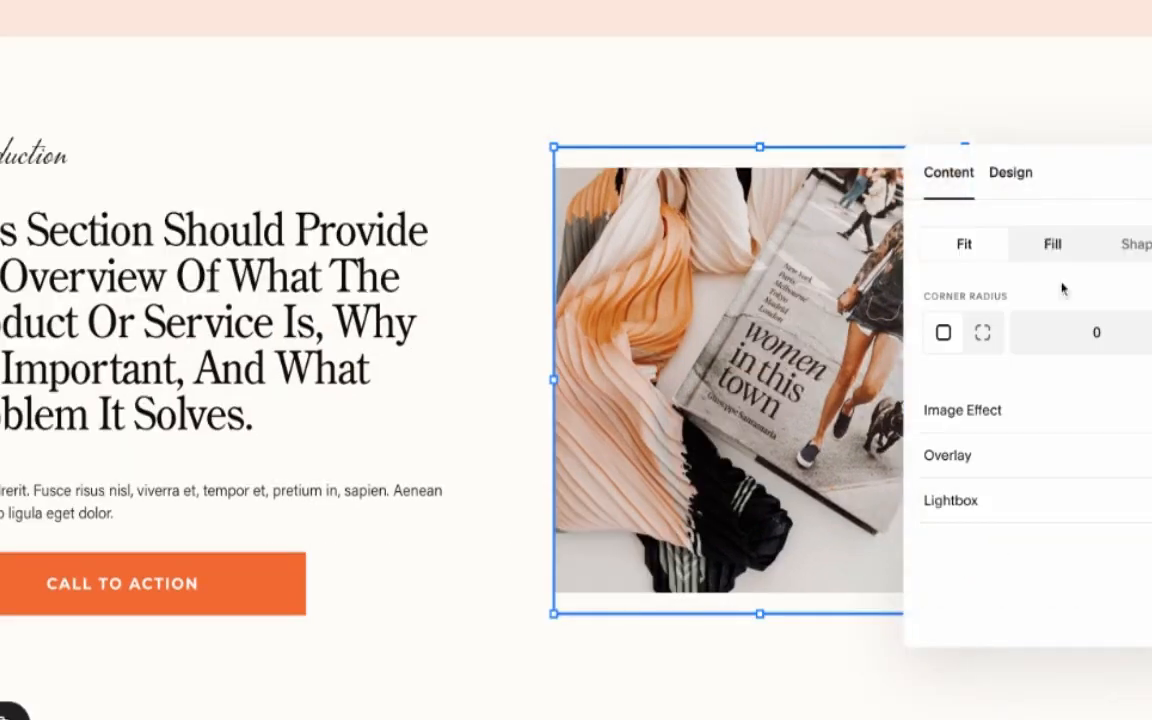
{"action": "left_click", "coordinate": [1010, 172]}
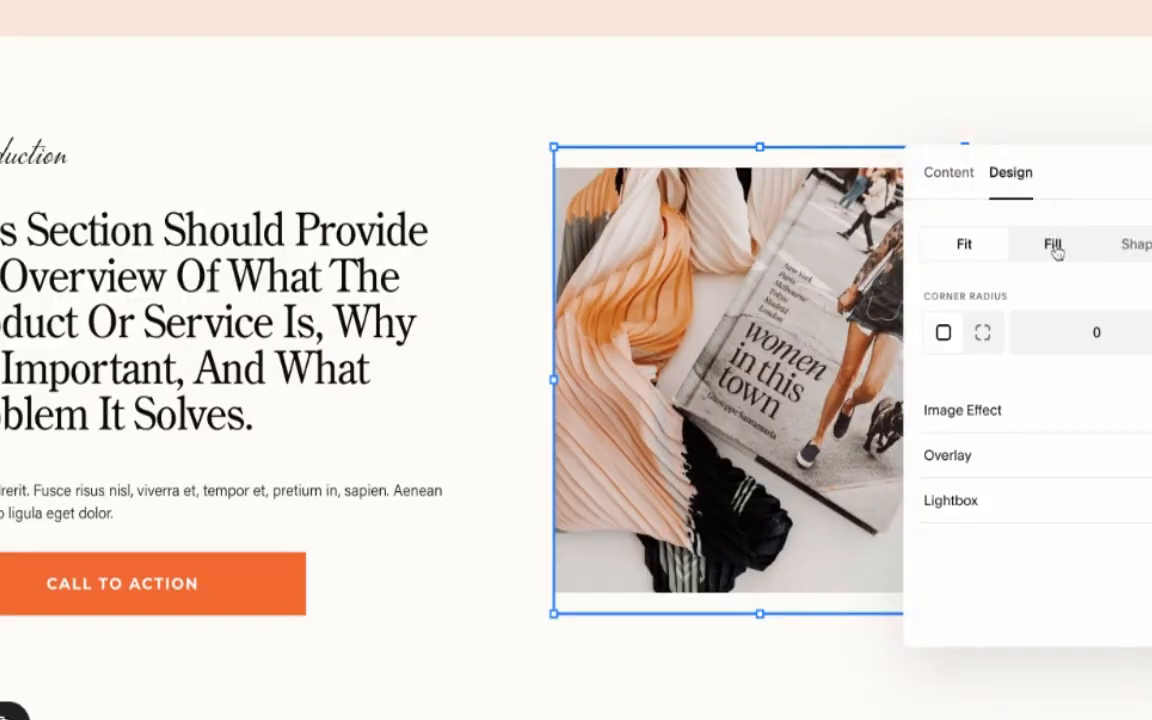
{"action": "left_click", "coordinate": [1052, 244]}
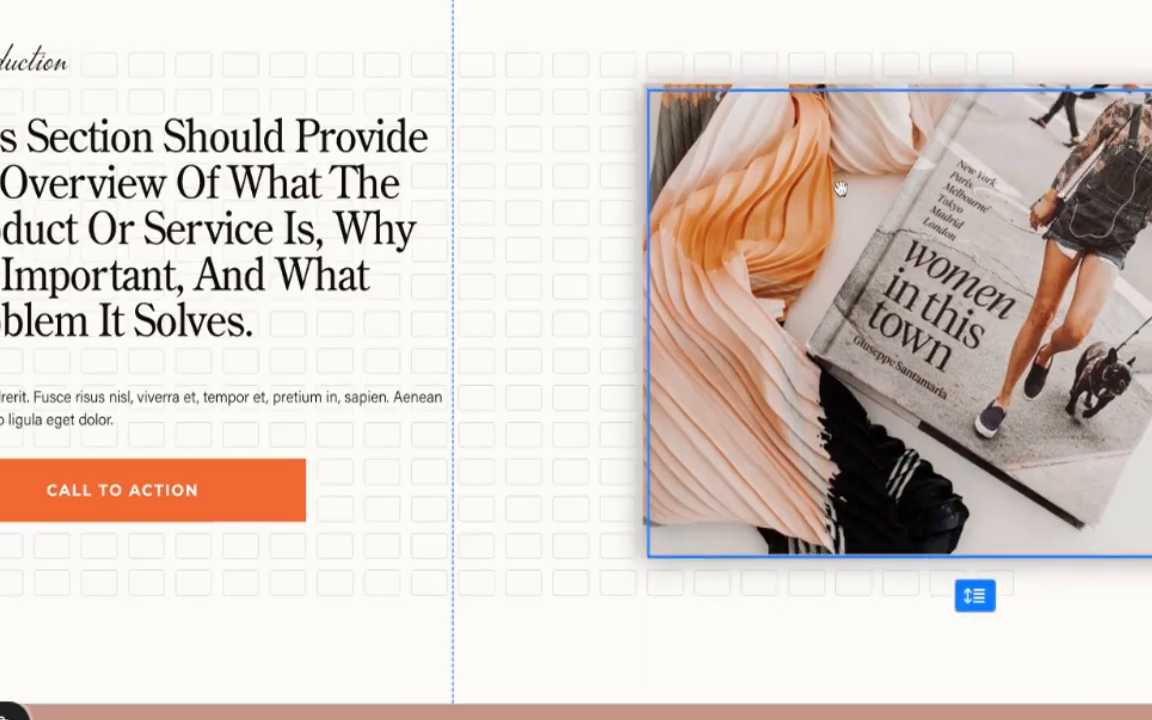
{"action": "scroll", "scroll_direction": "down", "scroll_amount": 3}
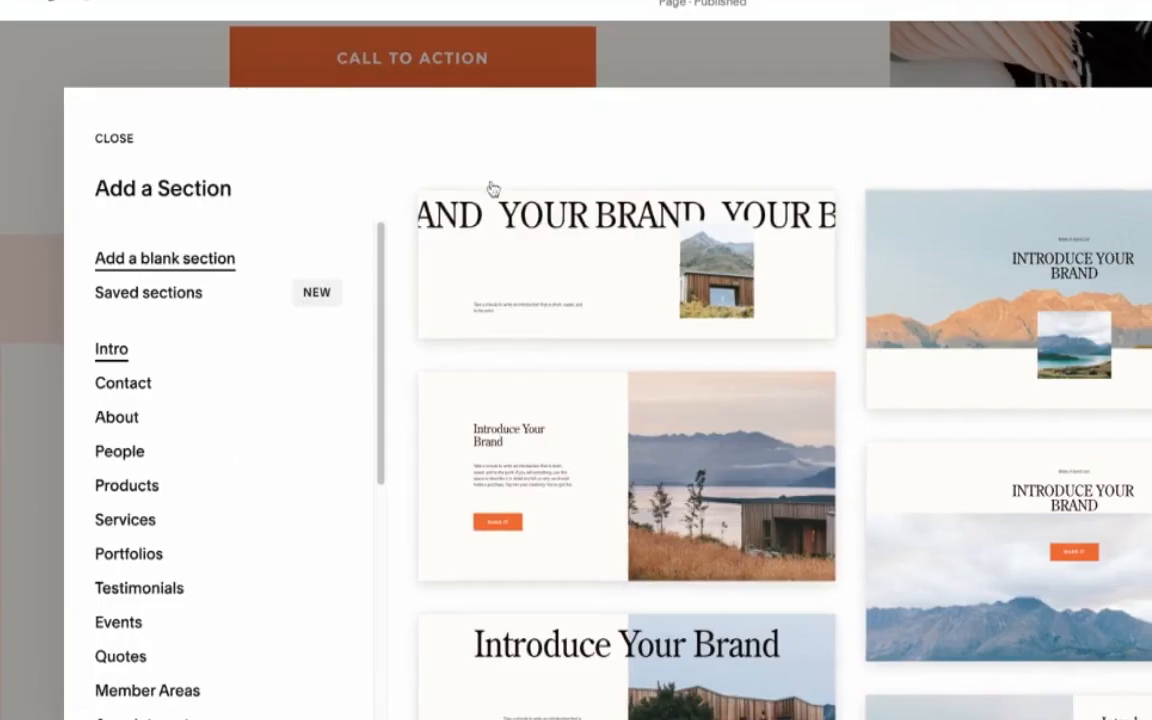
Step: Add a blank pink section with a text block headed Words from the clients
{"action": "left_click", "coordinate": [112, 138]}
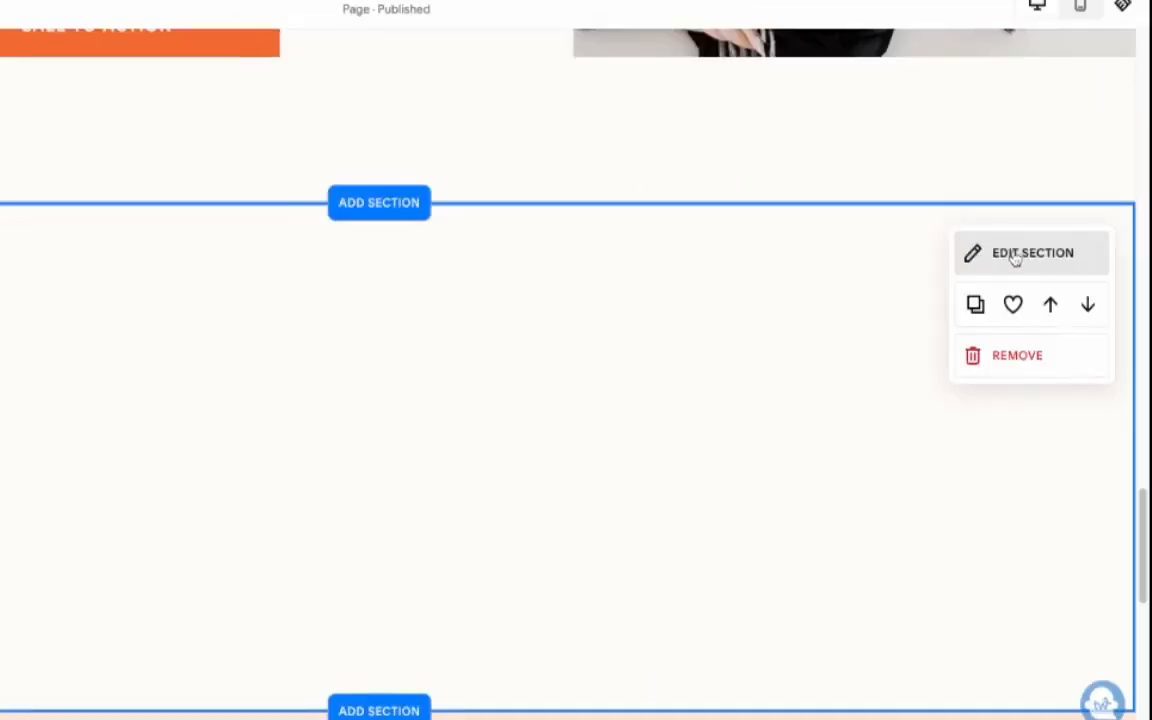
{"action": "left_click", "coordinate": [1032, 252]}
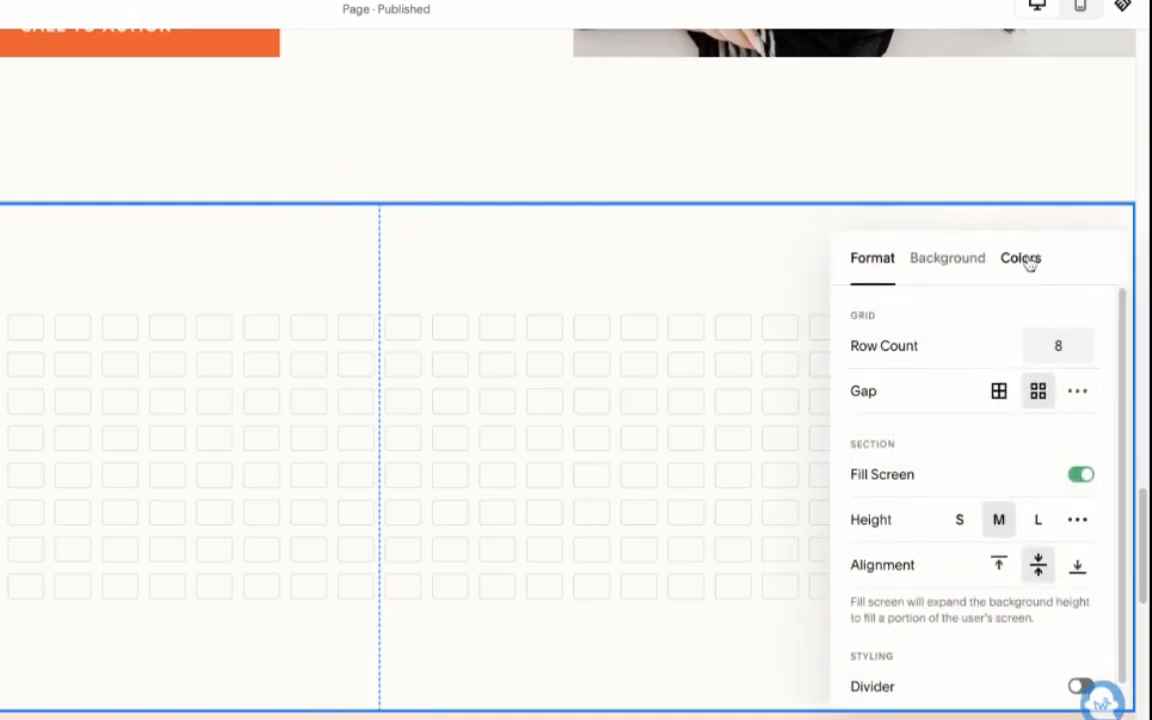
{"action": "left_click", "coordinate": [1020, 258]}
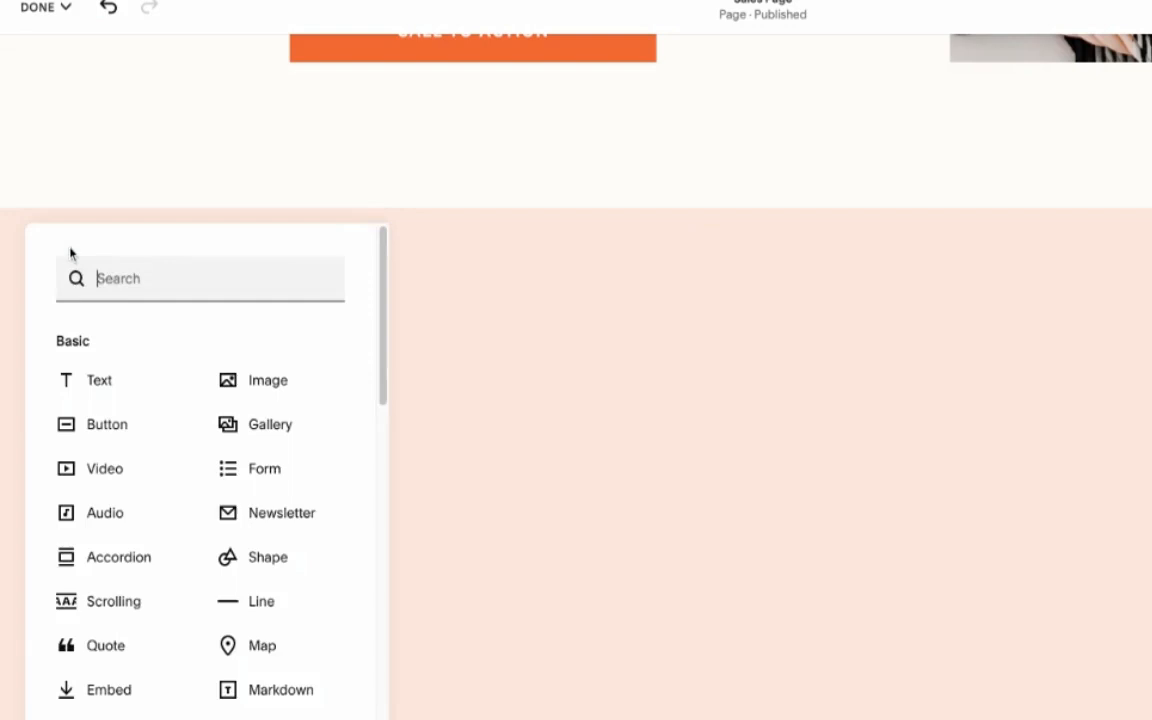
{"action": "left_click", "coordinate": [98, 380]}
{"action": "type", "text": "Words from the clients"}
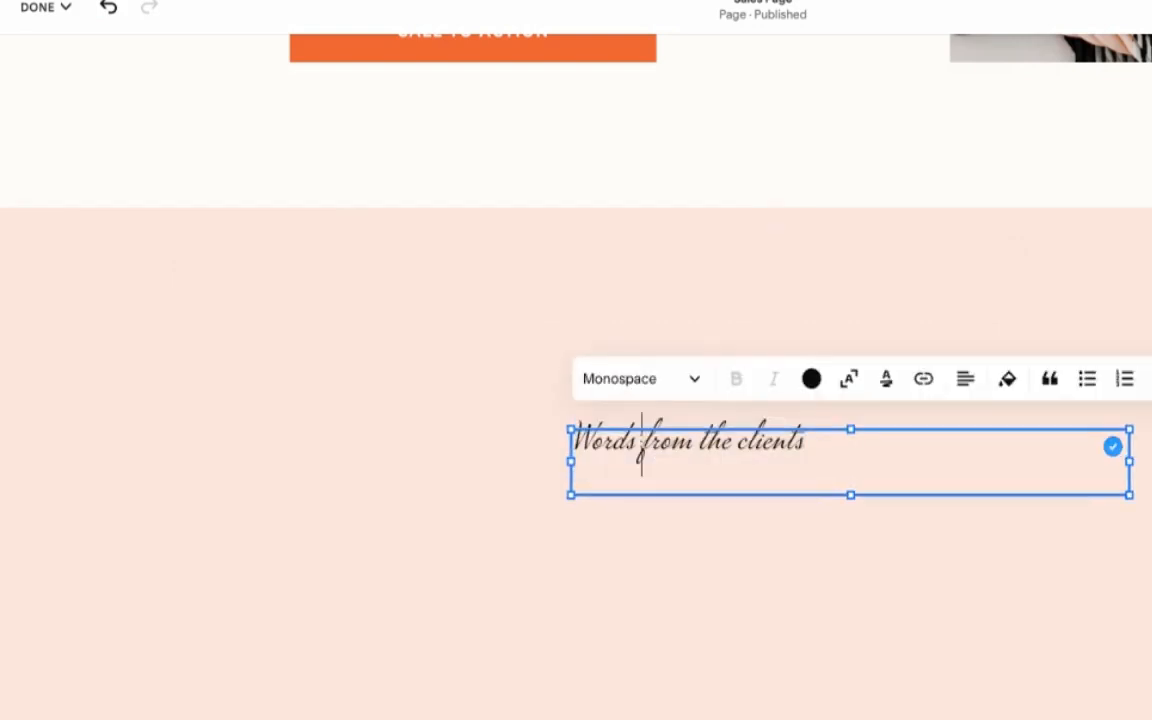
{"action": "left_click", "coordinate": [964, 378]}
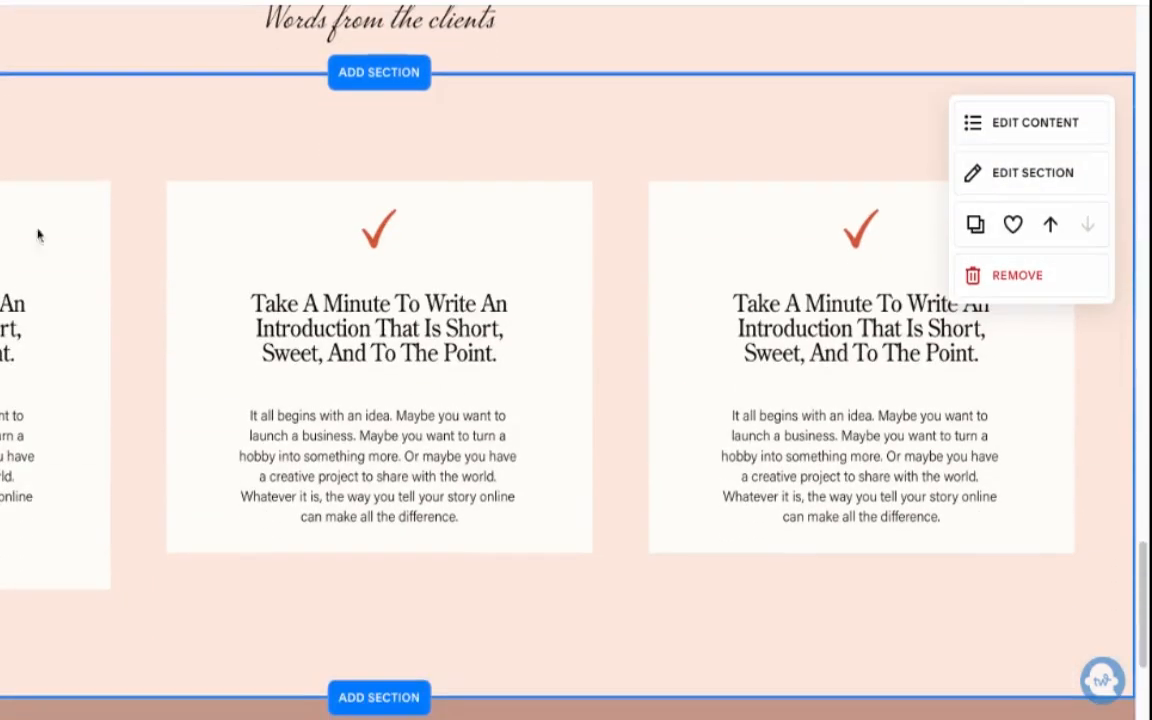
Step: Replace the cards' checkmarks with portrait photos from the image library
{"action": "left_click", "coordinate": [1036, 122]}
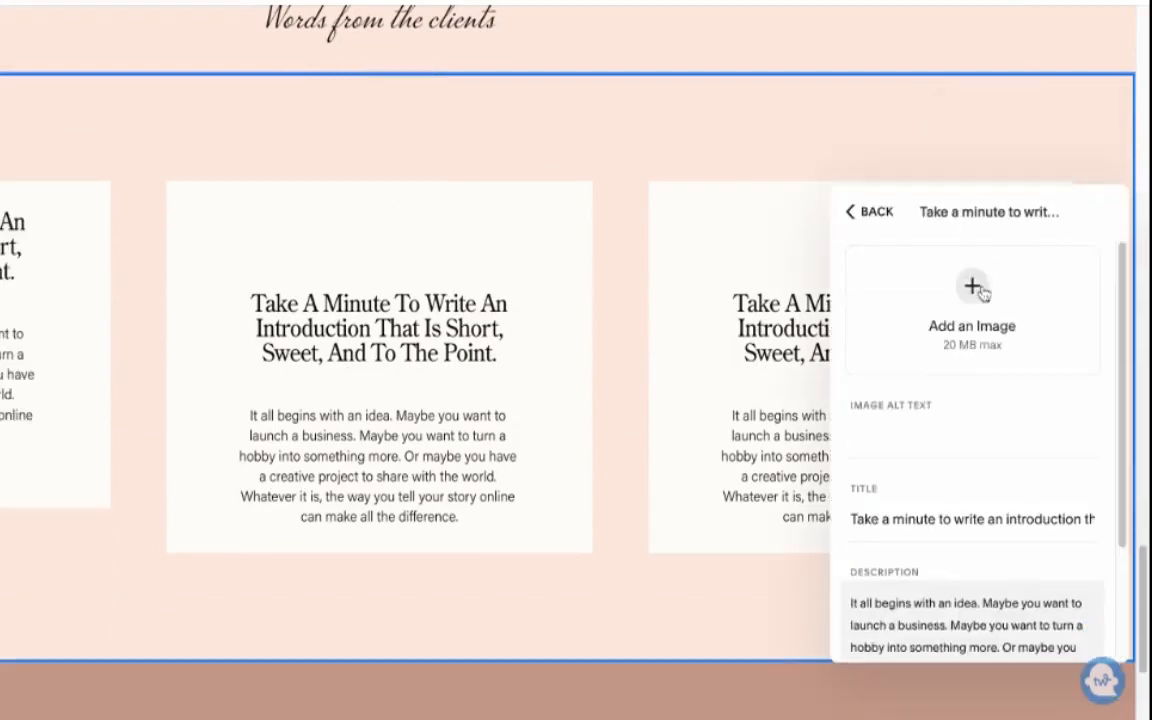
{"action": "left_click", "coordinate": [972, 284]}
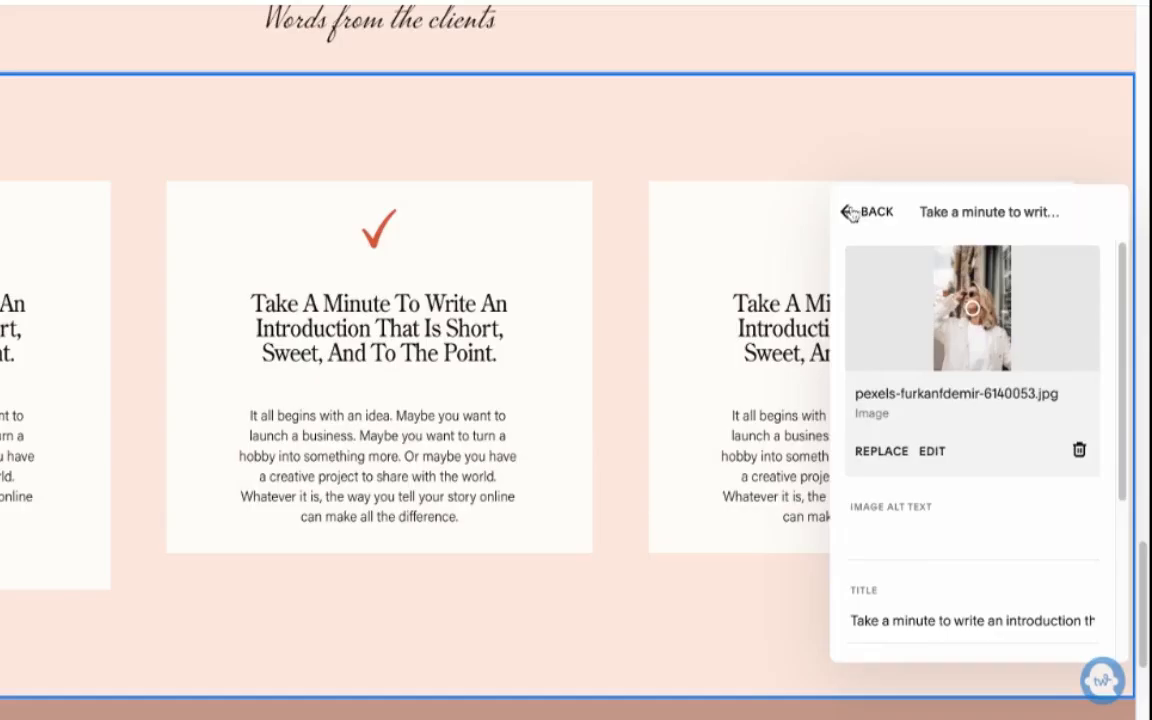
{"action": "left_click", "coordinate": [1080, 450]}
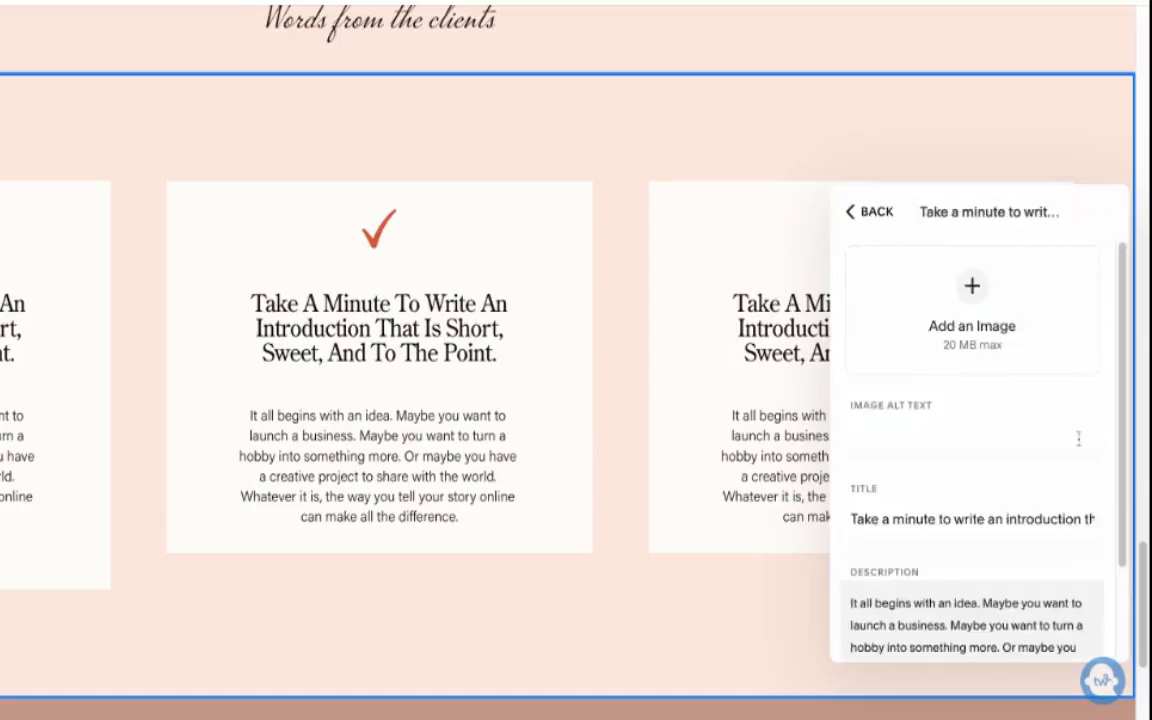
{"action": "left_click", "coordinate": [972, 284]}
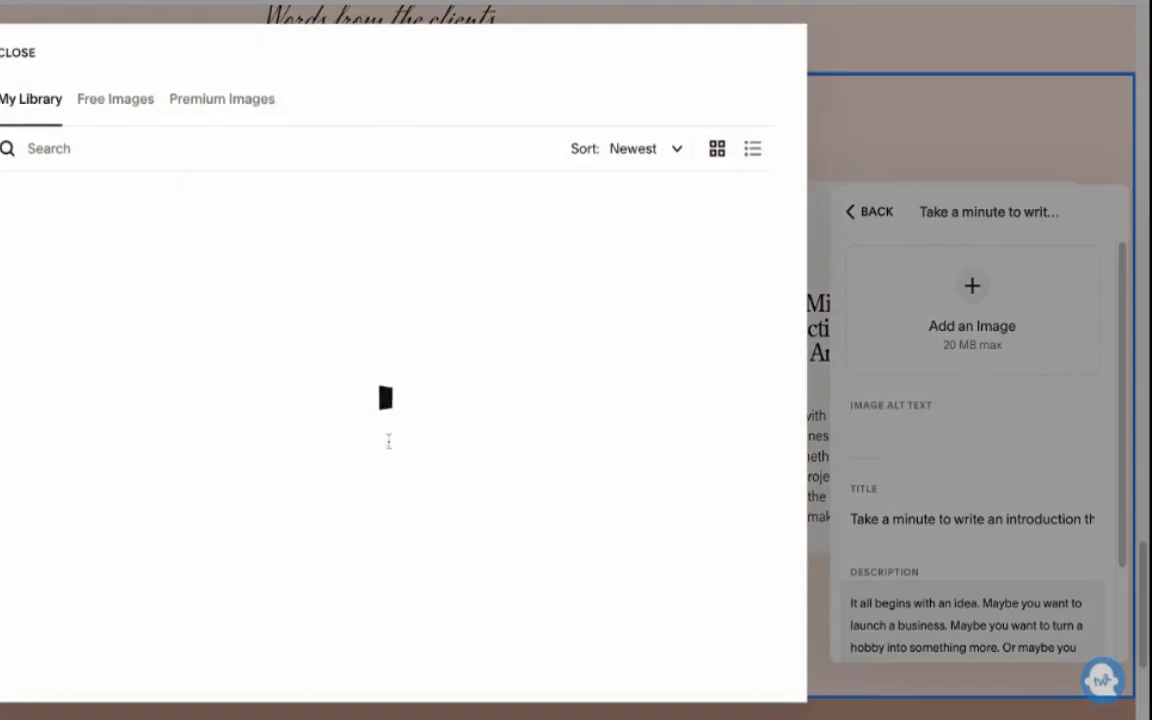
{"action": "left_click", "coordinate": [16, 52]}
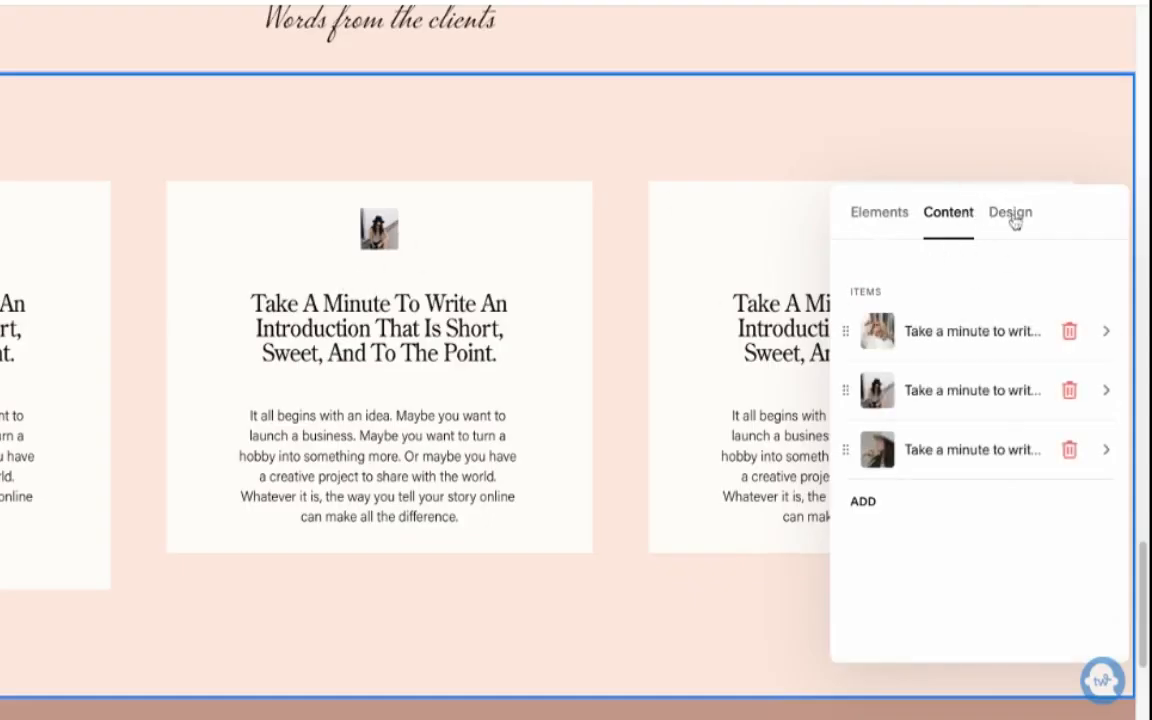
Step: Crop the card images to circles and set media width to 25%
{"action": "left_click", "coordinate": [1010, 212]}
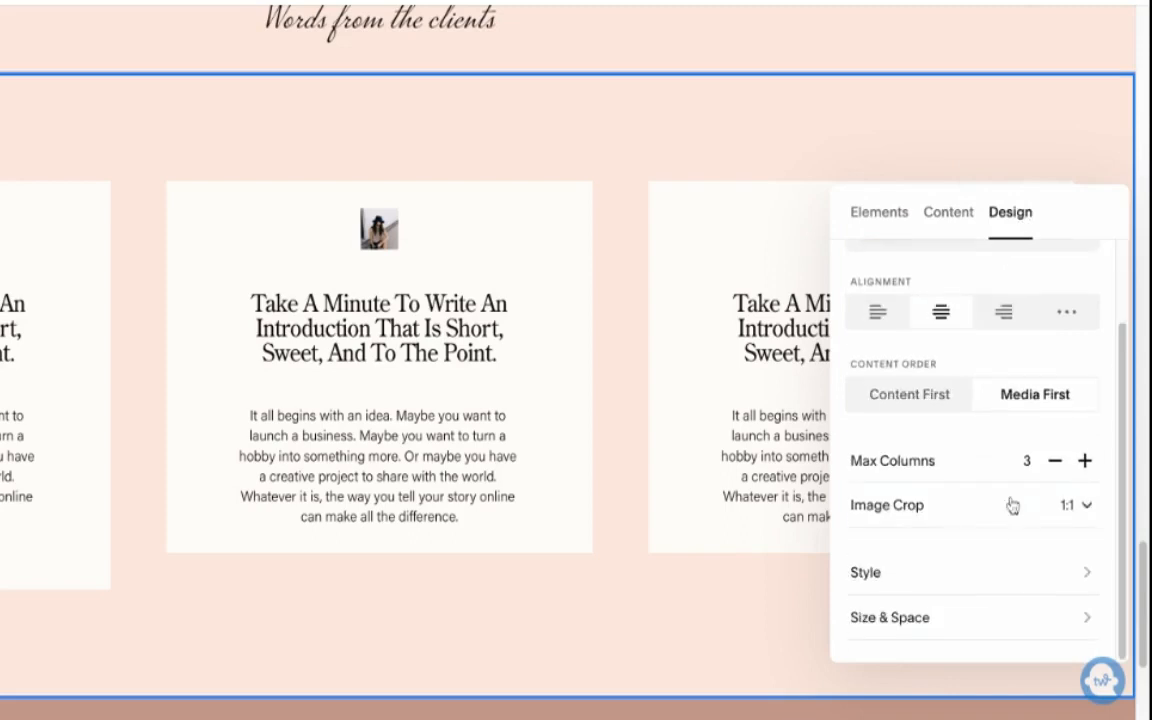
{"action": "left_click", "coordinate": [1072, 504]}
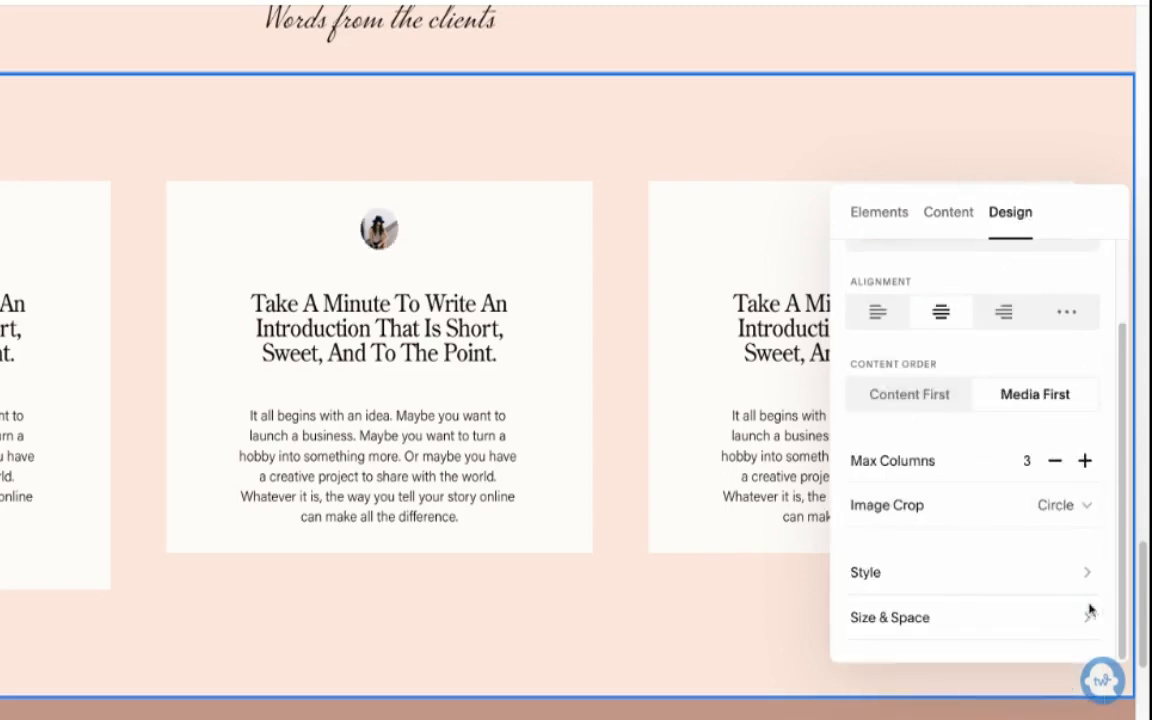
{"action": "left_click", "coordinate": [888, 616]}
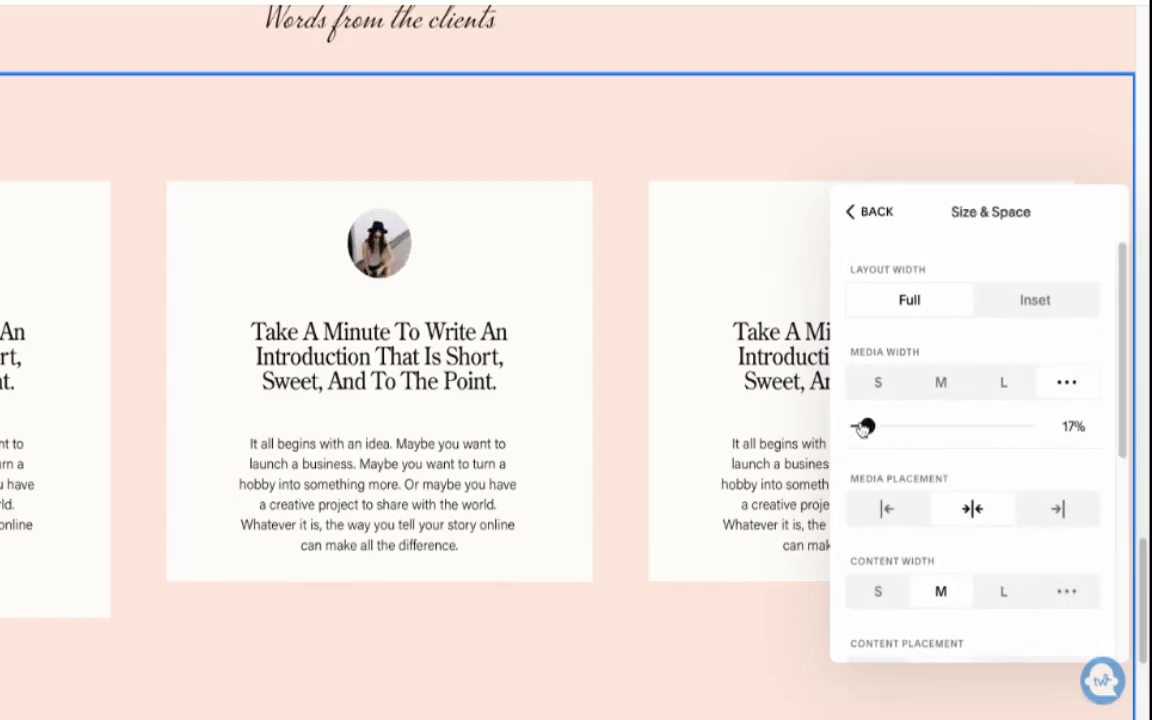
{"action": "left_click_drag", "start_coordinate": [862, 426], "coordinate": [882, 426]}
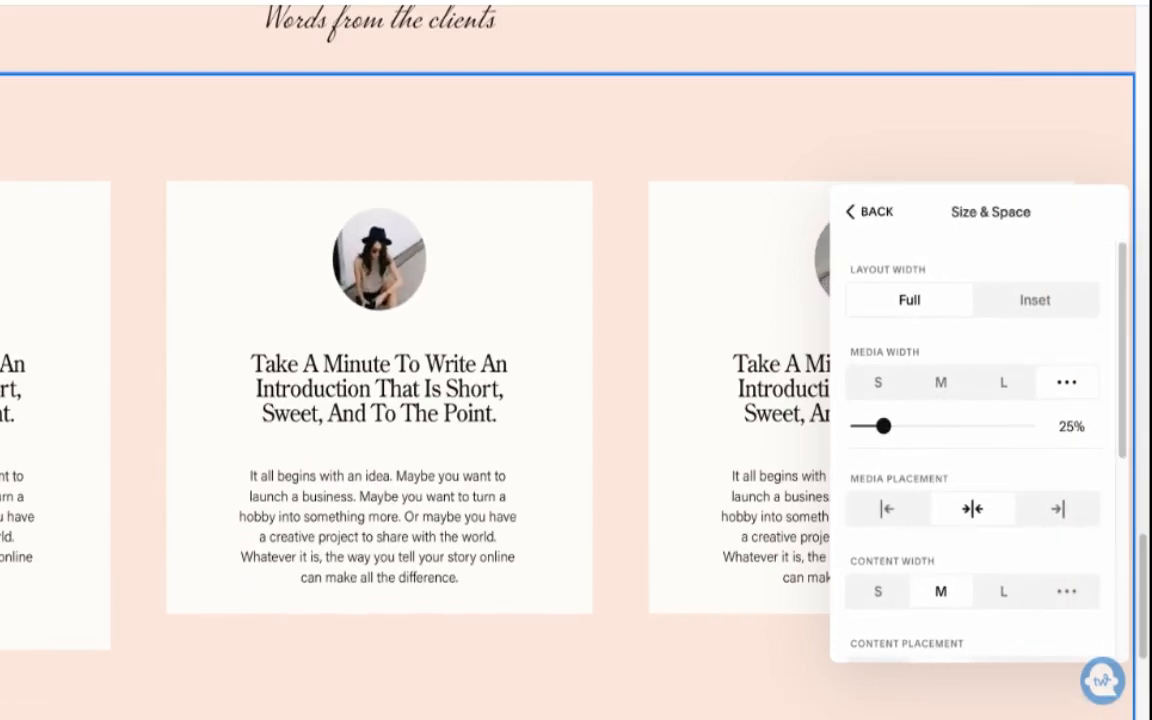
{"action": "left_click", "coordinate": [868, 212]}
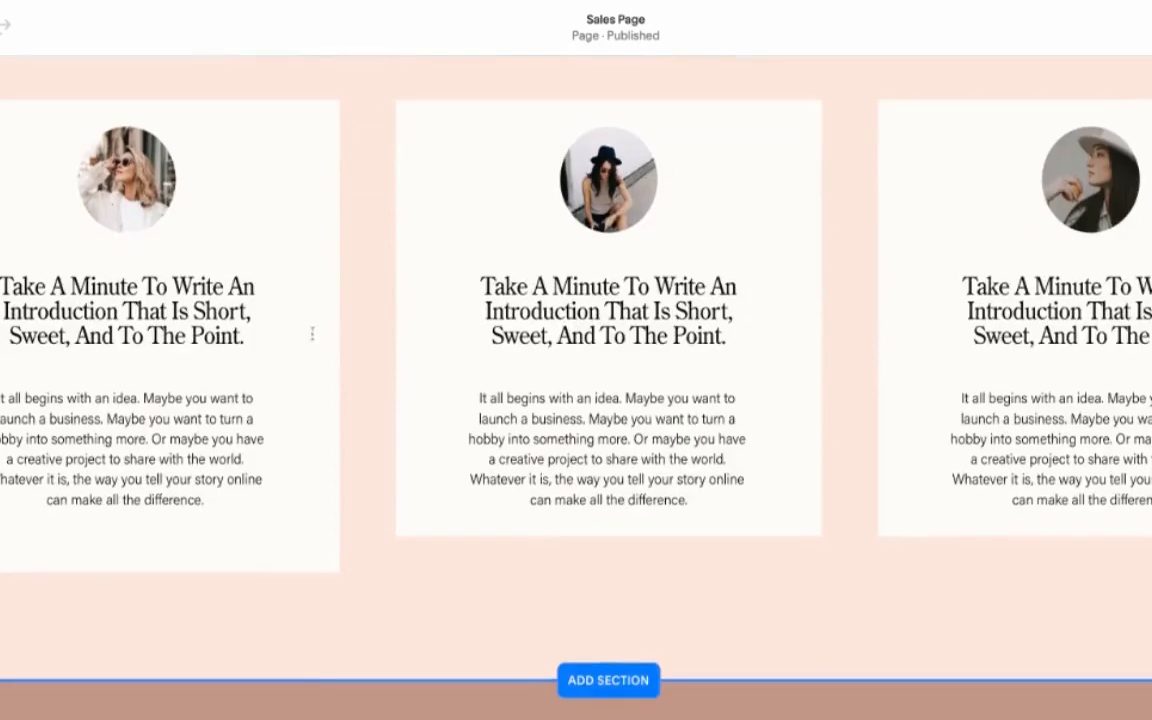
Step: Exit the page editor and scroll the Sales Page preview back in the Pages panel
{"action": "left_click", "coordinate": [608, 680]}
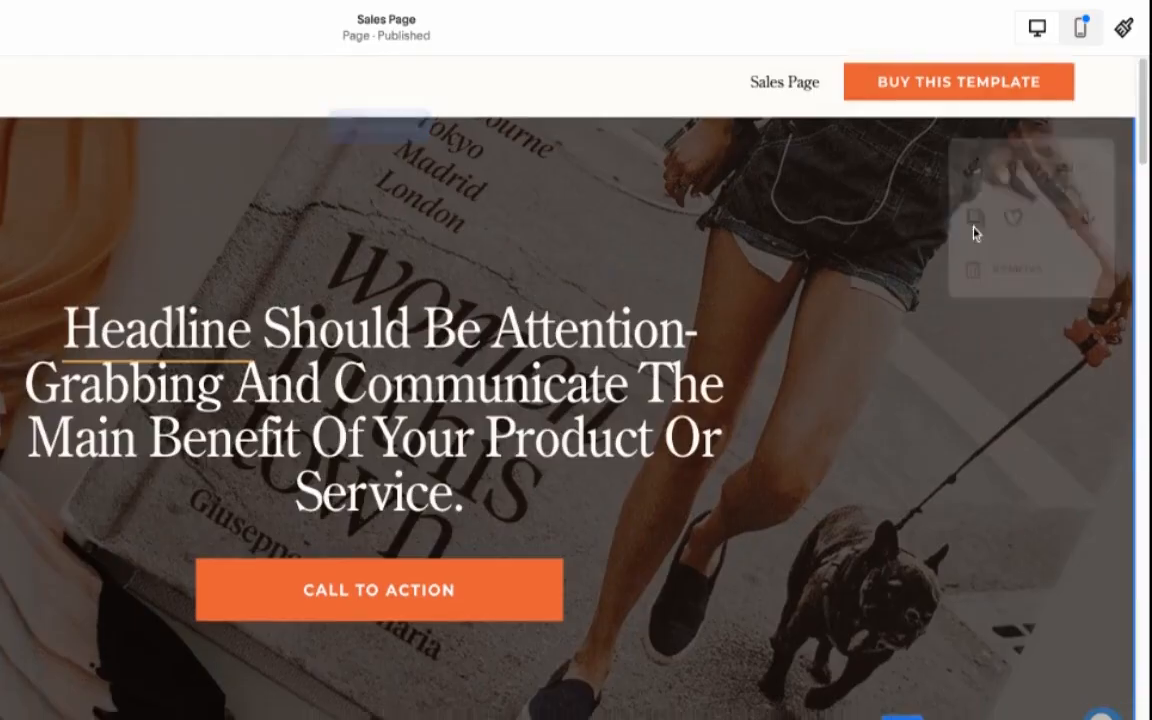
{"action": "left_click", "coordinate": [380, 390]}
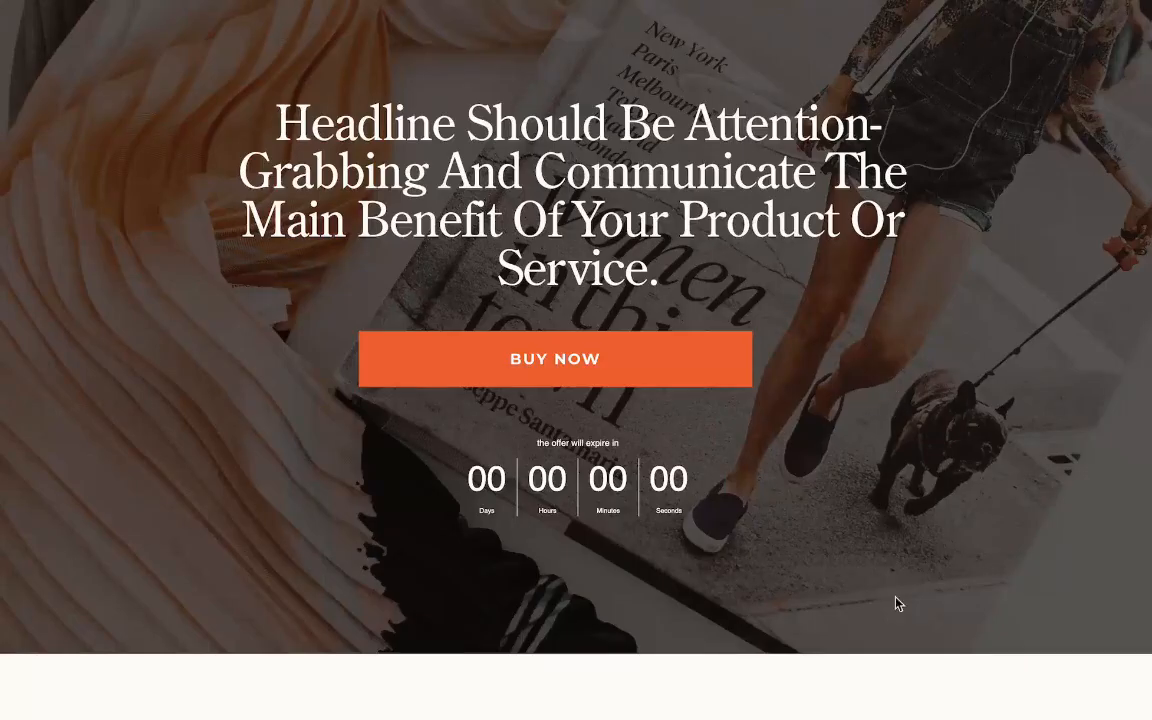
{"action": "scroll", "scroll_direction": "down", "scroll_amount": 3}
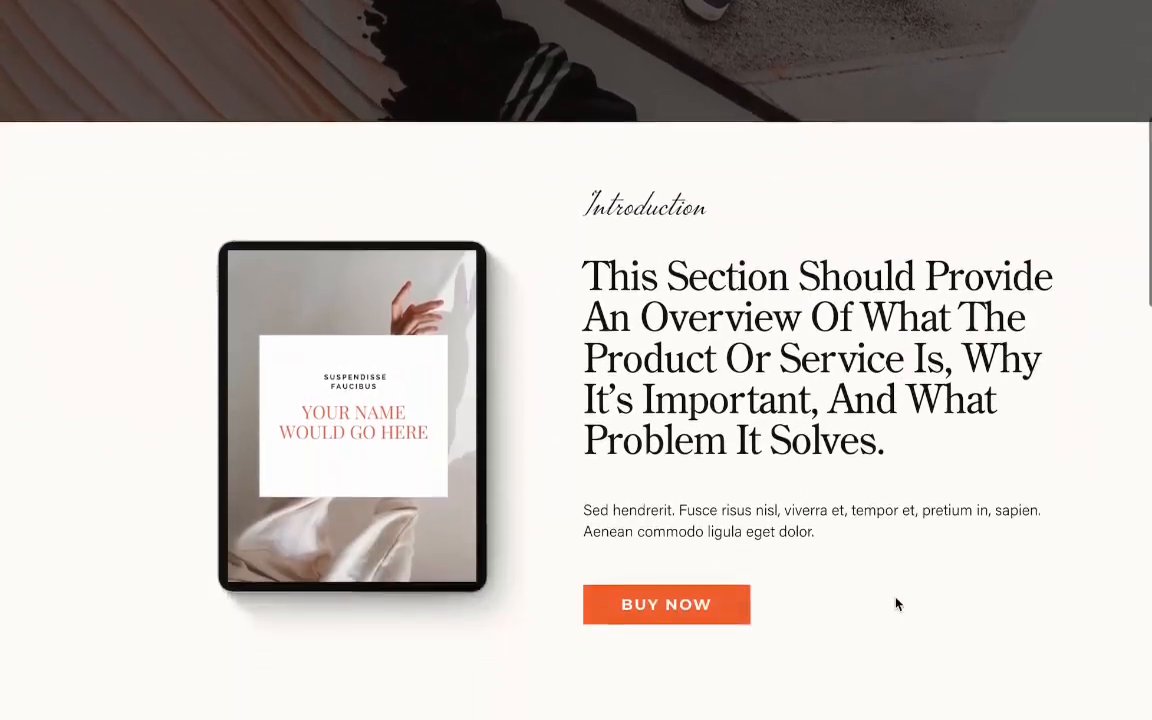
{"action": "scroll", "scroll_direction": "down", "scroll_amount": 3}
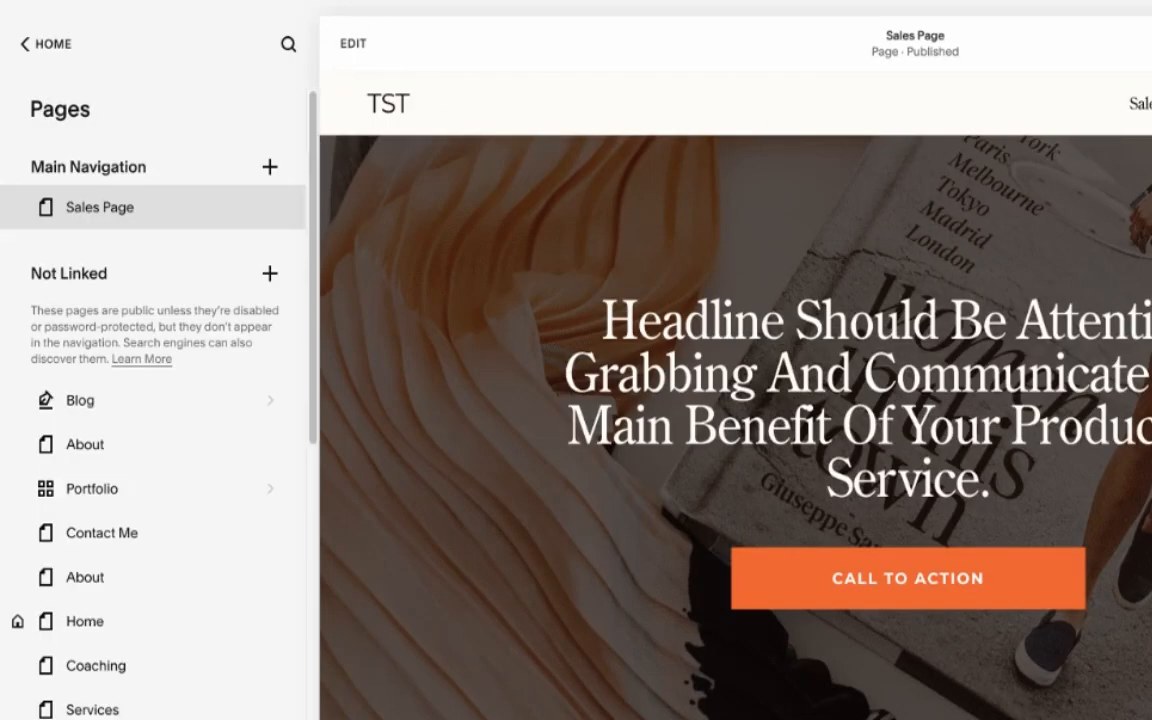
Step: Save CSS hiding the site header and footer in the Sales Page's Advanced header code injection
{"action": "scroll", "scroll_direction": "down", "scroll_amount": 3}
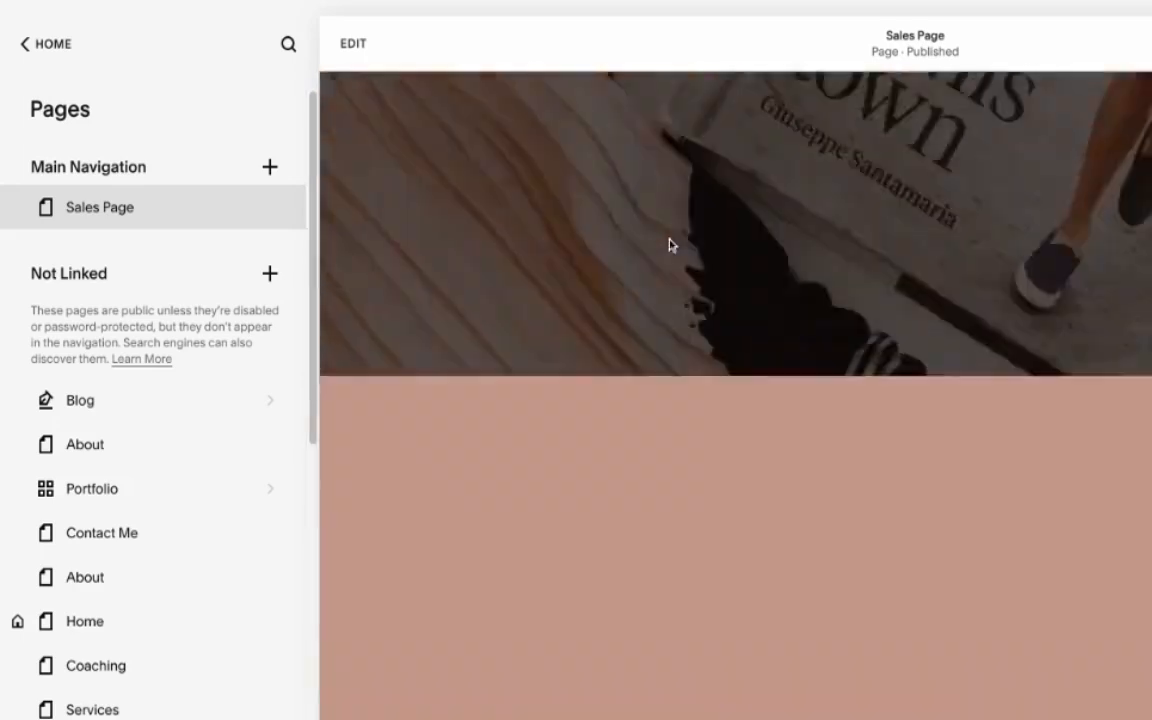
{"action": "scroll", "scroll_direction": "down", "scroll_amount": 3}
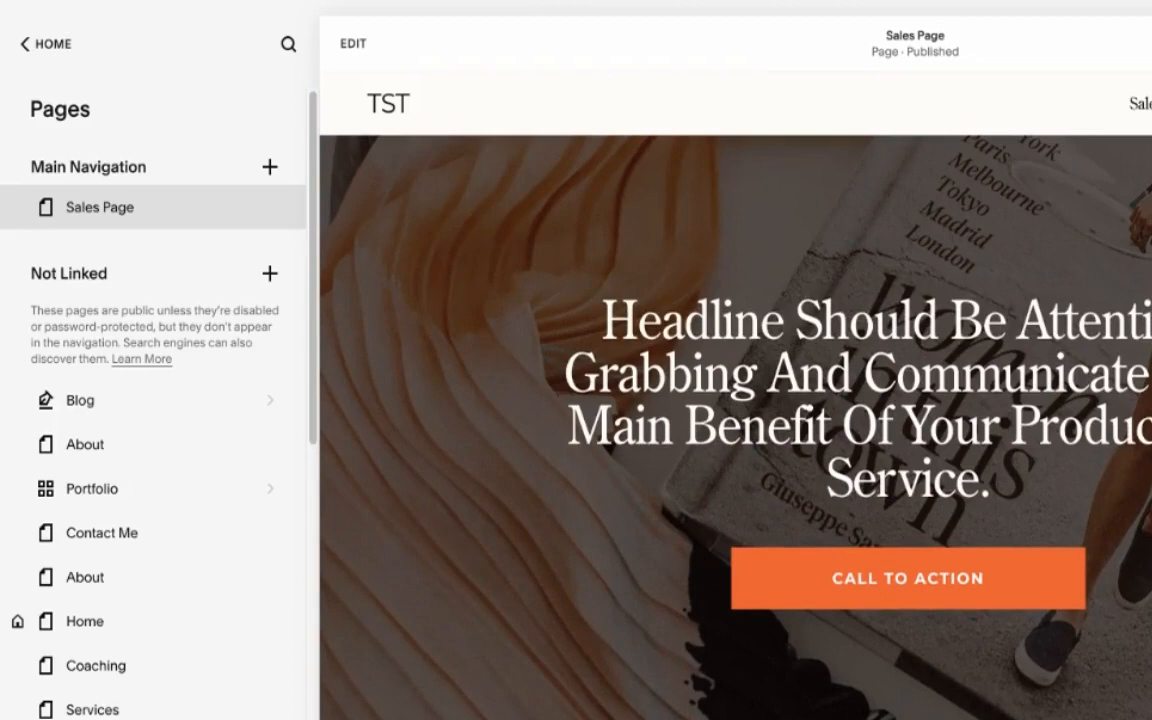
{"action": "mouse_move", "coordinate": [838, 212]}
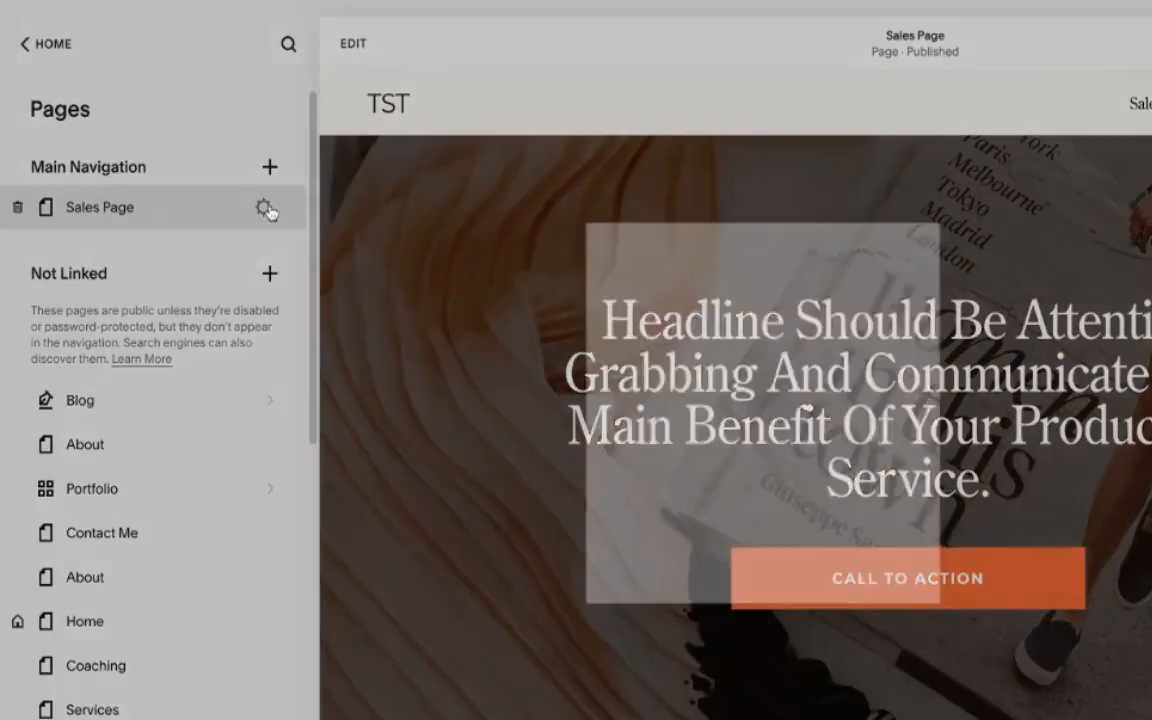
{"action": "left_click", "coordinate": [268, 206]}
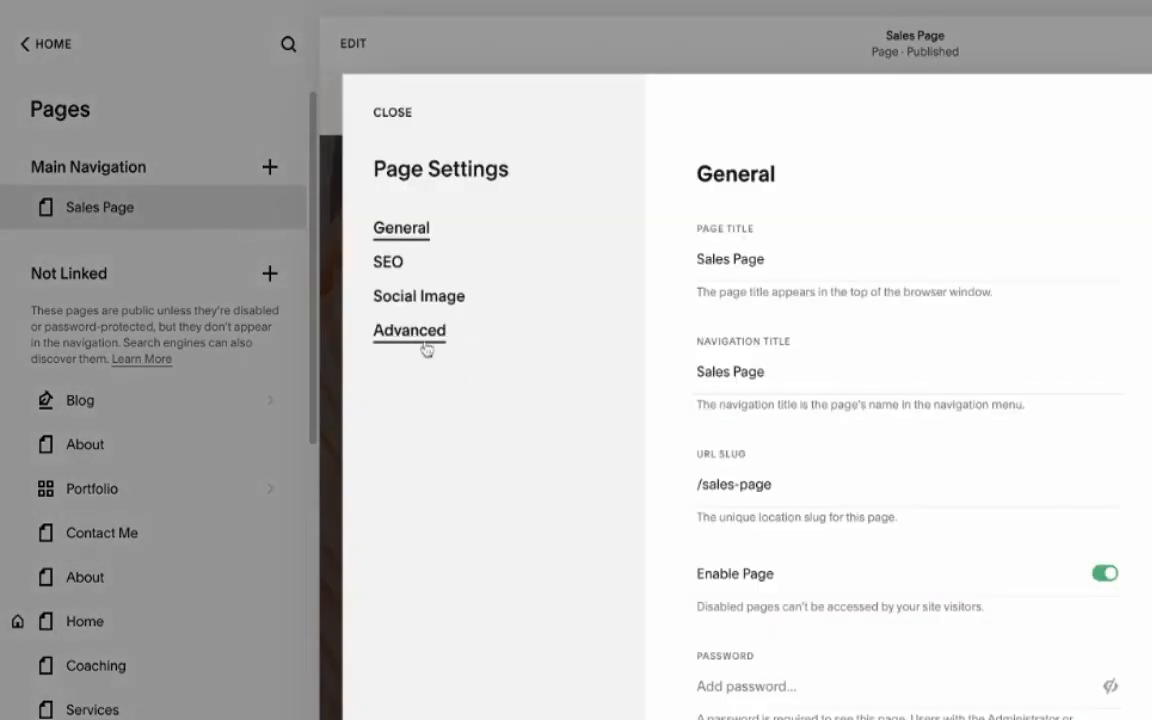
{"action": "left_click", "coordinate": [408, 330]}
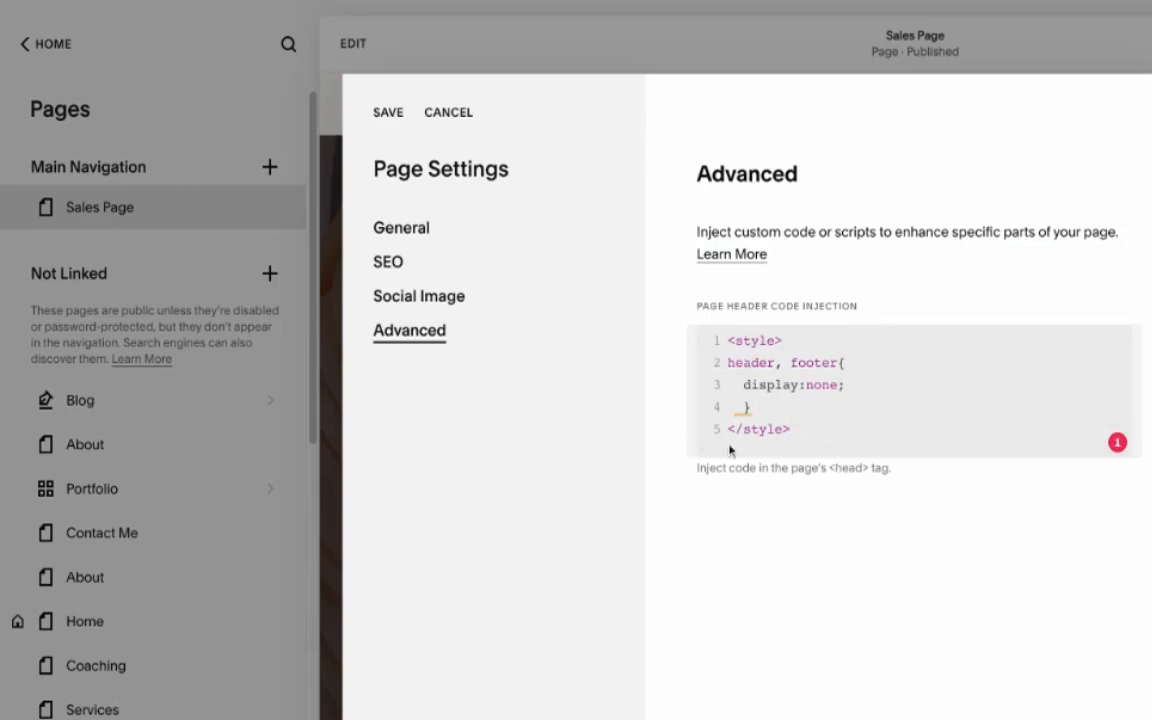
{"action": "left_click", "coordinate": [388, 112]}
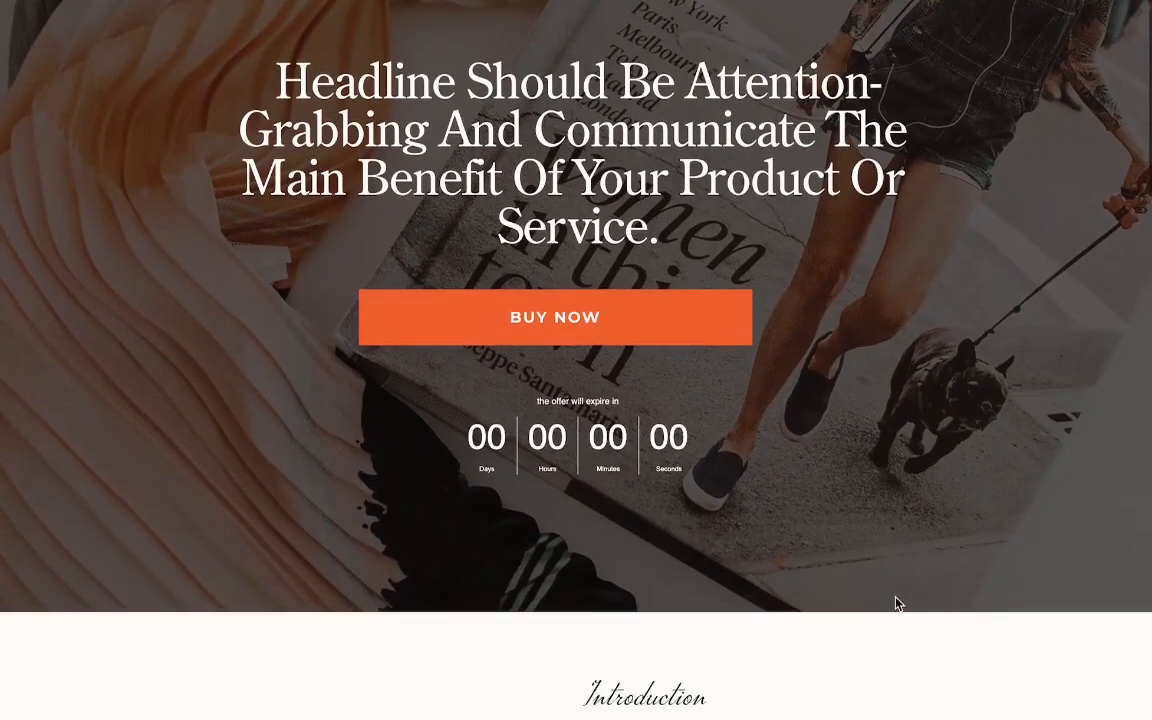
Step: Scroll down the Sales Page preview past its Buy Now sections
{"action": "scroll", "scroll_direction": "down", "scroll_amount": 3}
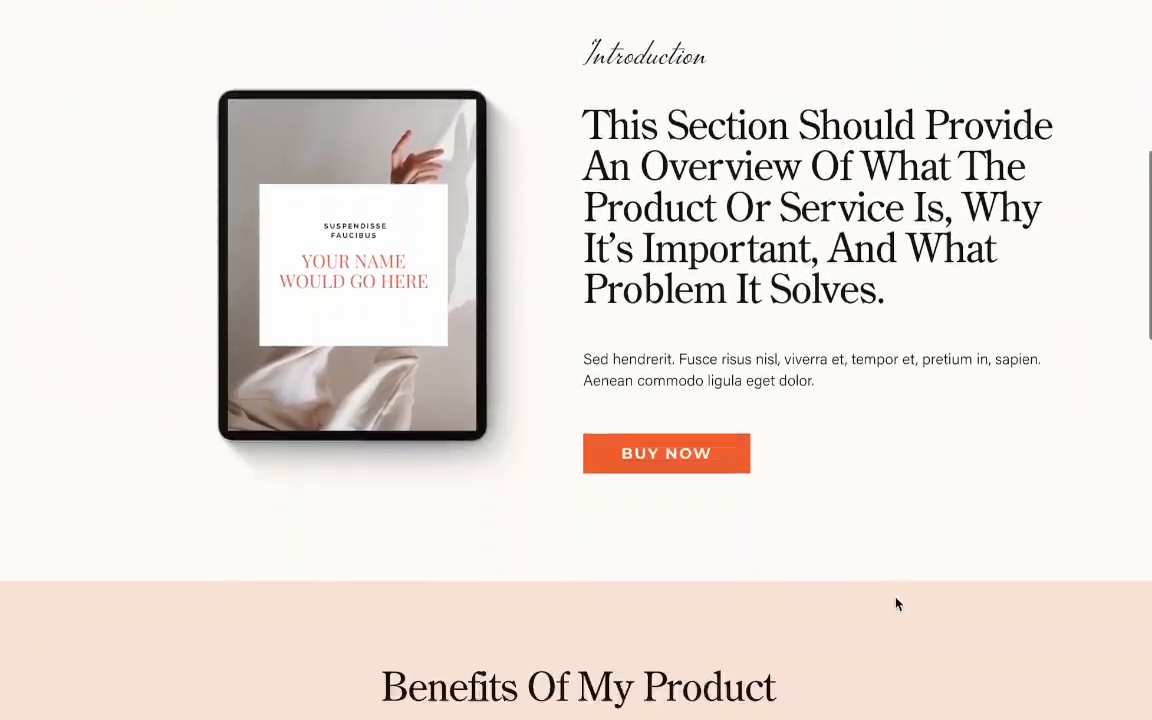
{"action": "scroll", "scroll_direction": "down", "scroll_amount": 3}
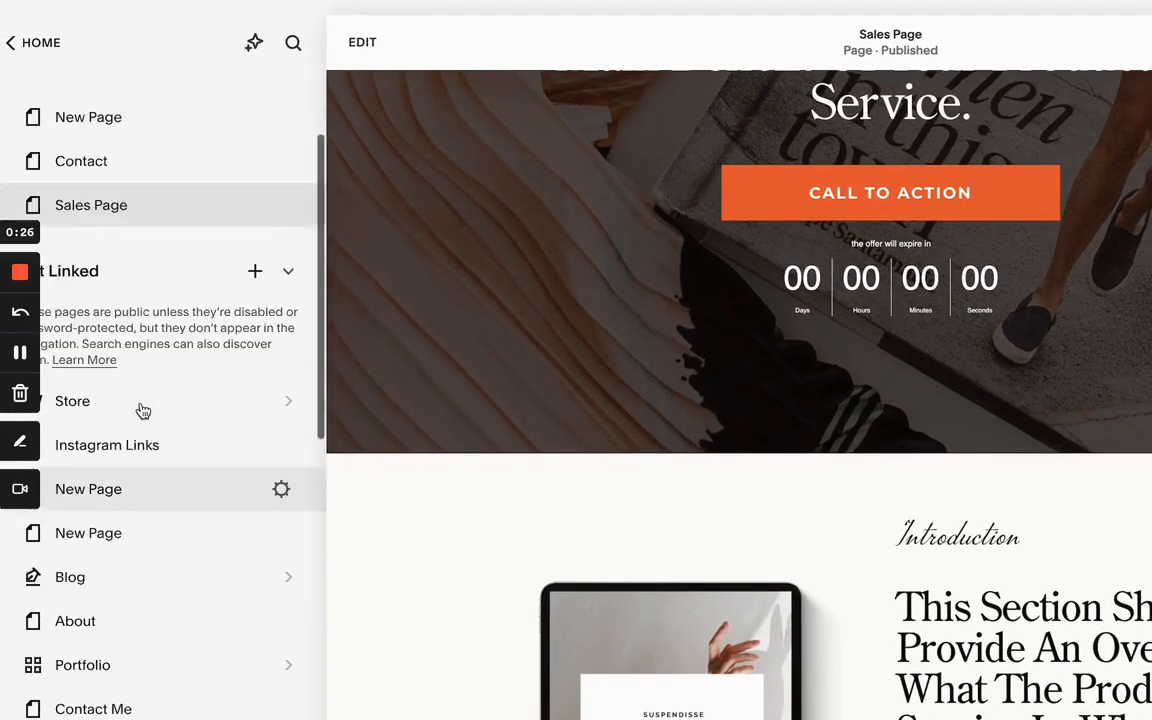
Step: Go to the store's product list and add a new product, reaching the product type chooser
{"action": "scroll", "scroll_direction": "down", "scroll_amount": 3}
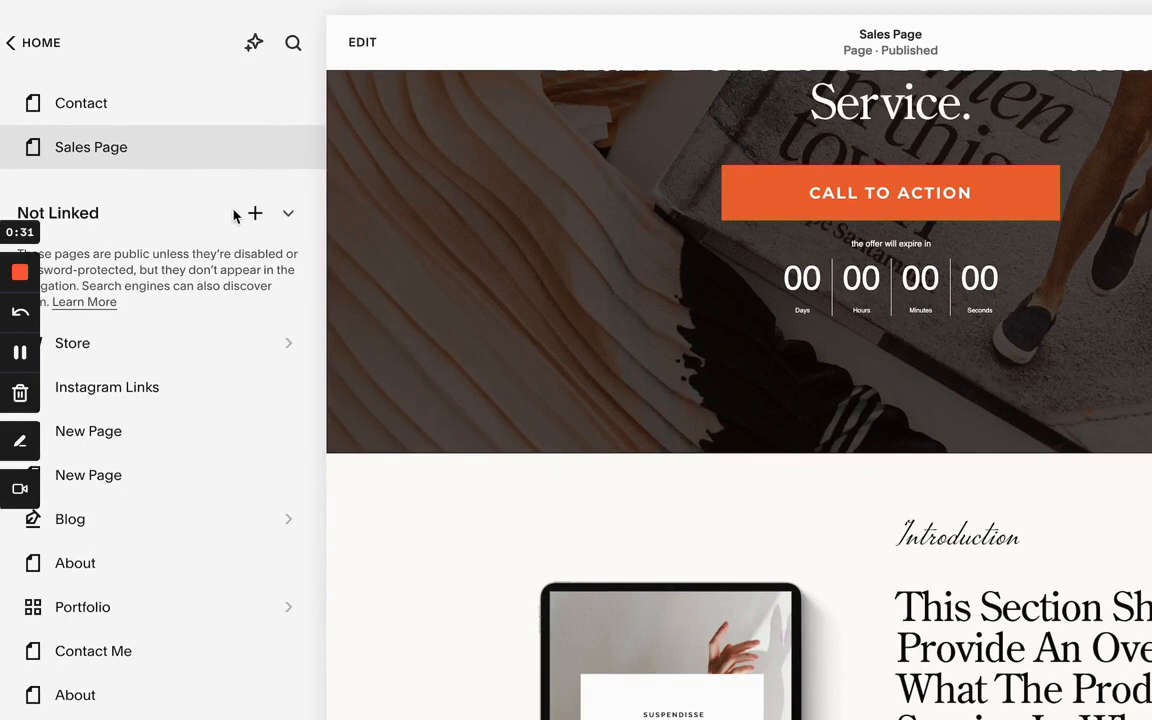
{"action": "left_click", "coordinate": [256, 212]}
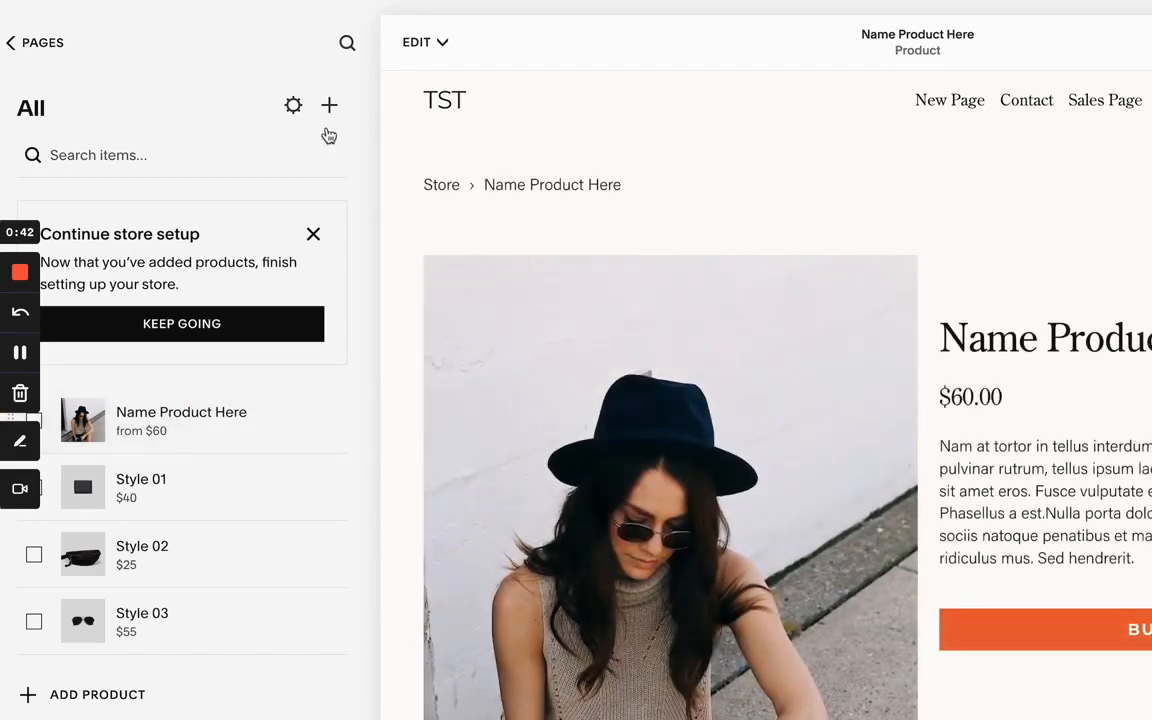
{"action": "left_click", "coordinate": [328, 104]}
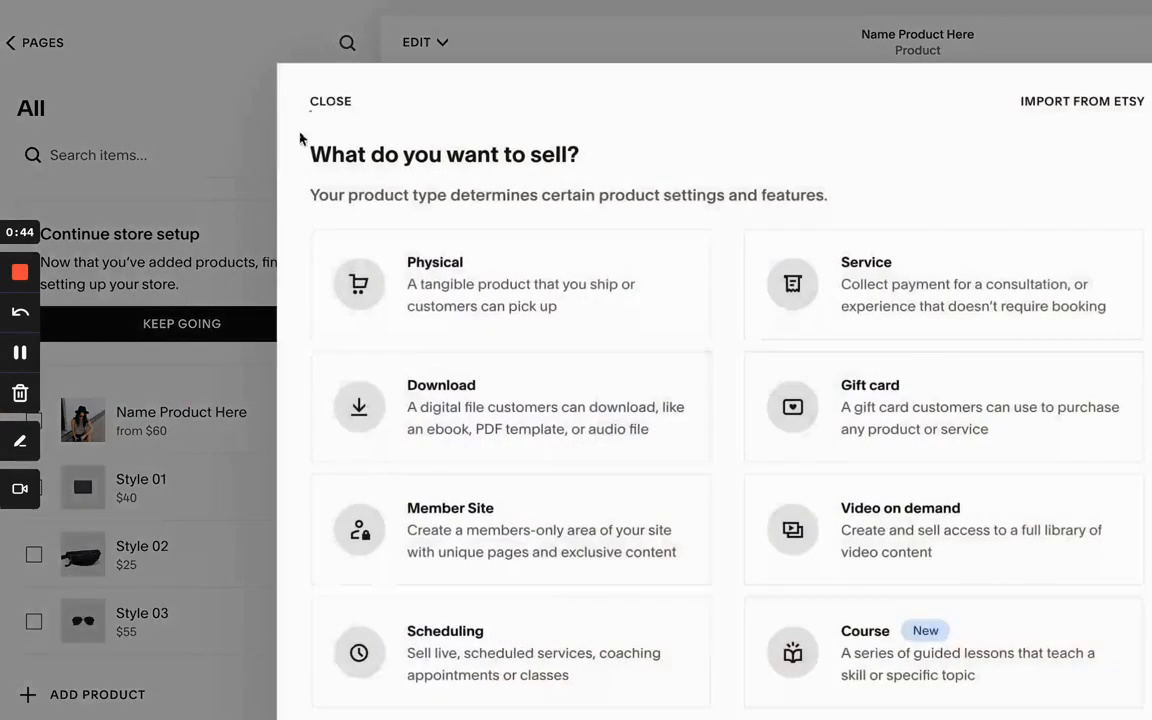
{"action": "mouse_move", "coordinate": [510, 408]}
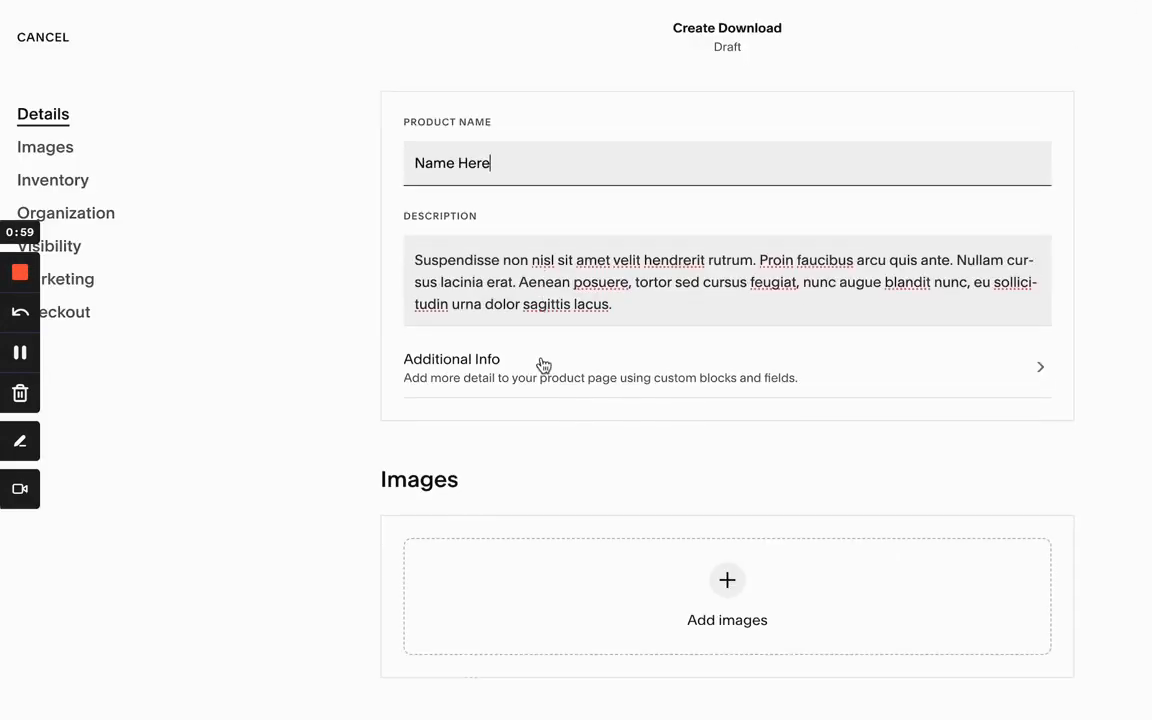
Step: Upload Client Onboarding.png as the download file and set the price to 60
{"action": "scroll", "scroll_direction": "down", "scroll_amount": 3}
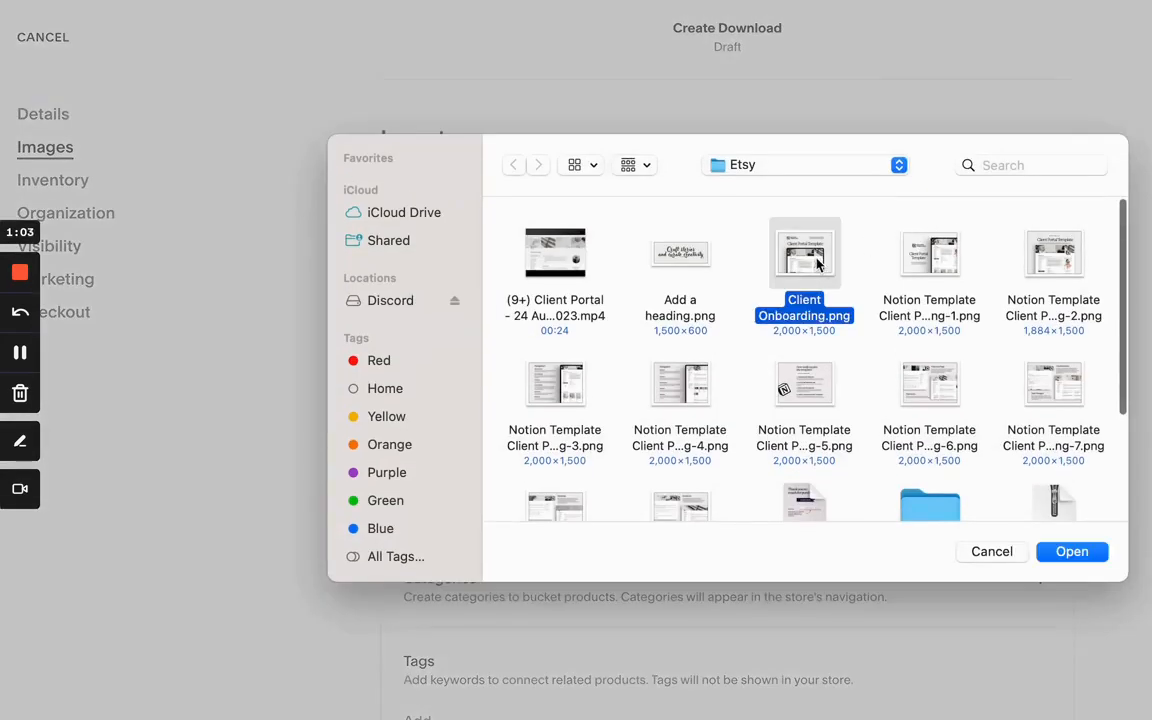
{"action": "left_click", "coordinate": [1072, 552]}
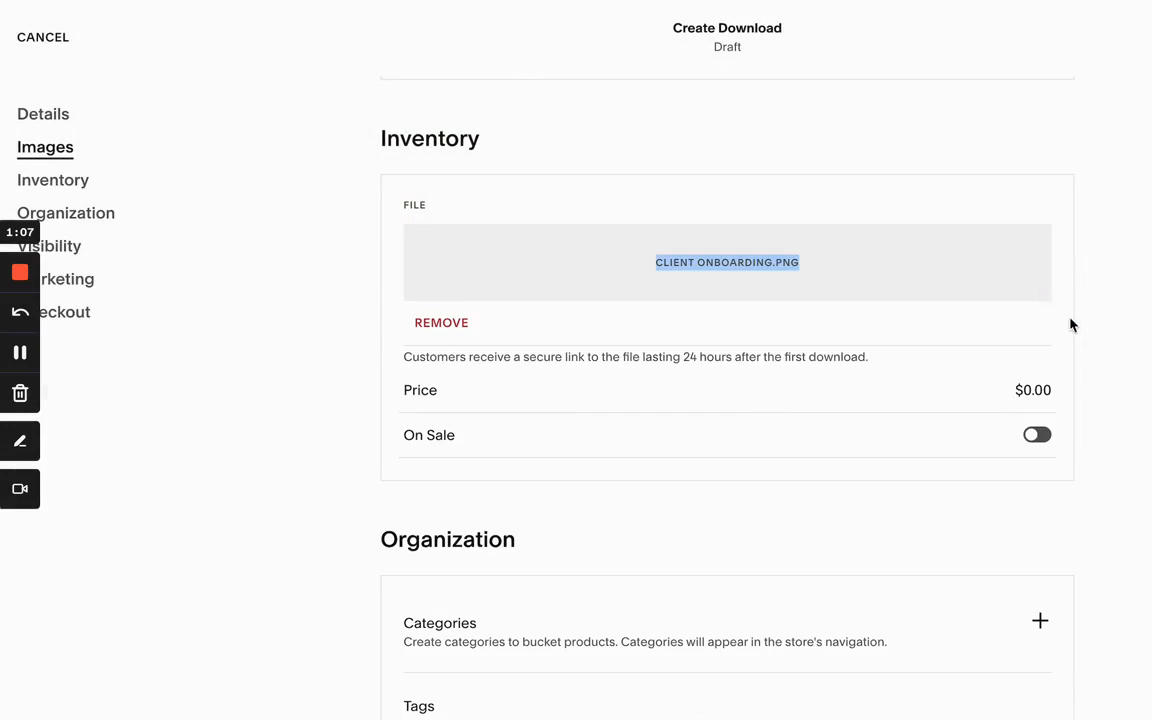
{"action": "type", "text": "60"}
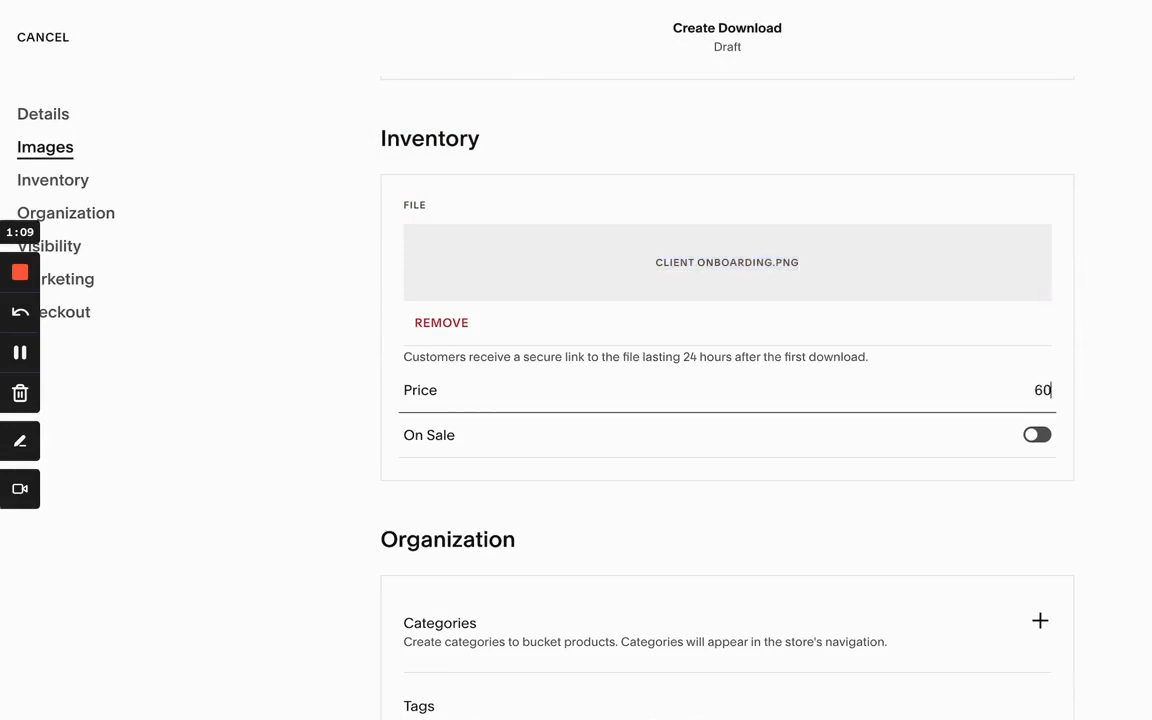
{"action": "scroll", "scroll_direction": "down", "scroll_amount": 3}
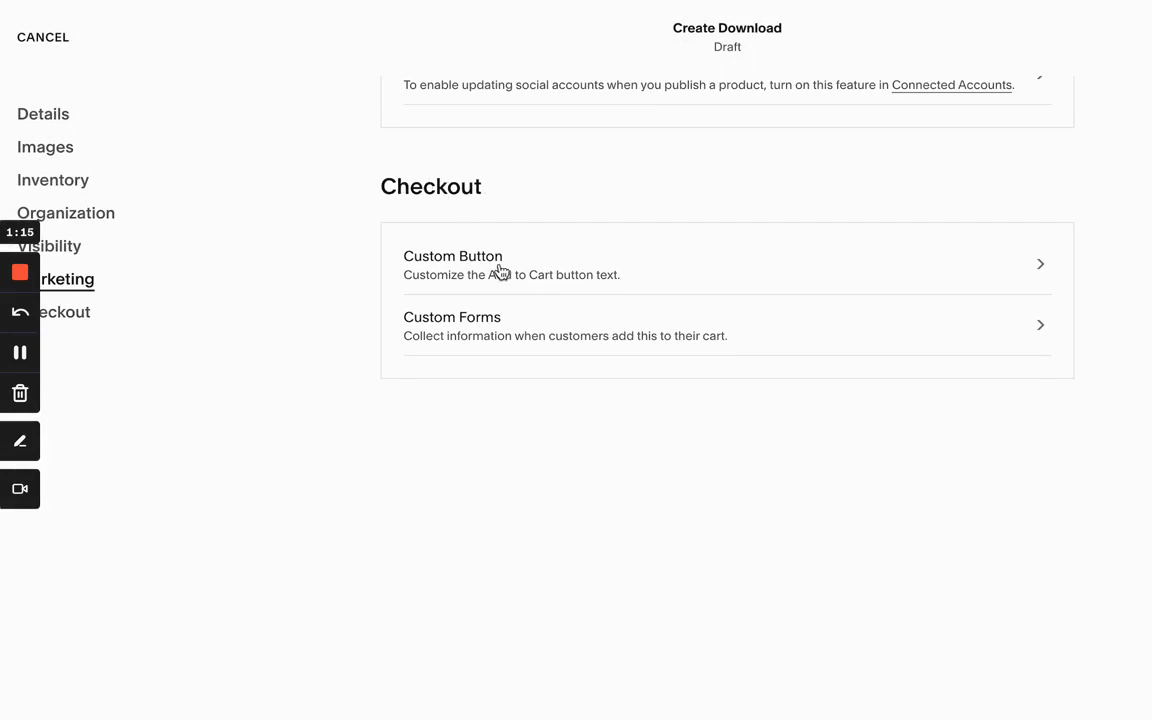
Step: Enable a custom purchase button label 'Buy Now', save the product, and go to the Sales Page
{"action": "left_click", "coordinate": [452, 264]}
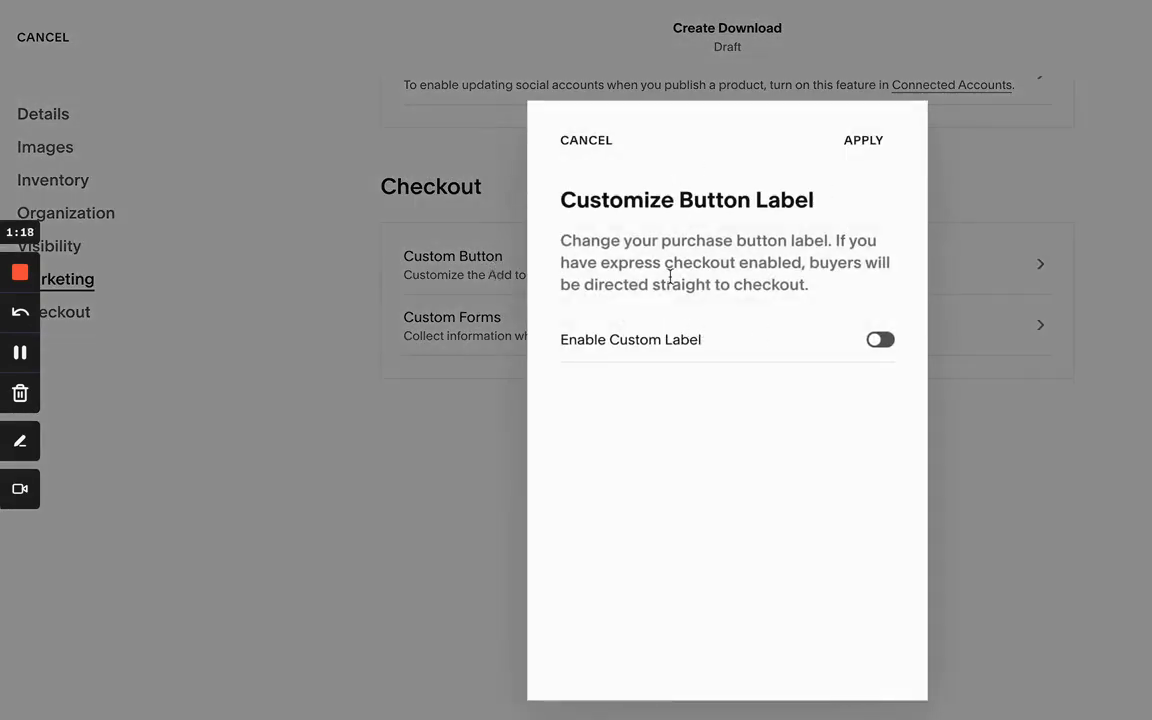
{"action": "left_click", "coordinate": [880, 340]}
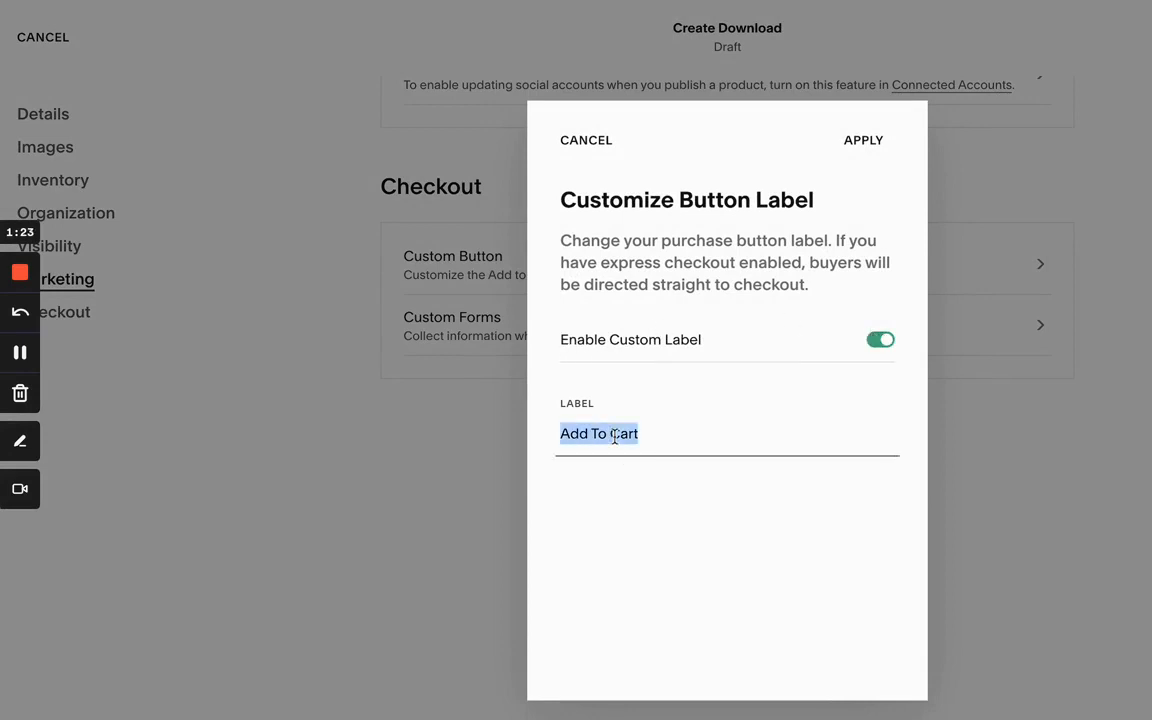
{"action": "type", "text": "Buy No"}
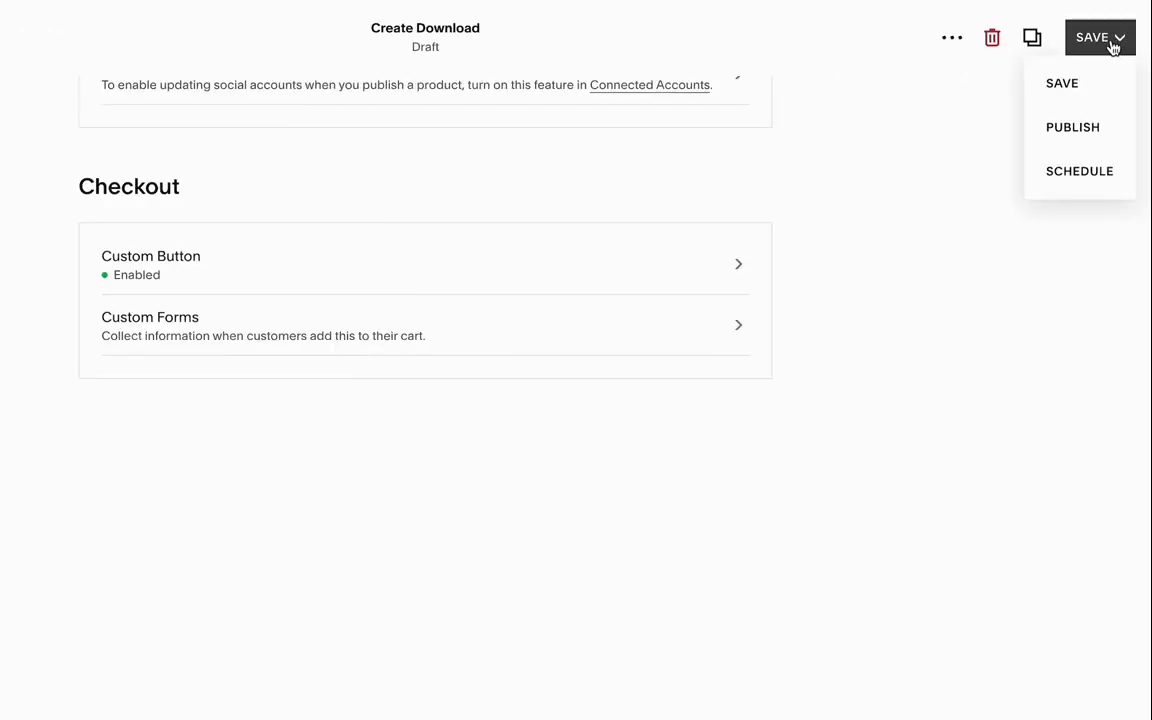
{"action": "left_click", "coordinate": [1072, 128]}
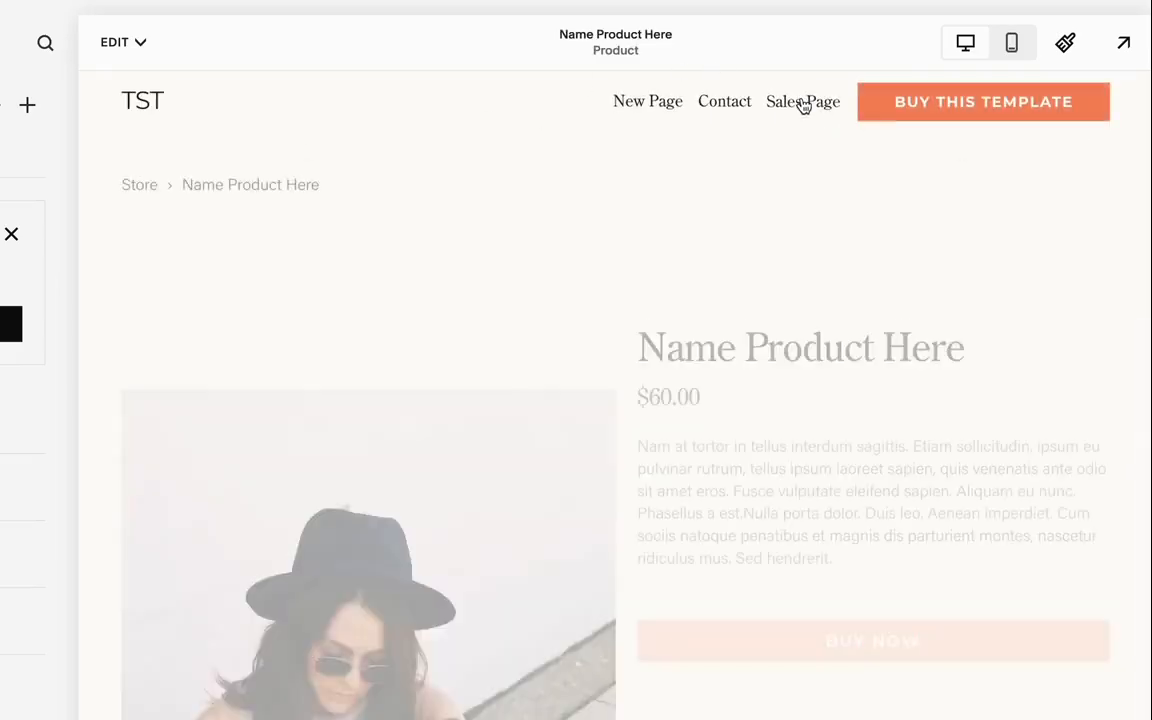
{"action": "left_click", "coordinate": [802, 100]}
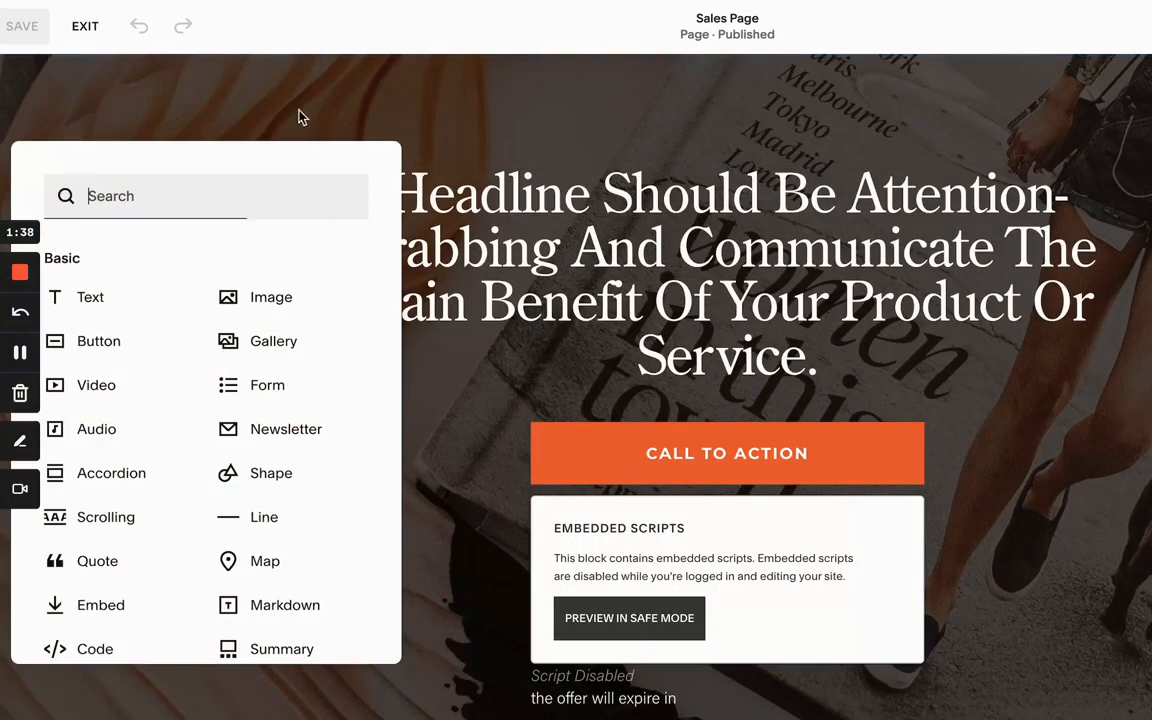
Step: Add a Product block for Name Product Here with its image and details hidden
{"action": "type", "text": "pr"}
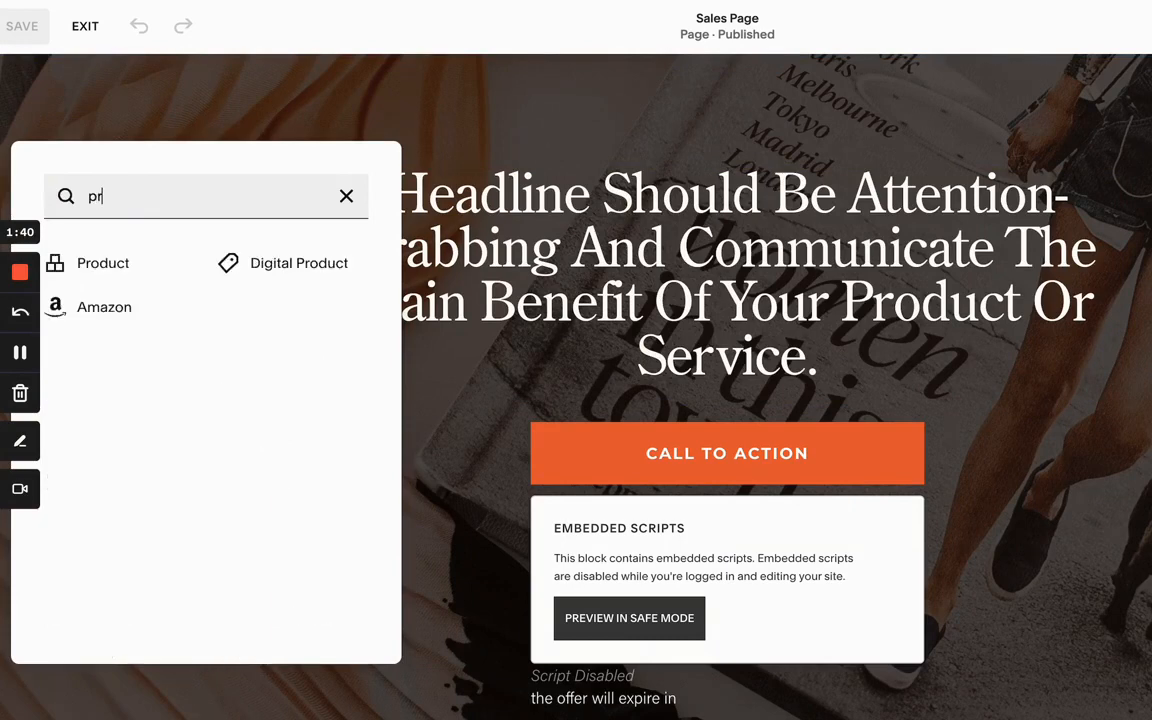
{"action": "left_click", "coordinate": [102, 264]}
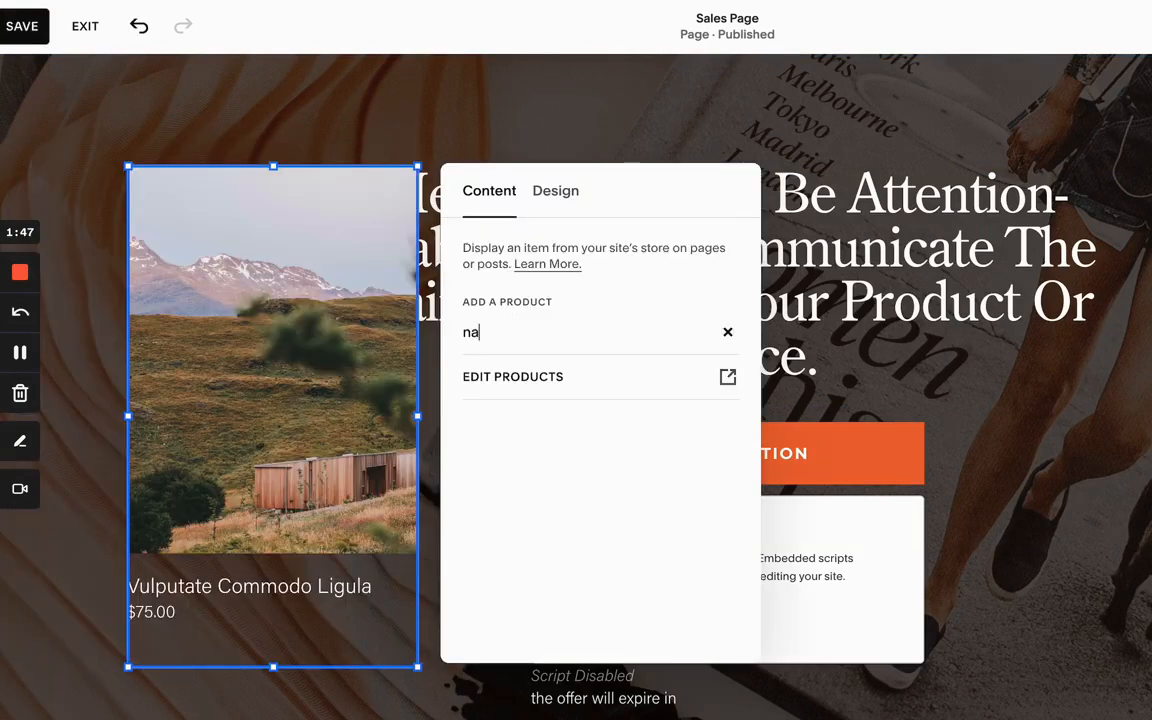
{"action": "type", "text": "m"}
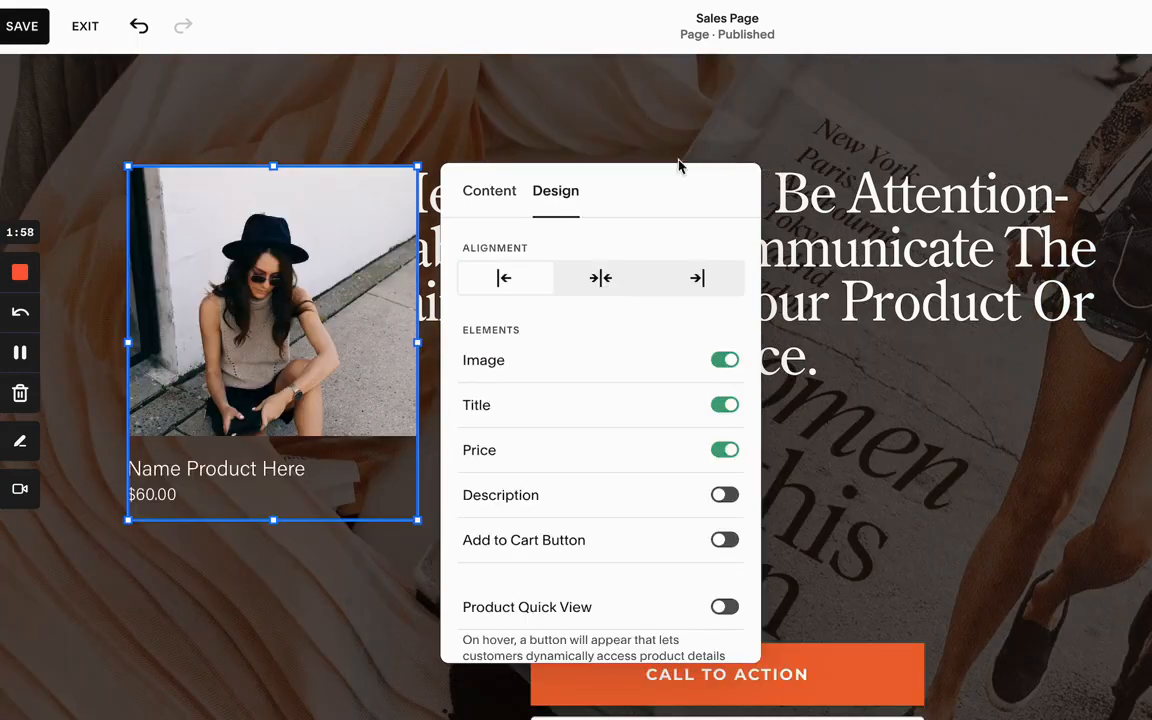
{"action": "mouse_move", "coordinate": [508, 388]}
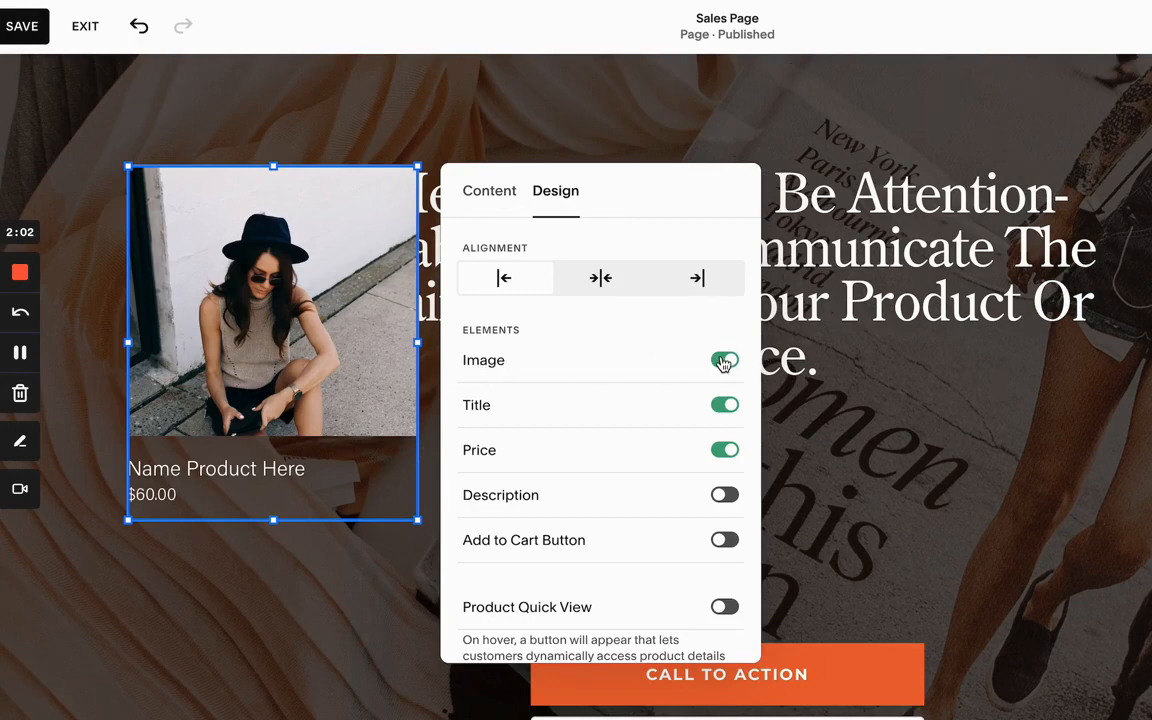
{"action": "left_click", "coordinate": [724, 360]}
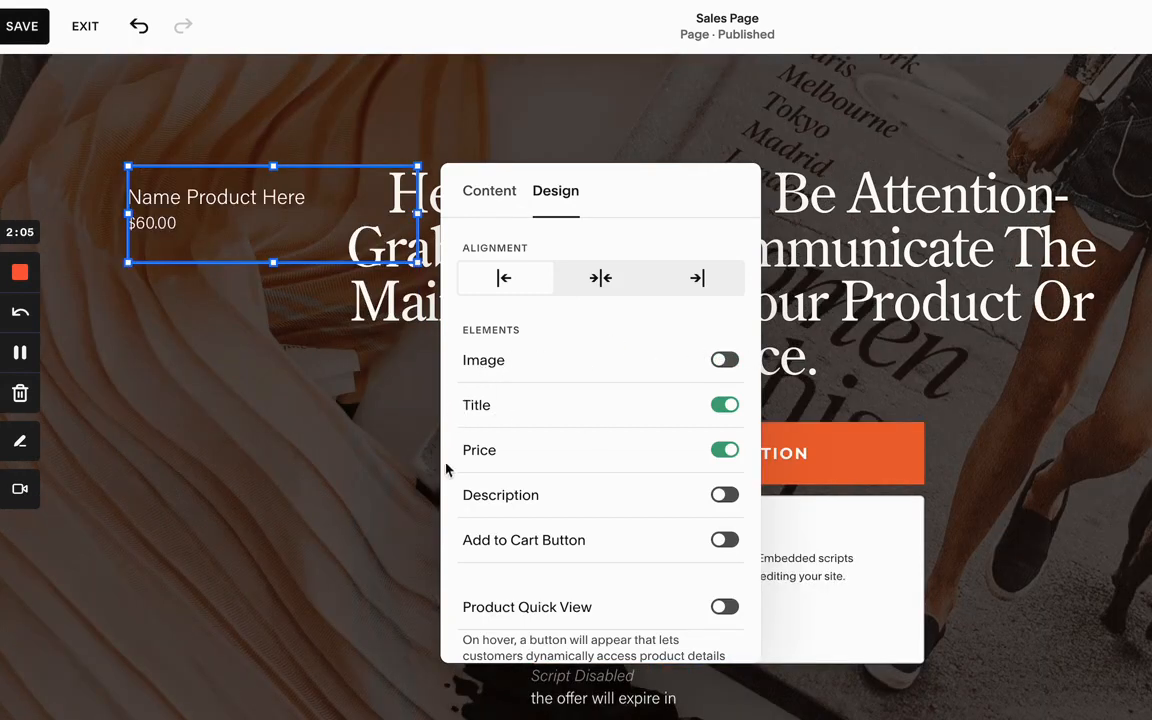
{"action": "left_click", "coordinate": [724, 540]}
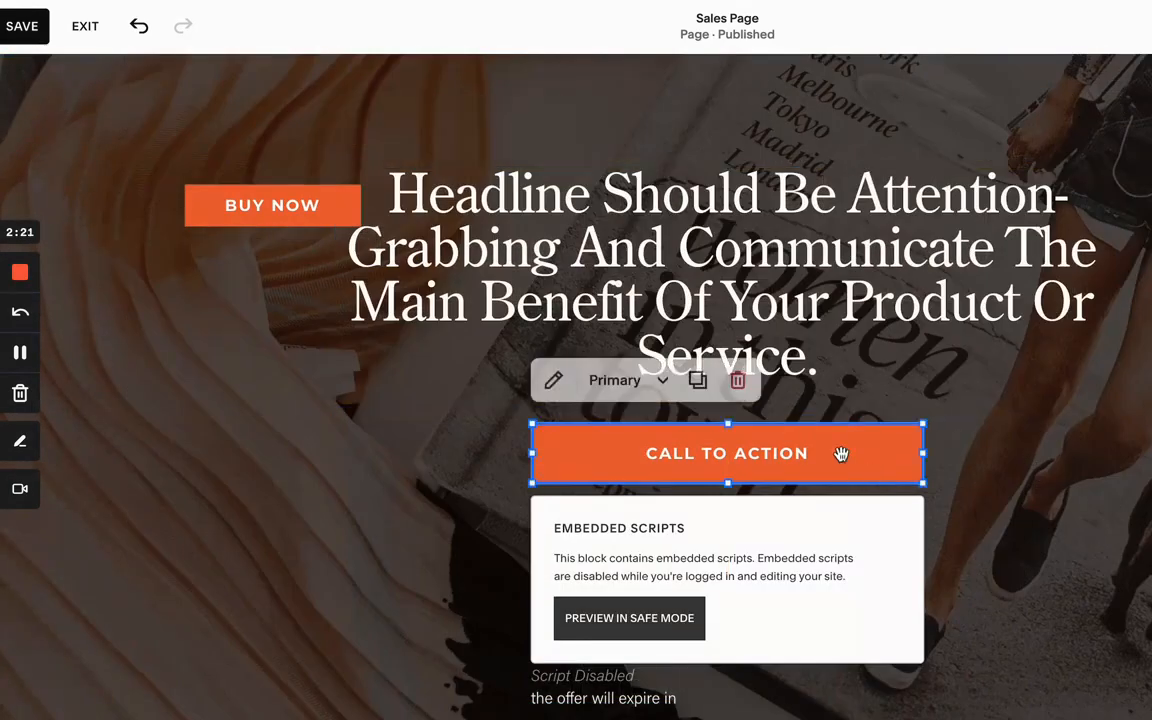
Step: Remove the Call to Action button and place the Buy Now button under the headline
{"action": "left_click", "coordinate": [272, 204]}
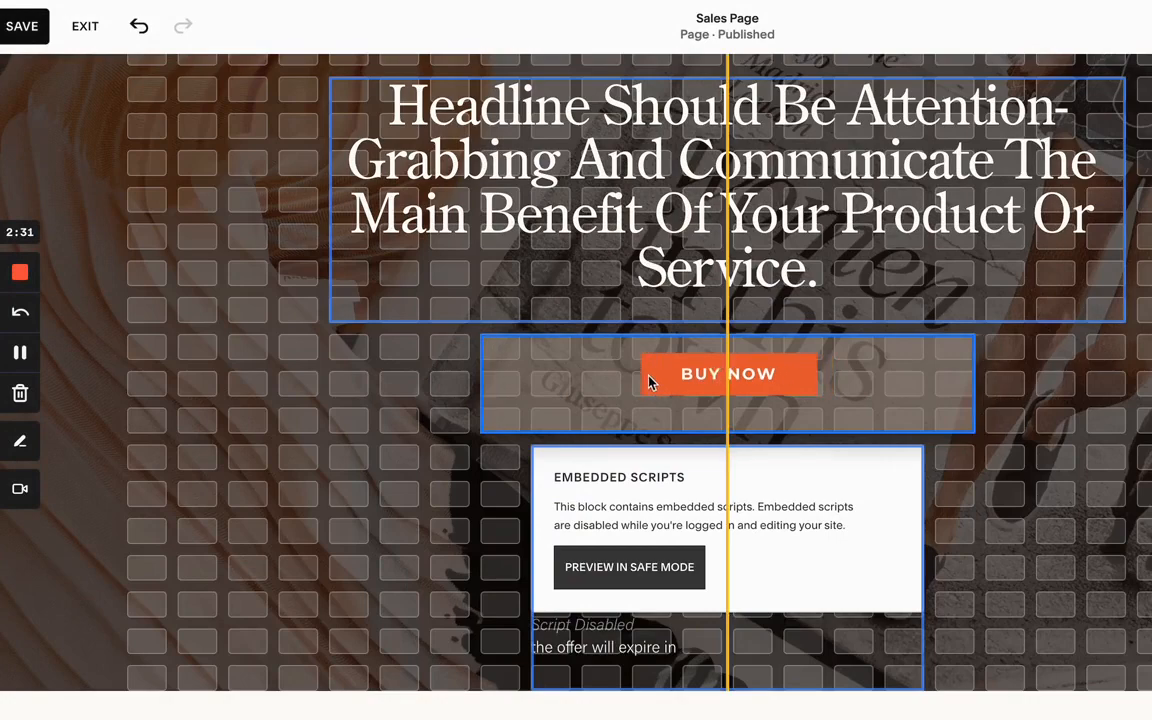
{"action": "left_click", "coordinate": [728, 374]}
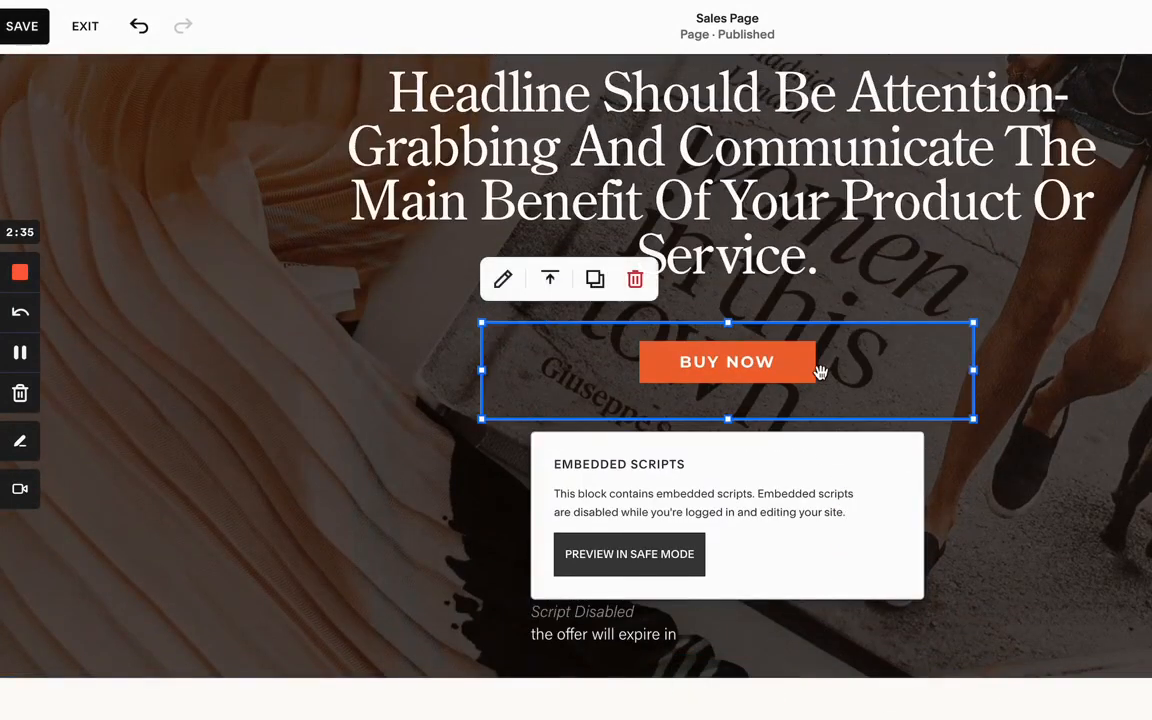
{"action": "scroll", "scroll_direction": "down", "scroll_amount": 3}
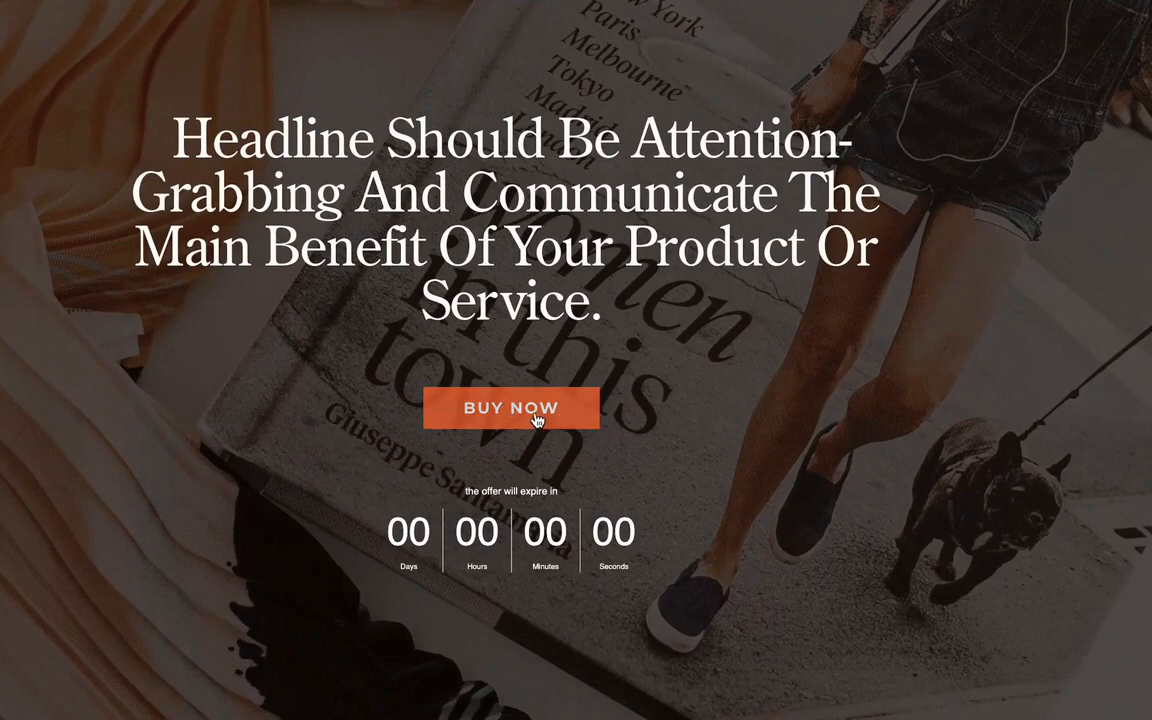
Step: View the example sales page with its lifetime-account button and offer countdown
{"action": "scroll", "scroll_direction": "down", "scroll_amount": 3}
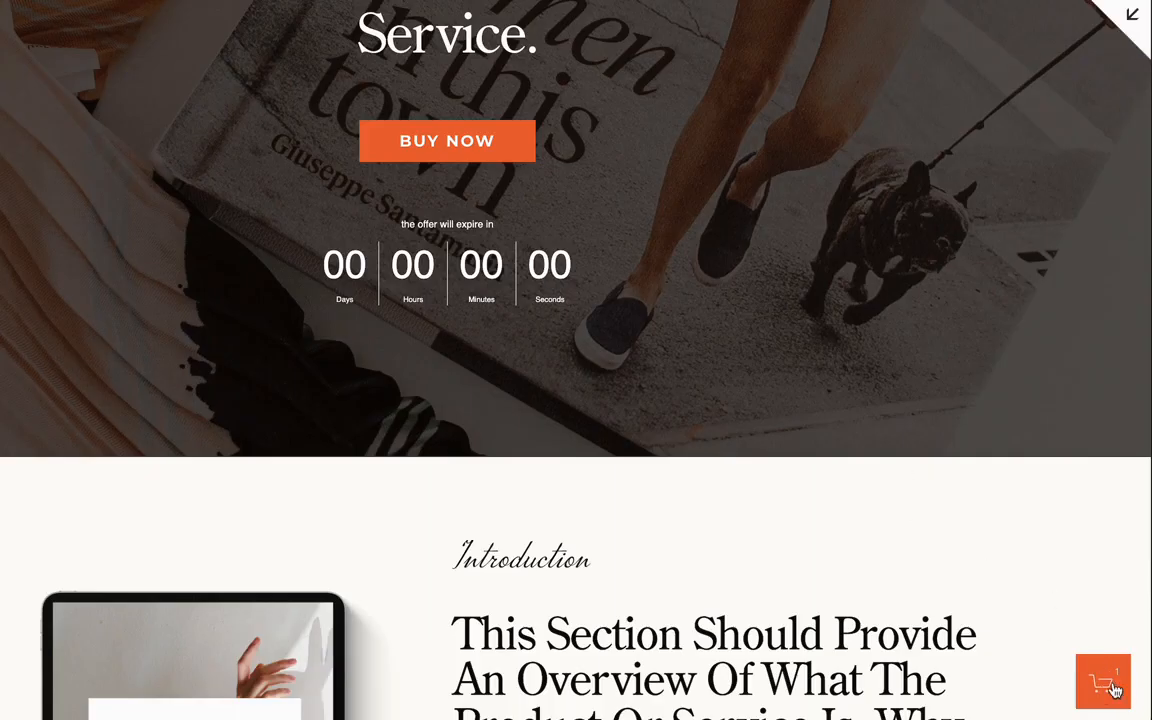
{"action": "left_click", "coordinate": [1104, 680]}
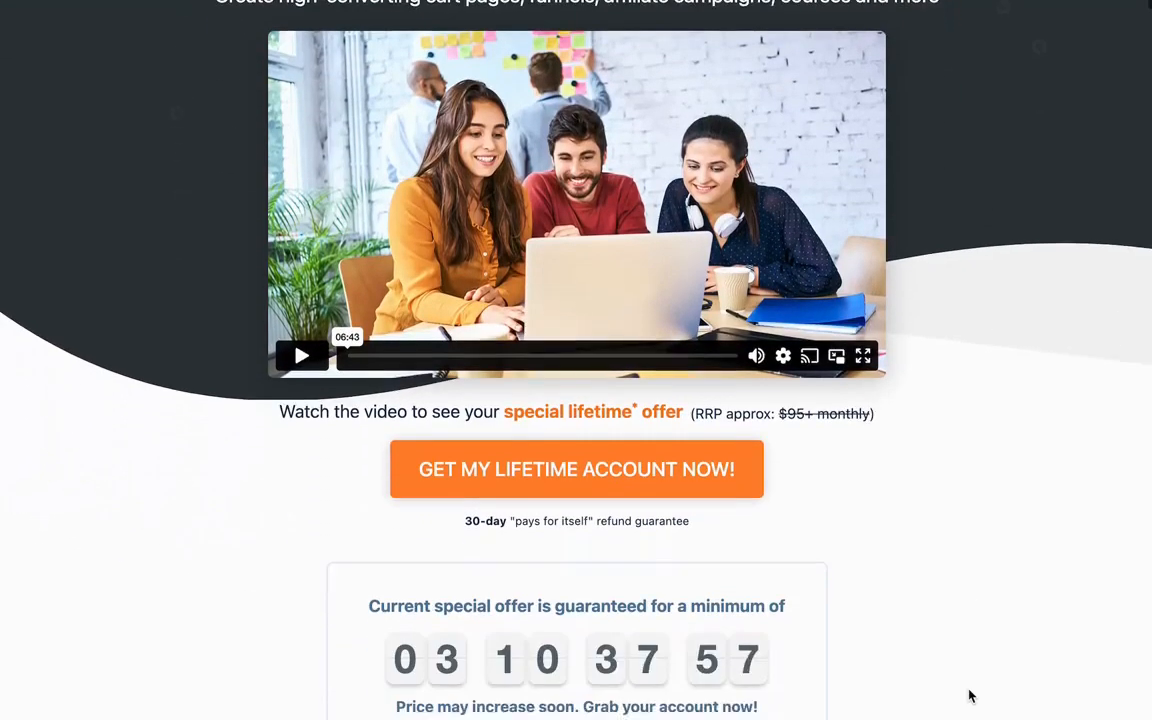
Step: Sign in to ThriveCart, browse the store's Squarespace template products, then return to the Squarespace editor
{"action": "scroll", "scroll_direction": "up", "scroll_amount": 3}
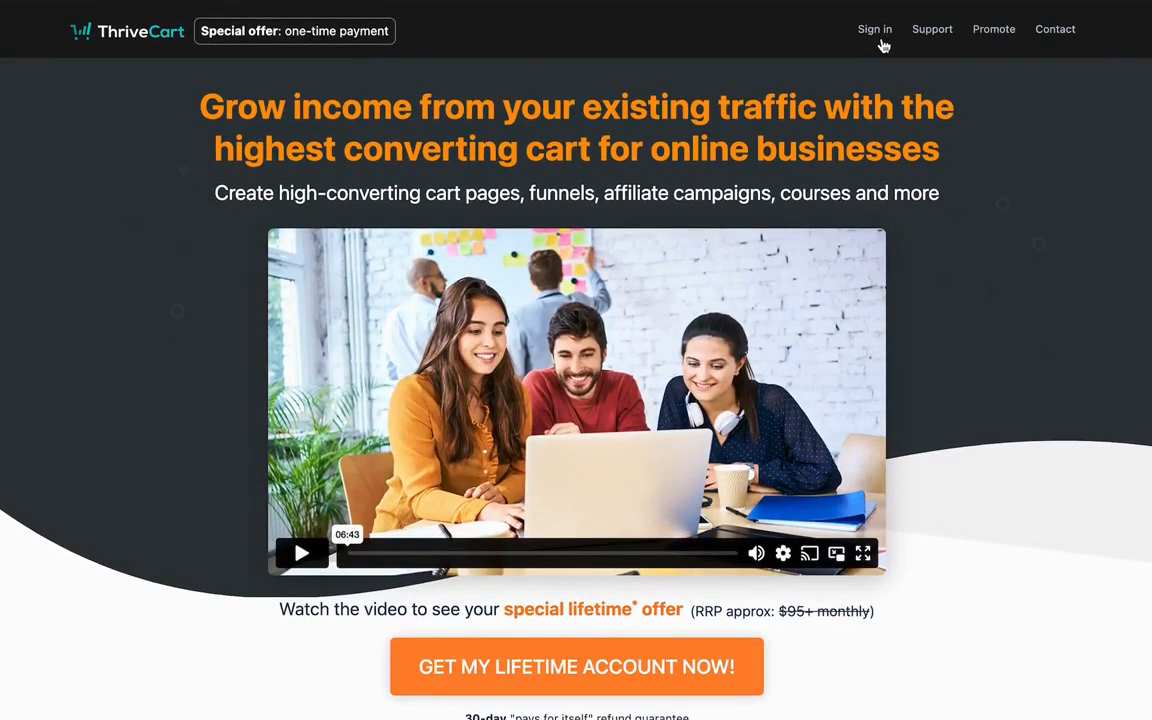
{"action": "left_click", "coordinate": [874, 30]}
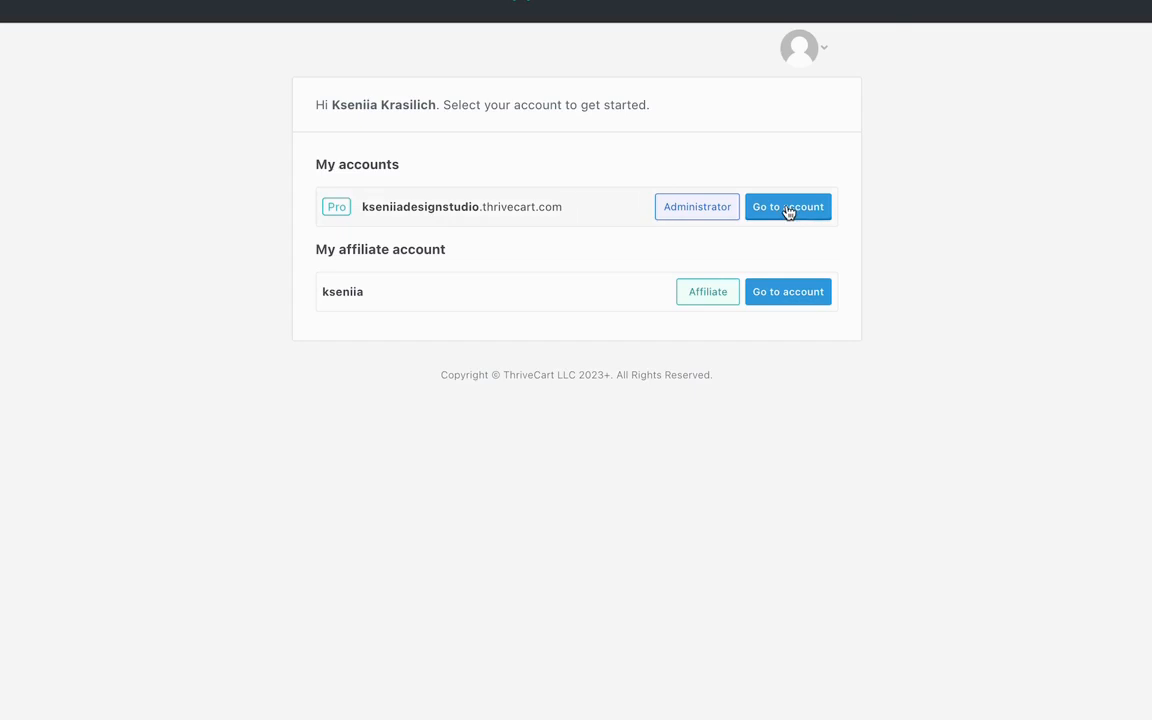
{"action": "left_click", "coordinate": [788, 206]}
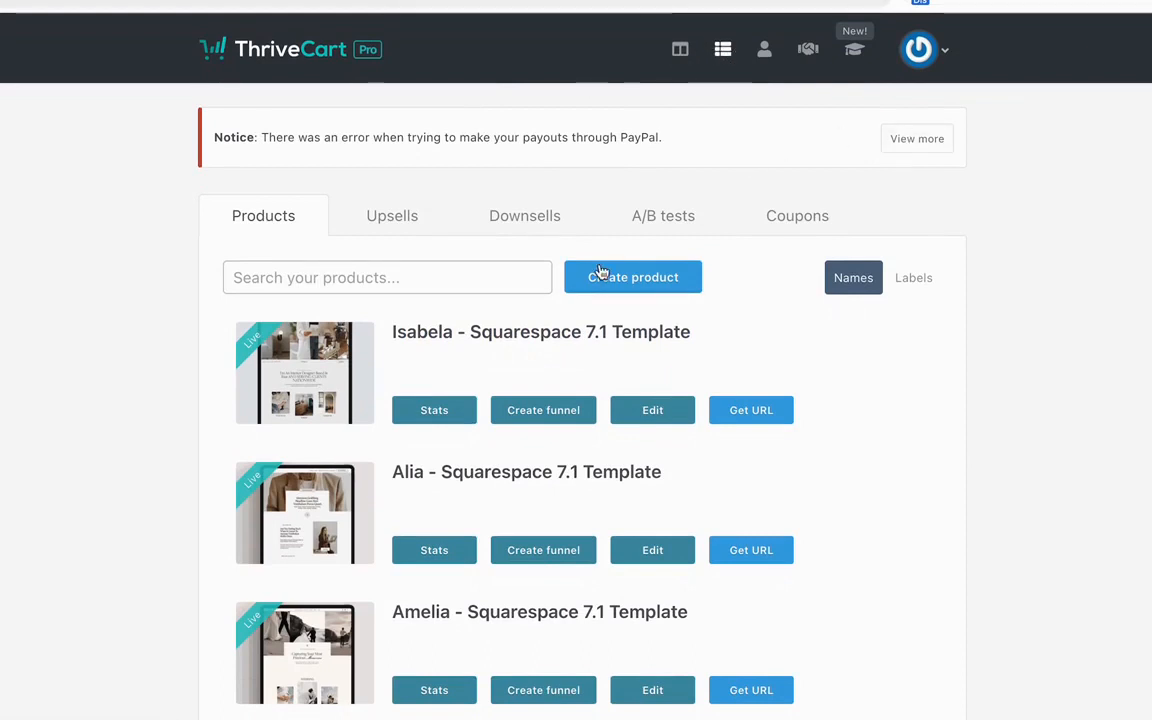
{"action": "scroll", "scroll_direction": "down", "scroll_amount": 3}
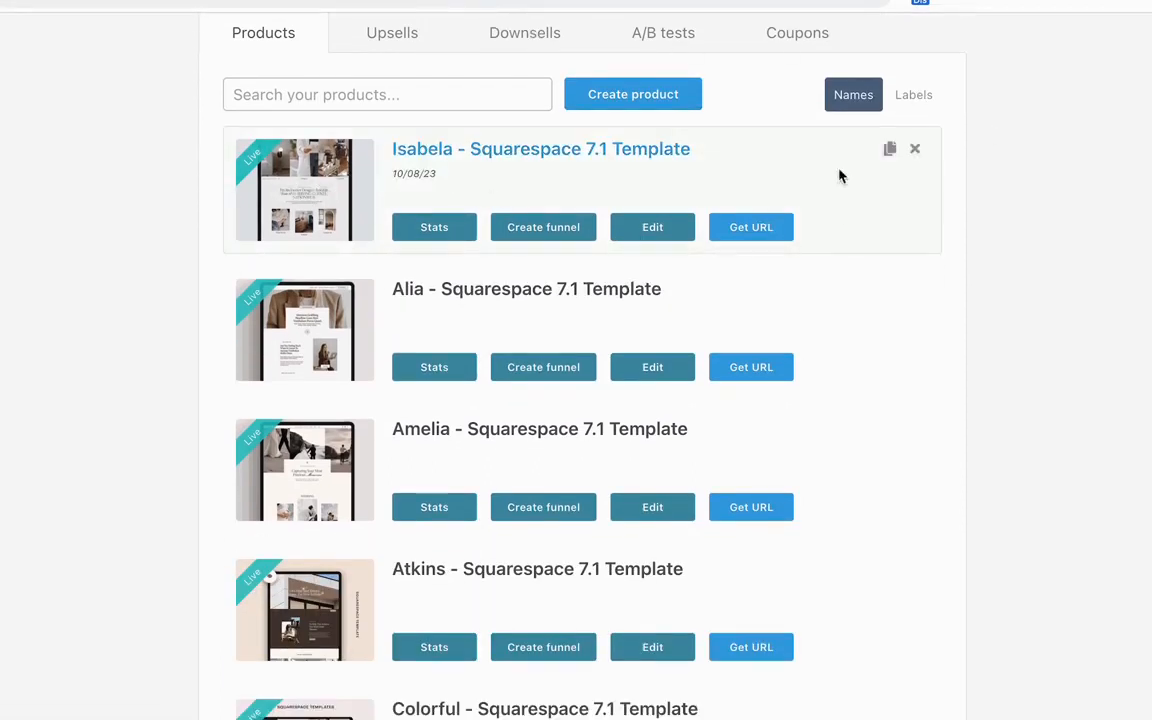
{"action": "left_click", "coordinate": [750, 228]}
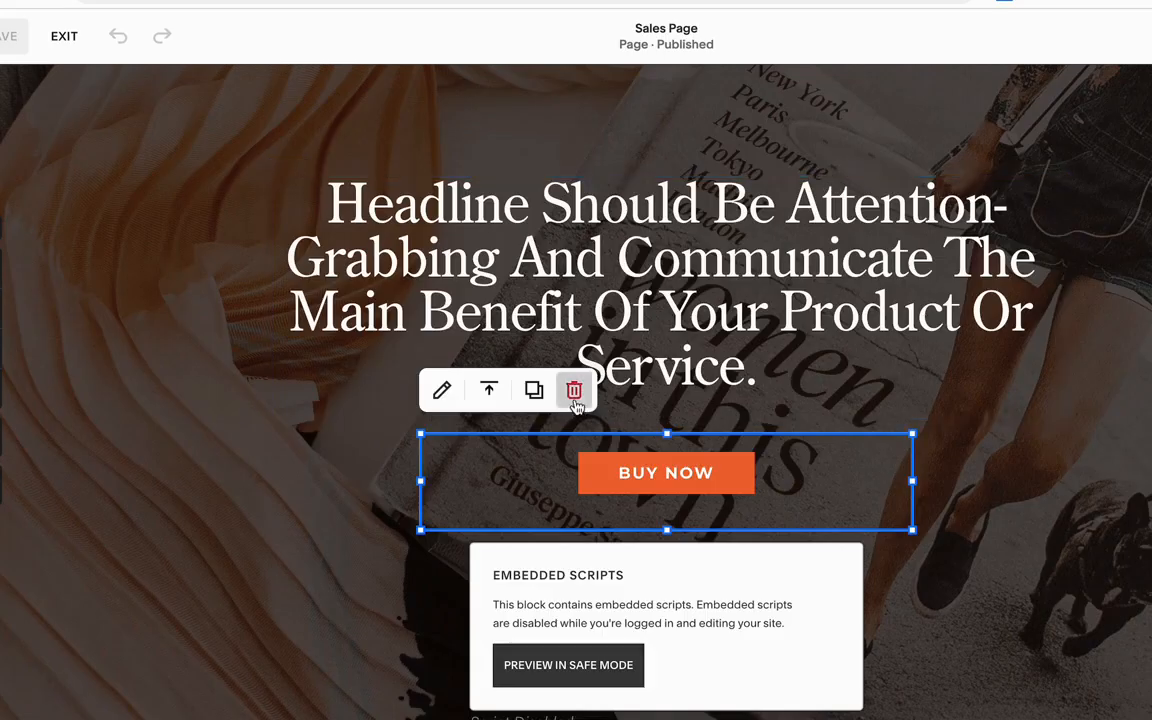
Step: Change the hero button text to Buy Now and follow it to the Isabela template checkout
{"action": "left_click", "coordinate": [572, 390]}
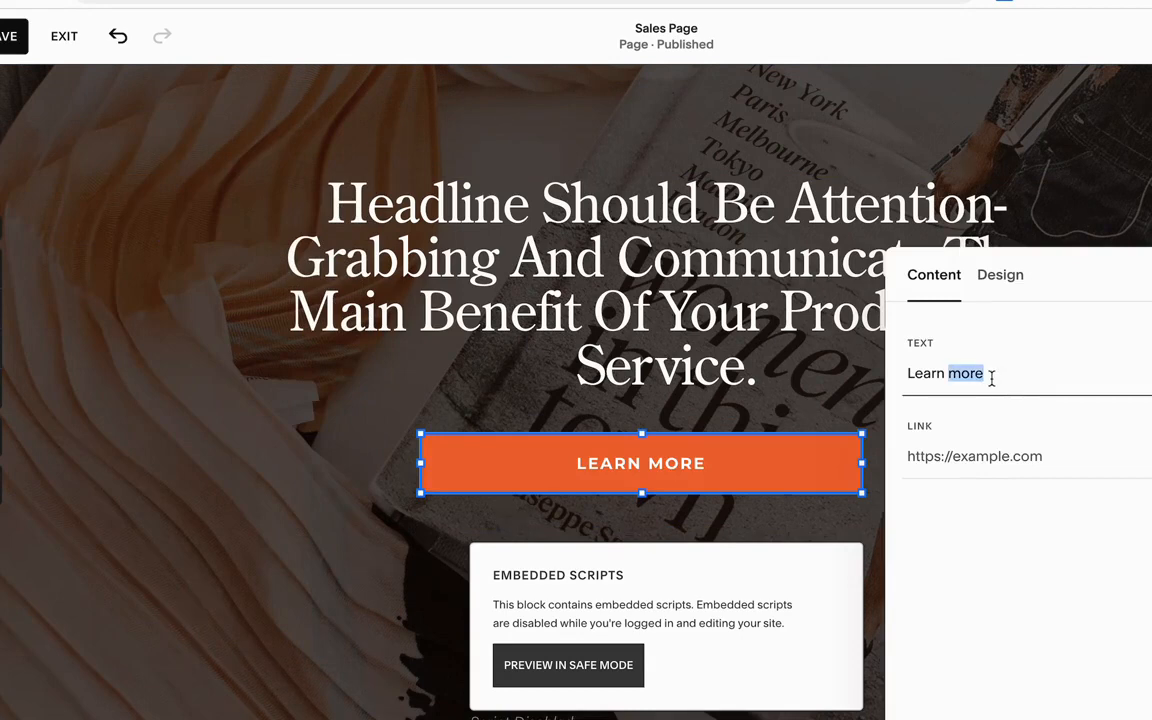
{"action": "type", "text": "Buy Now"}
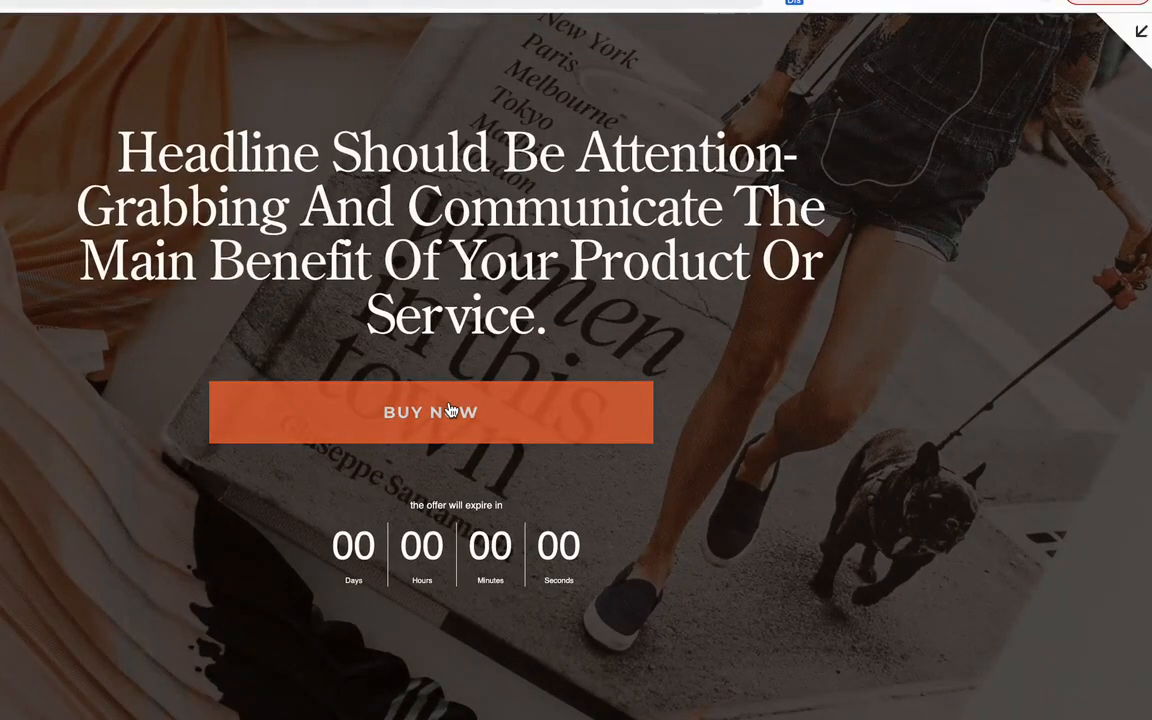
{"action": "left_click", "coordinate": [430, 412]}
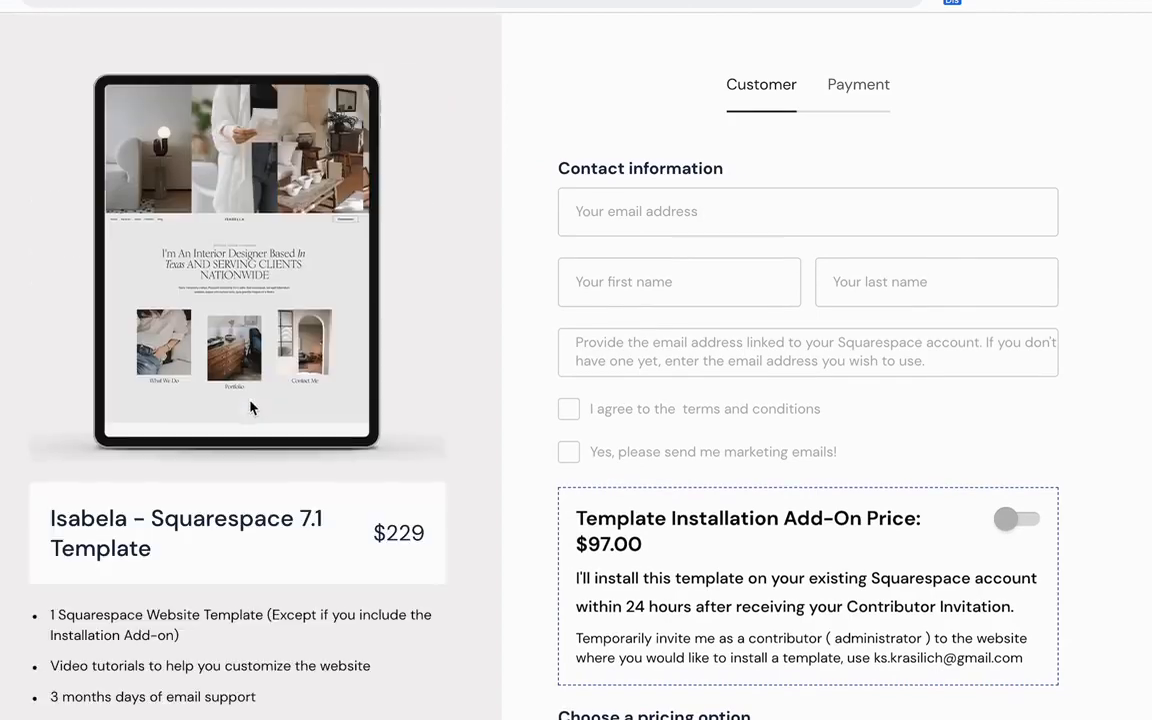
Step: Scroll through the checkout's contact, add-on and one-time/split-pay pricing options
{"action": "scroll", "scroll_direction": "down", "scroll_amount": 3}
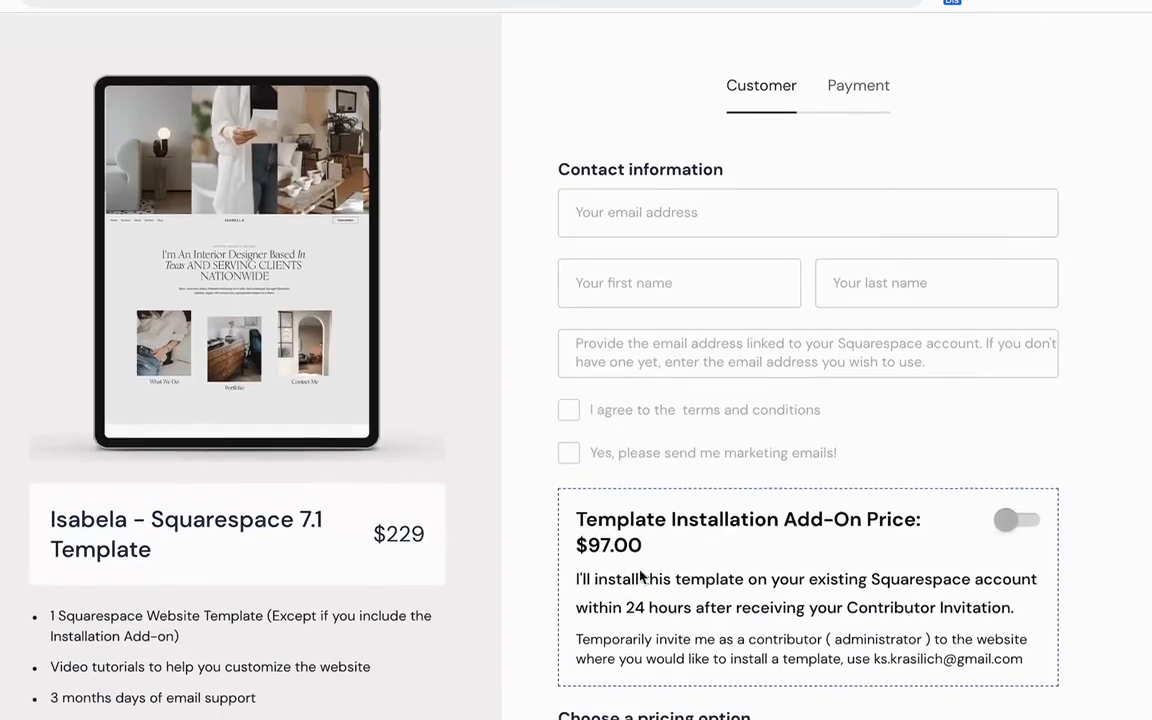
{"action": "scroll", "scroll_direction": "down", "scroll_amount": 3}
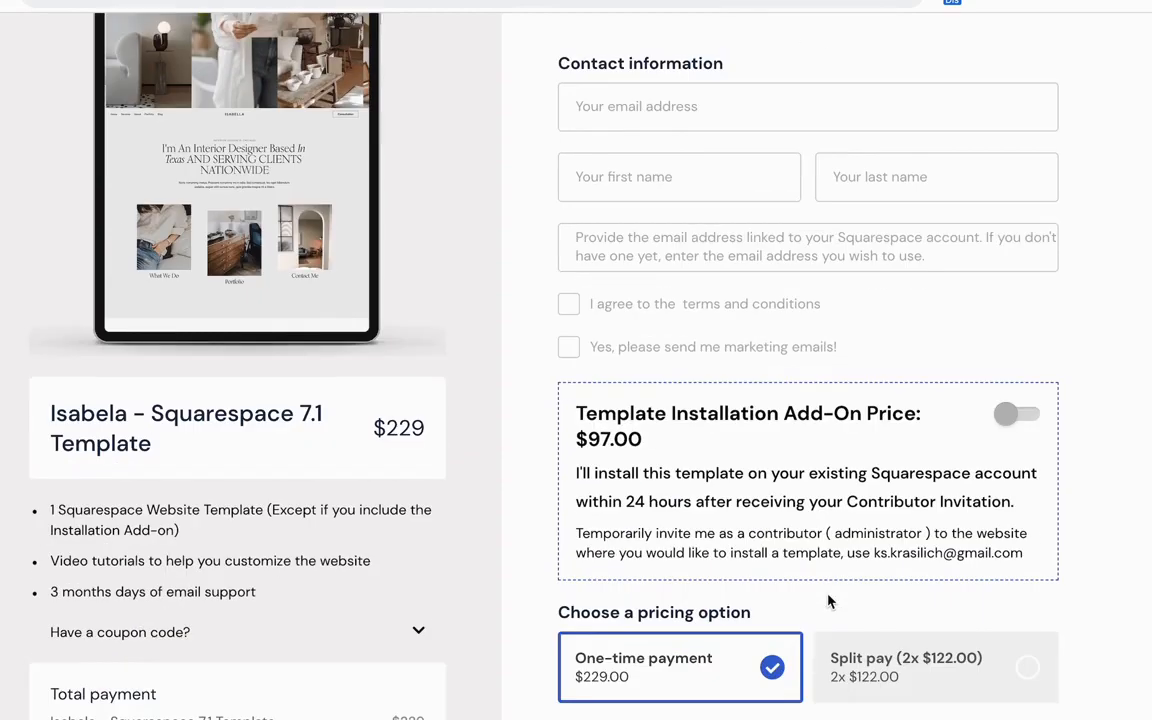
{"action": "scroll", "scroll_direction": "down", "scroll_amount": 3}
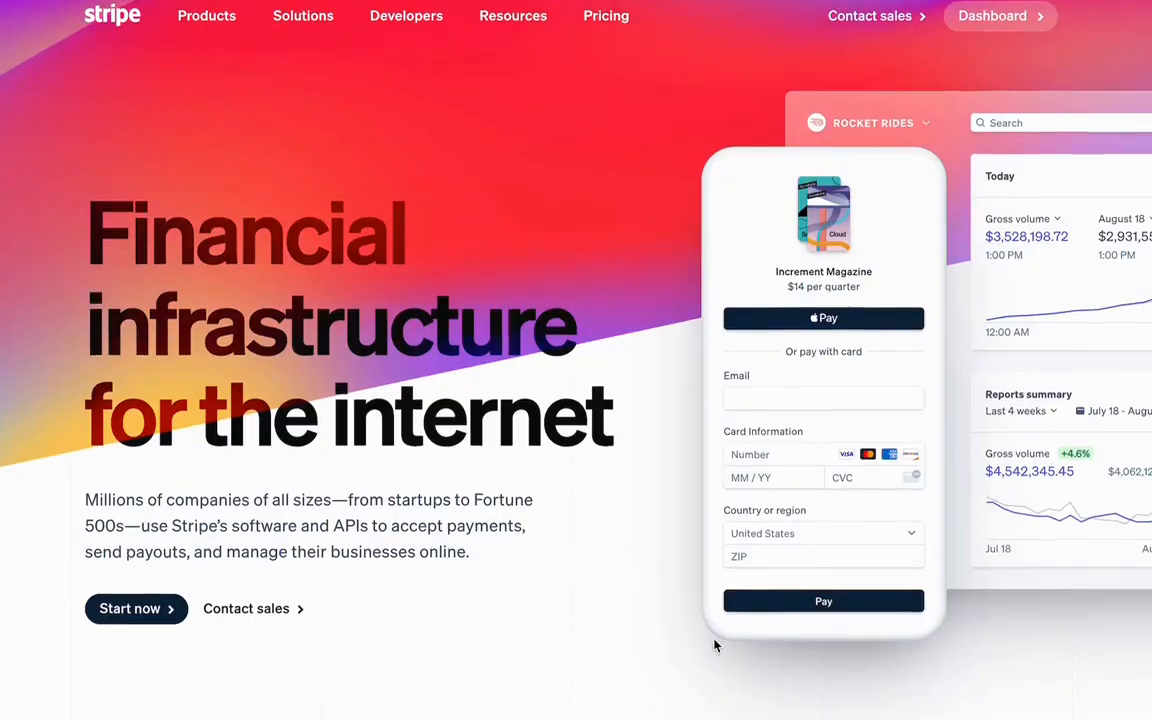
Step: Go to the Stripe Dashboard's product catalog and start a new product
{"action": "scroll", "scroll_direction": "down", "scroll_amount": 3}
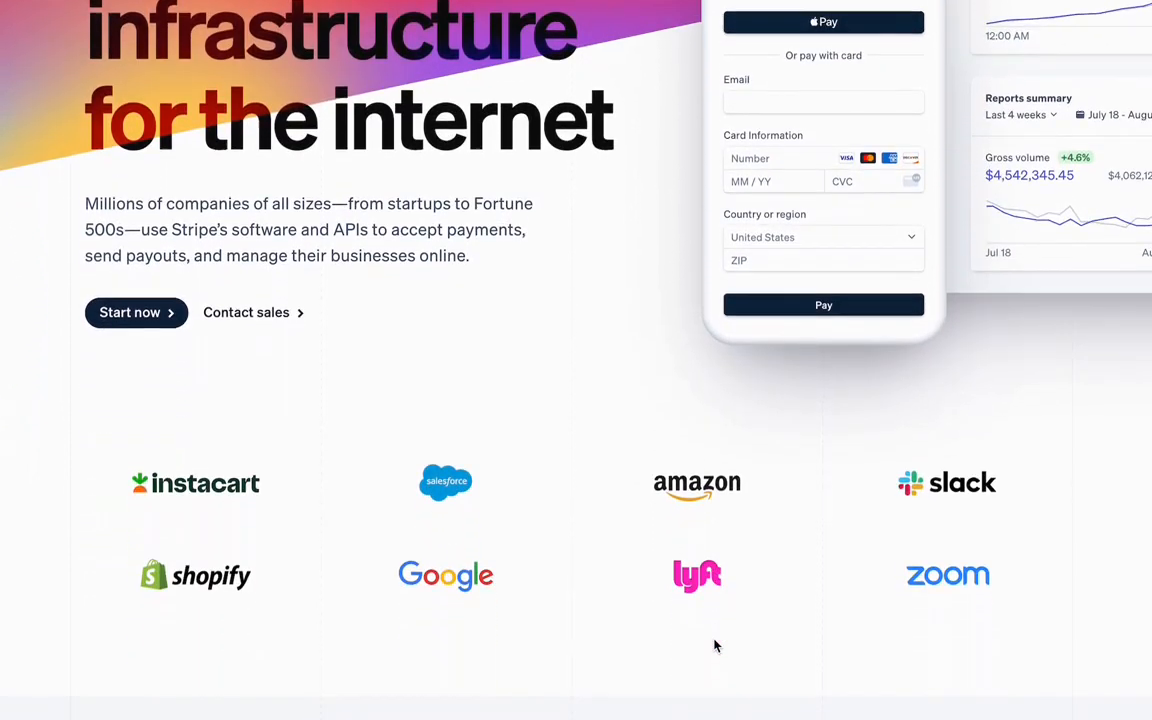
{"action": "scroll", "scroll_direction": "down", "scroll_amount": 3}
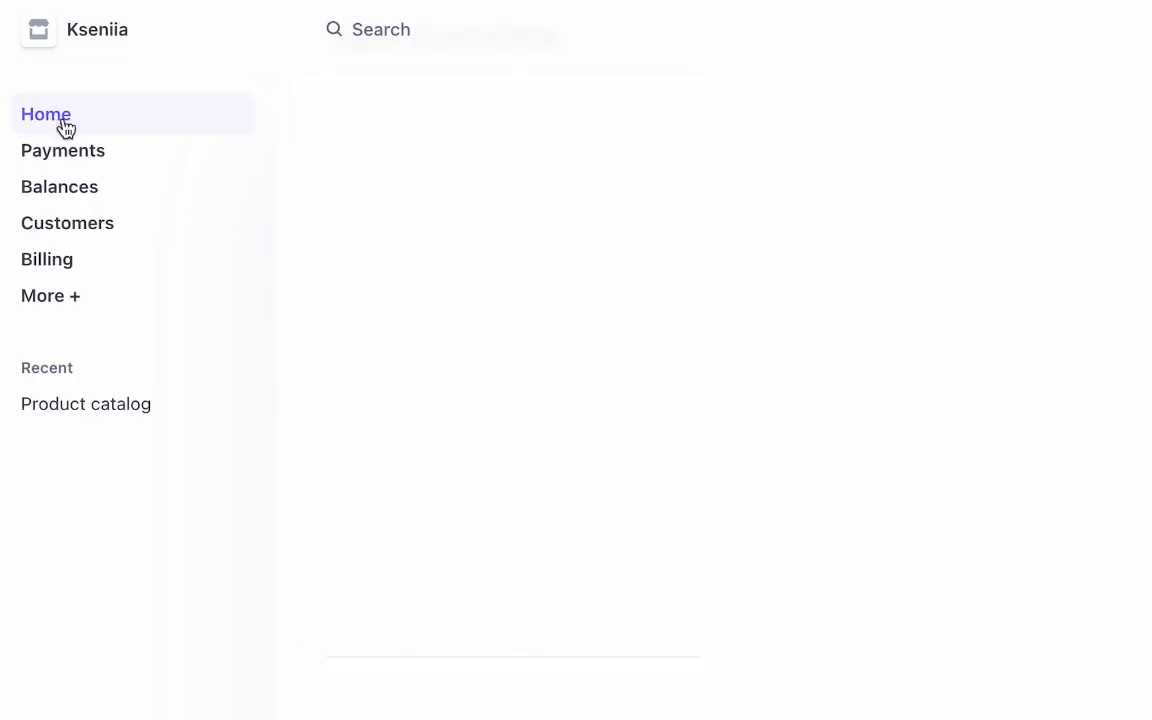
{"action": "left_click", "coordinate": [50, 296]}
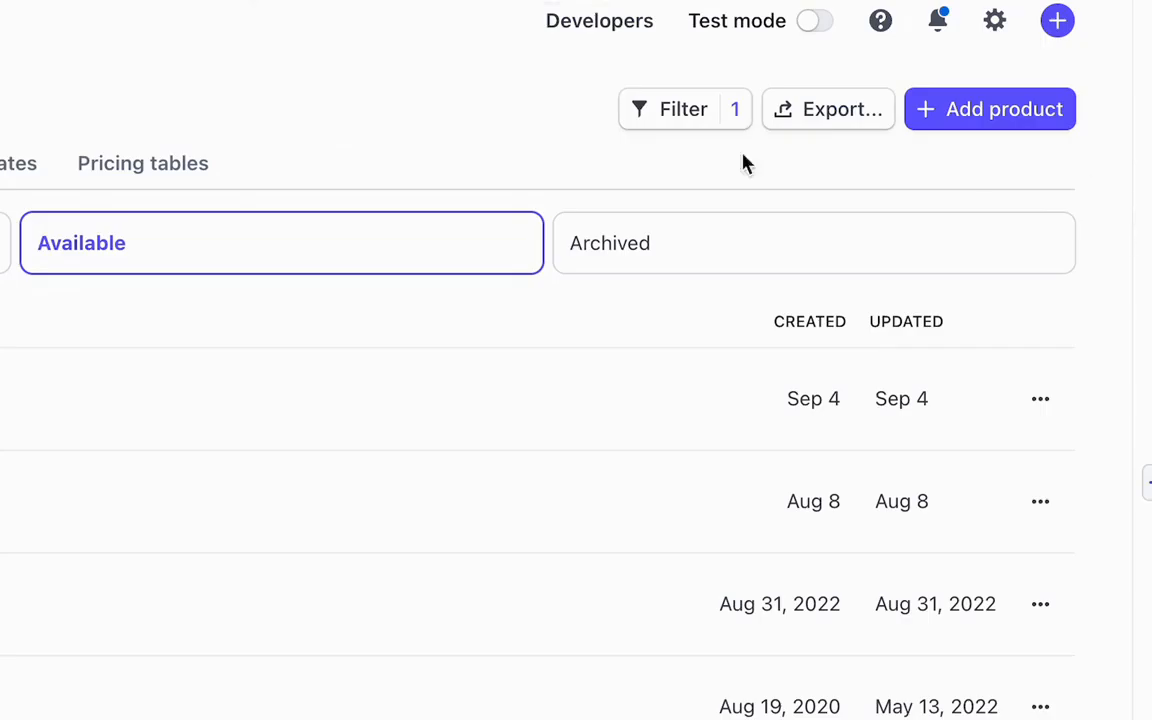
{"action": "mouse_move", "coordinate": [1024, 120]}
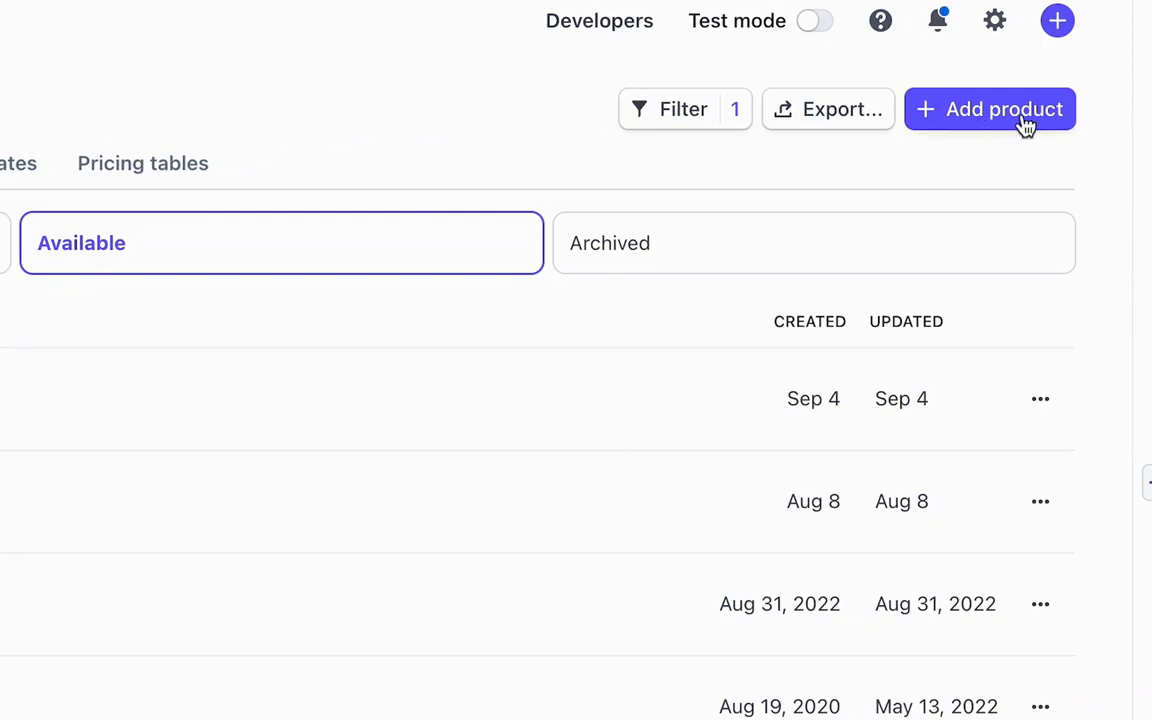
{"action": "left_click", "coordinate": [988, 108]}
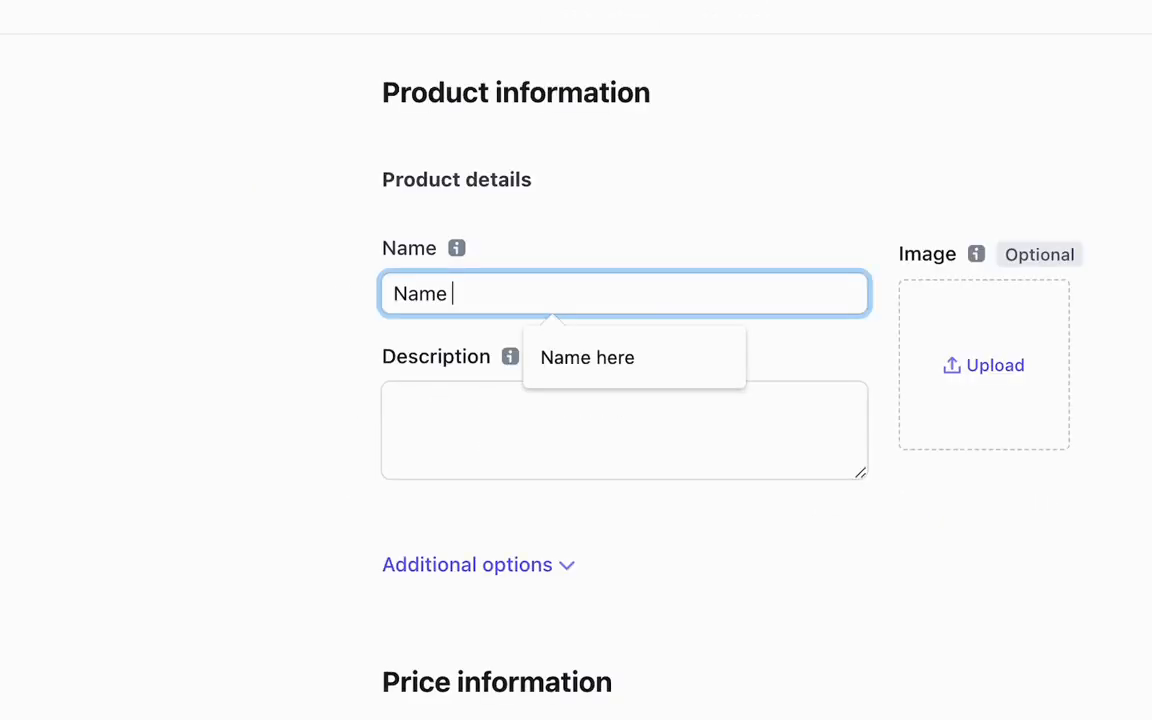
Step: Give the product the description 'Nam ipsum risus rutrum vitae' and a price of 60.00
{"action": "type", "text": "Nam ipsum risus rutrum vitae"}
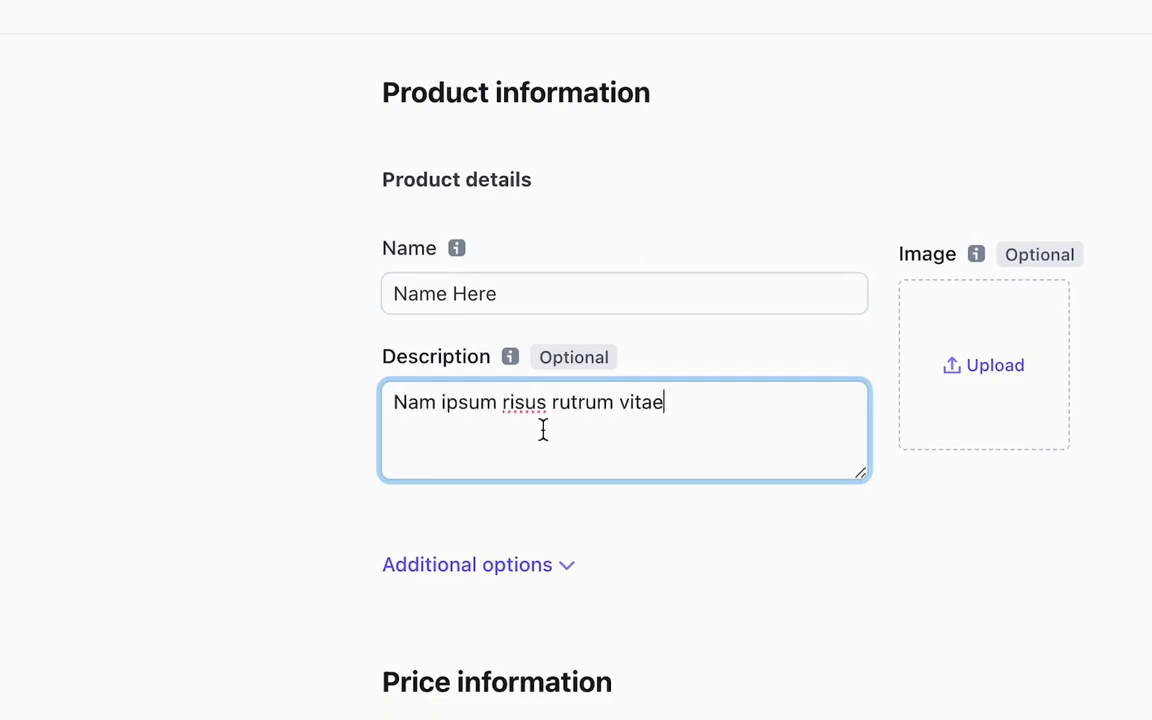
{"action": "scroll", "scroll_direction": "down", "scroll_amount": 3}
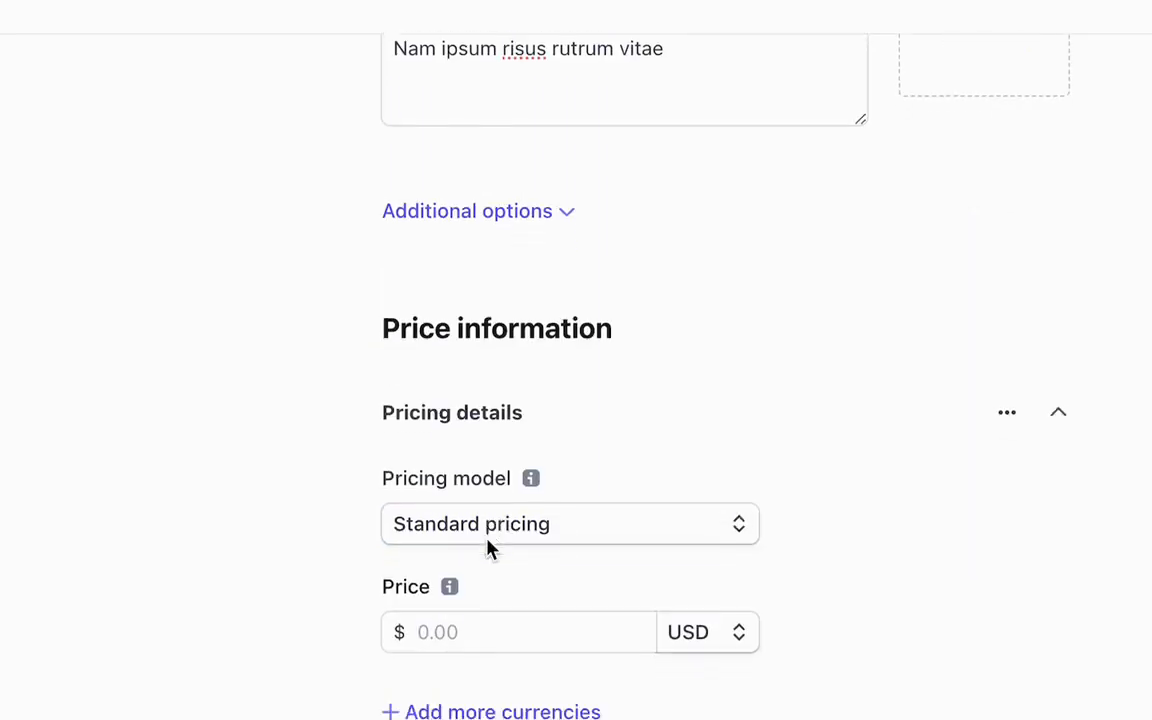
{"action": "type", "text": "60.00"}
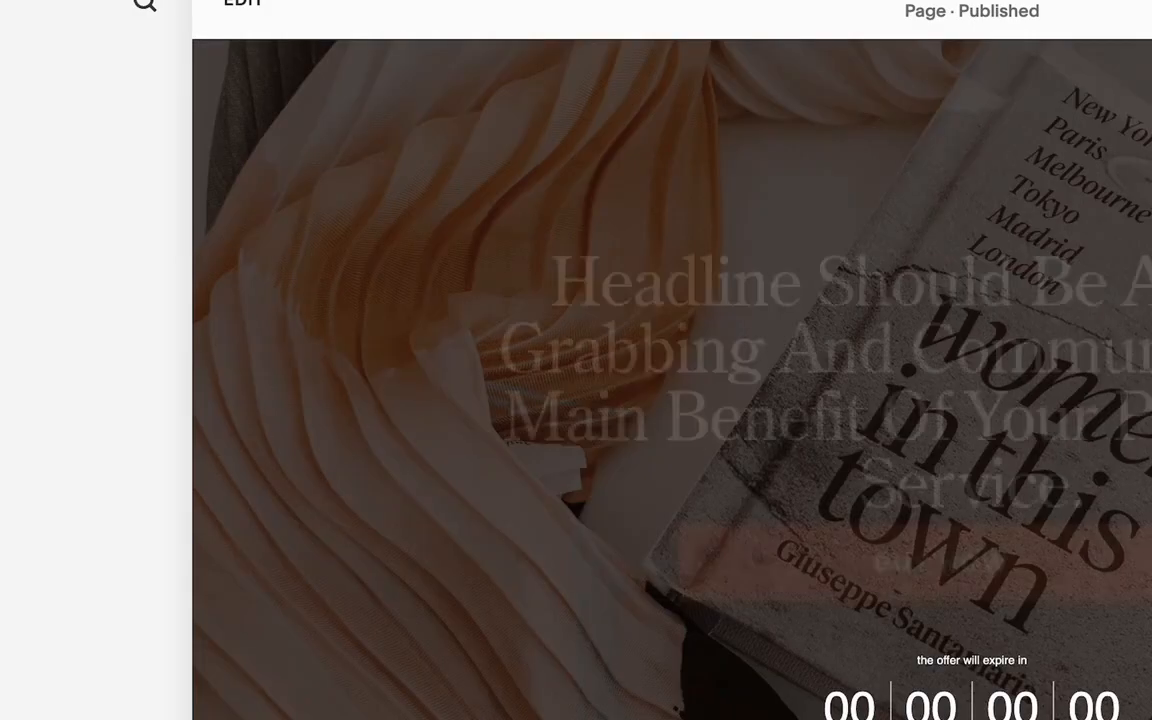
Step: Point the Buy Now button at the Stripe payment link and confirm it loads the $60.00 'Name Here' checkout
{"action": "left_click", "coordinate": [704, 584]}
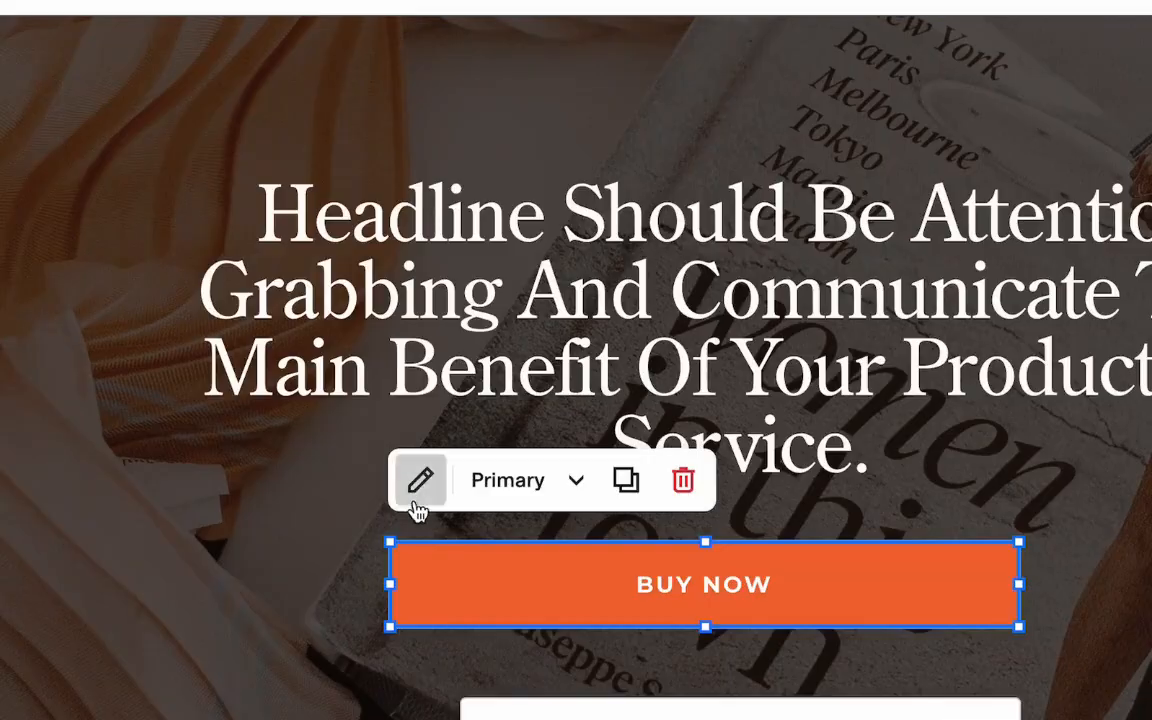
{"action": "left_click", "coordinate": [420, 480]}
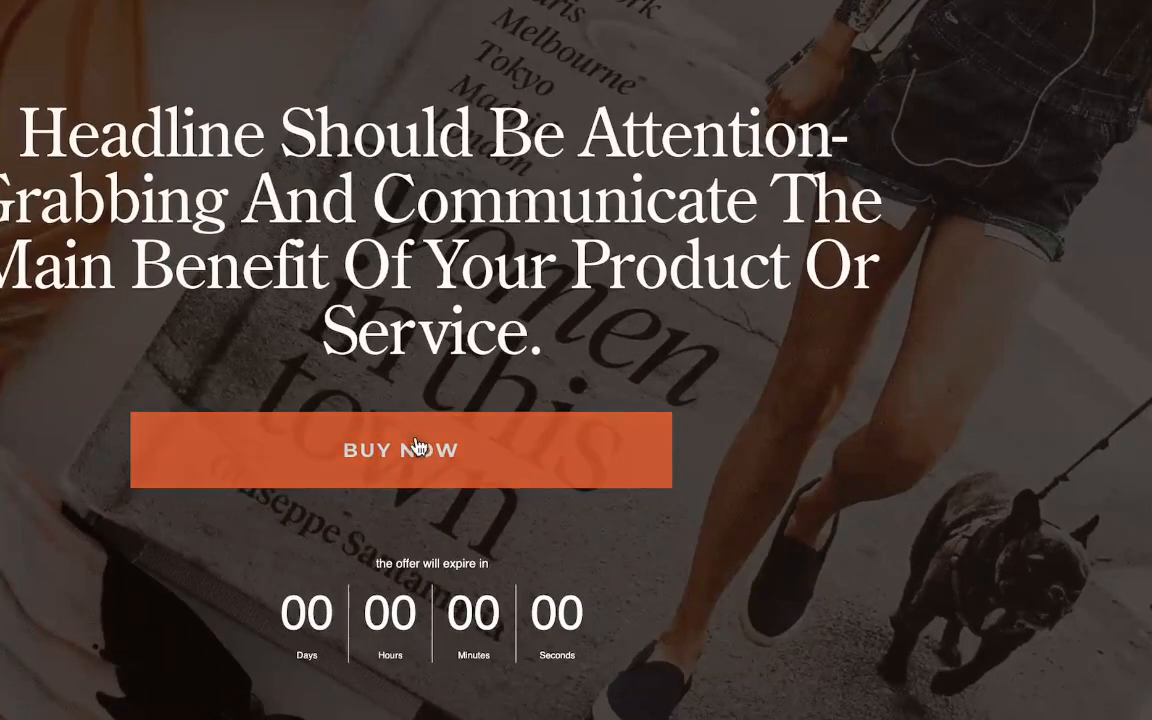
{"action": "left_click", "coordinate": [400, 448]}
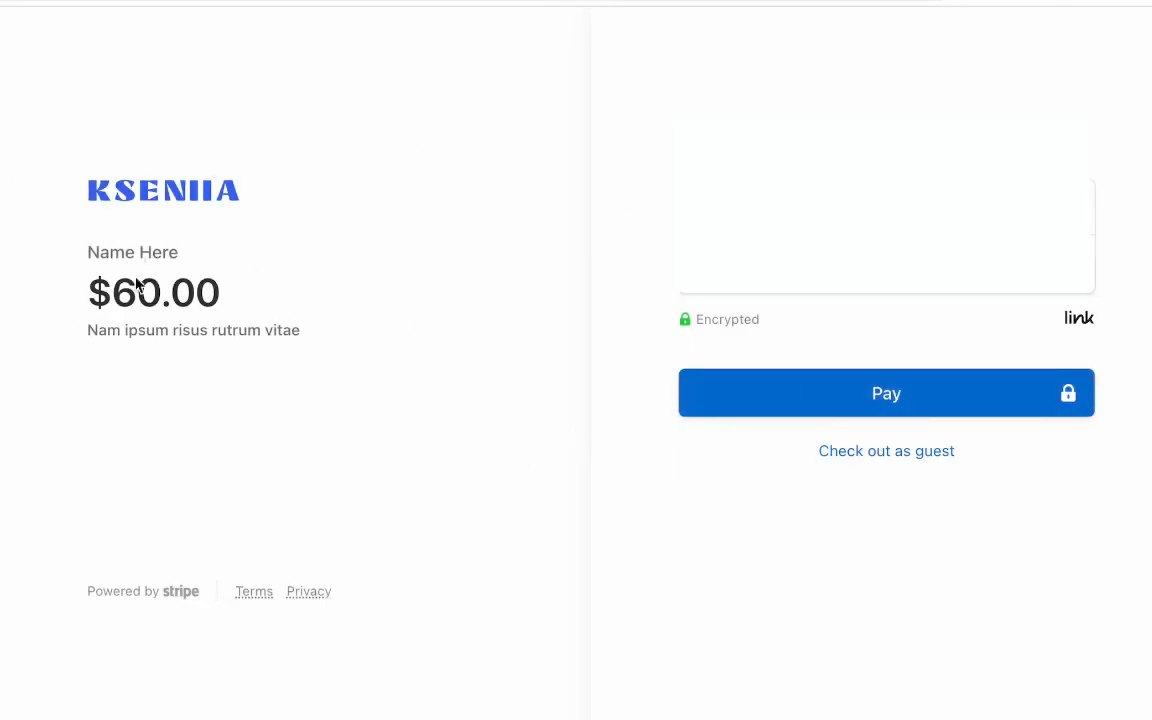
{"action": "mouse_move", "coordinate": [264, 316]}
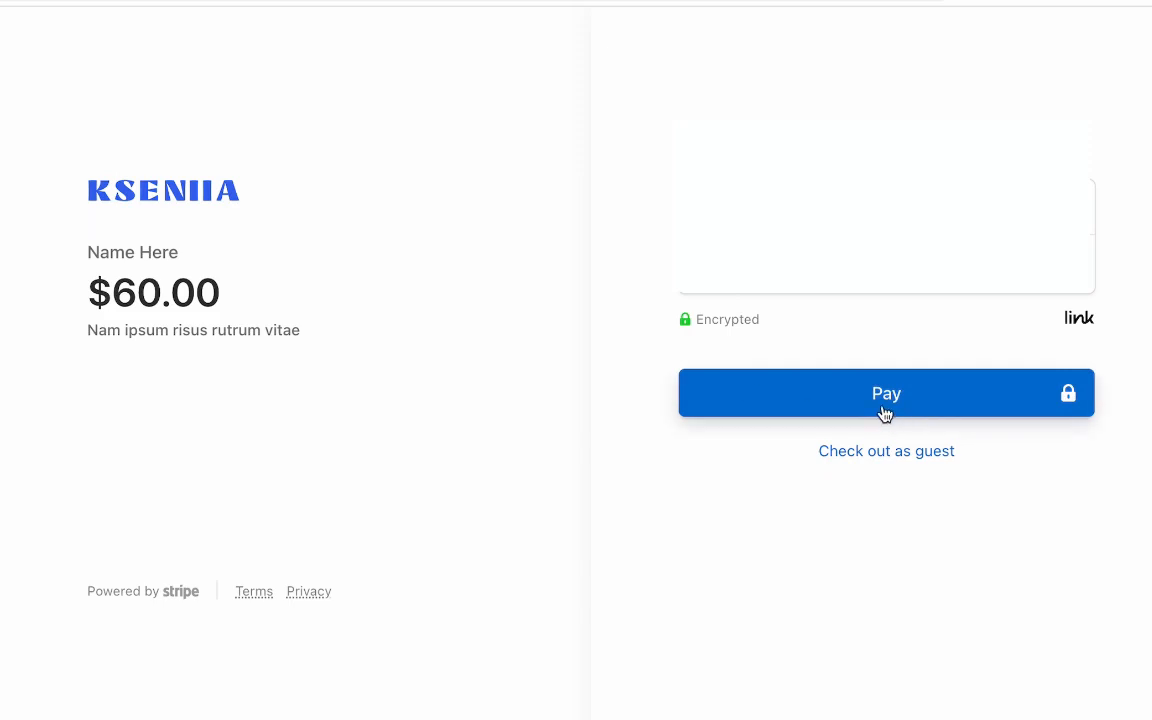
{"action": "mouse_move", "coordinate": [988, 392]}
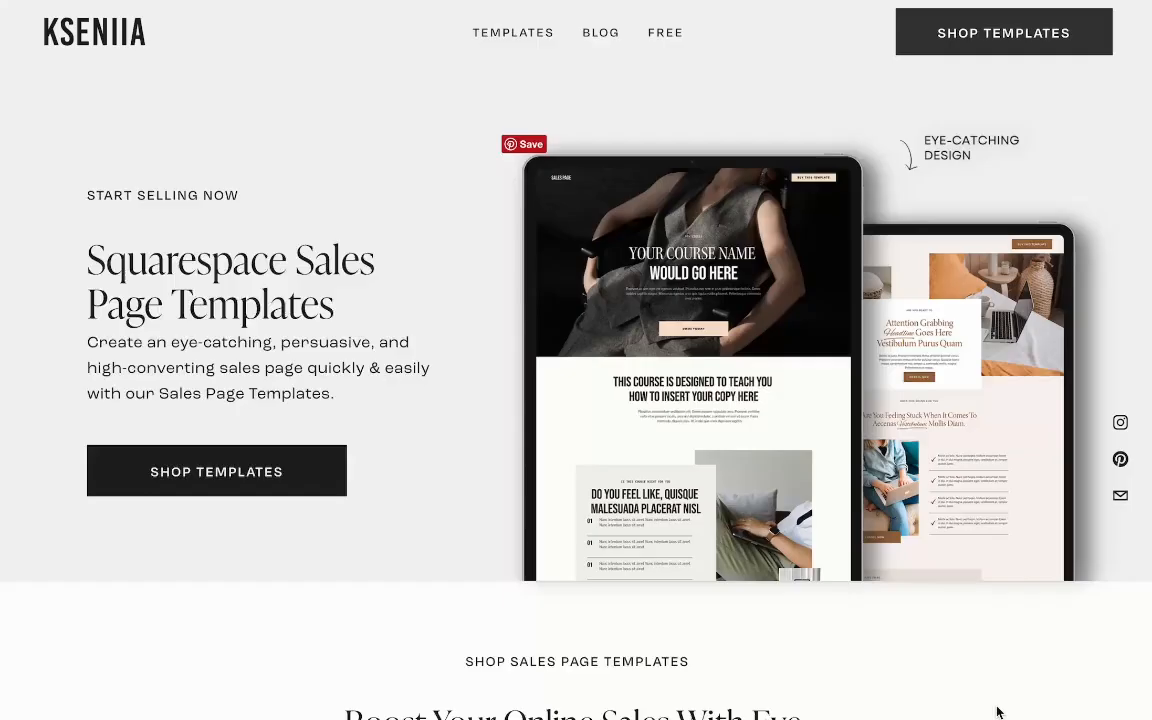
{"action": "scroll", "scroll_direction": "down", "scroll_amount": 3}
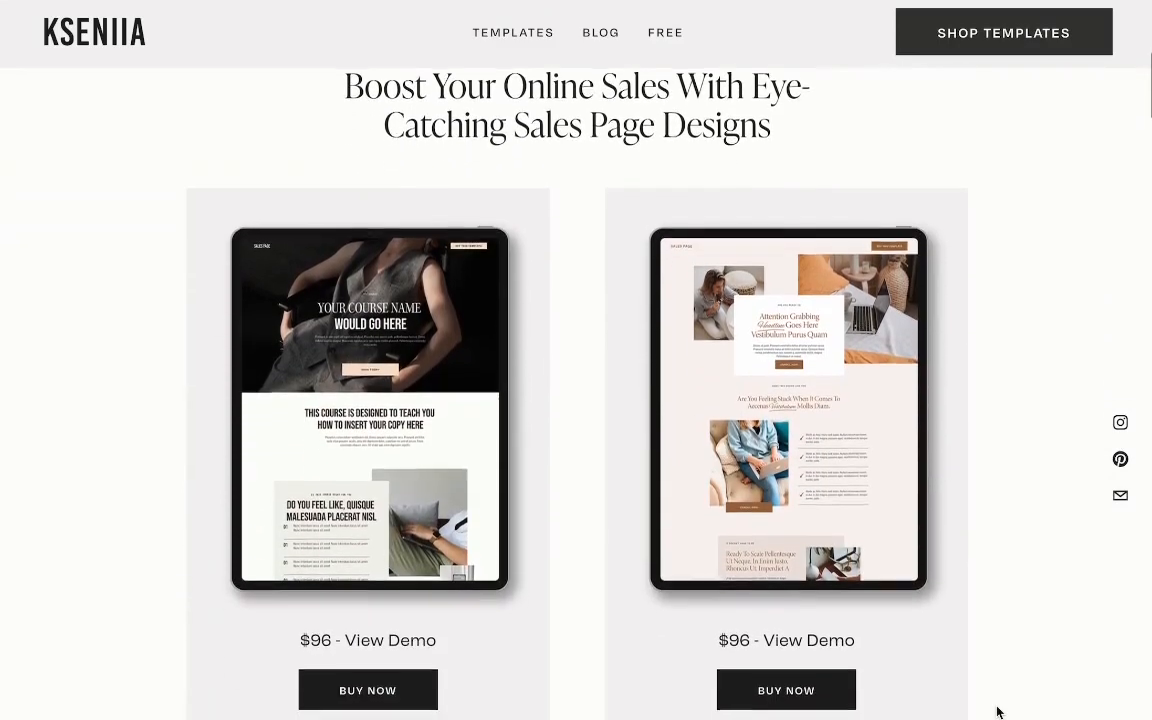
{"action": "scroll", "scroll_direction": "down", "scroll_amount": 3}
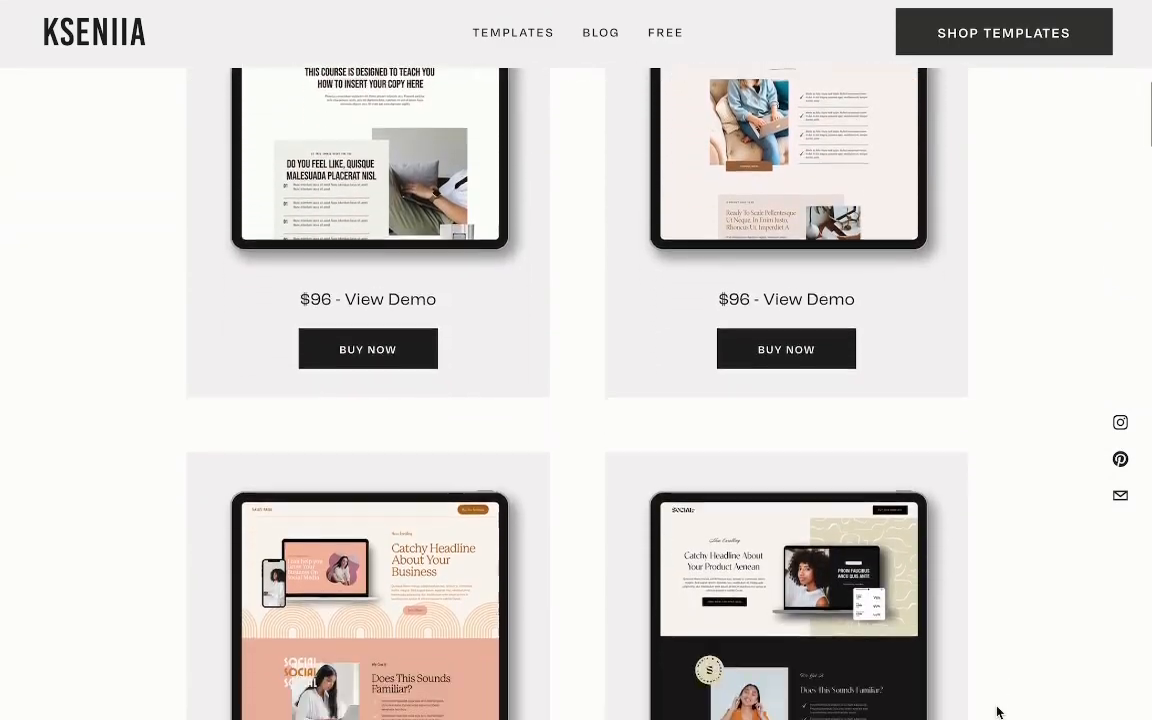
{"action": "scroll", "scroll_direction": "down", "scroll_amount": 3}
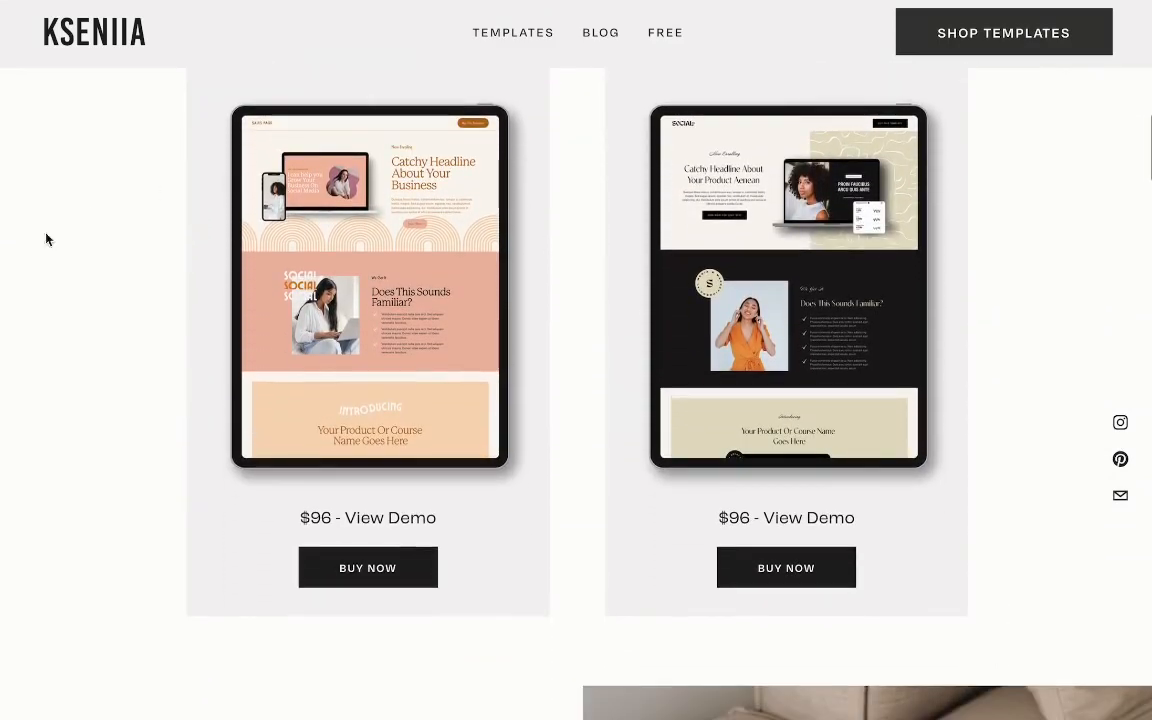
{"action": "scroll", "scroll_direction": "down", "scroll_amount": 3}
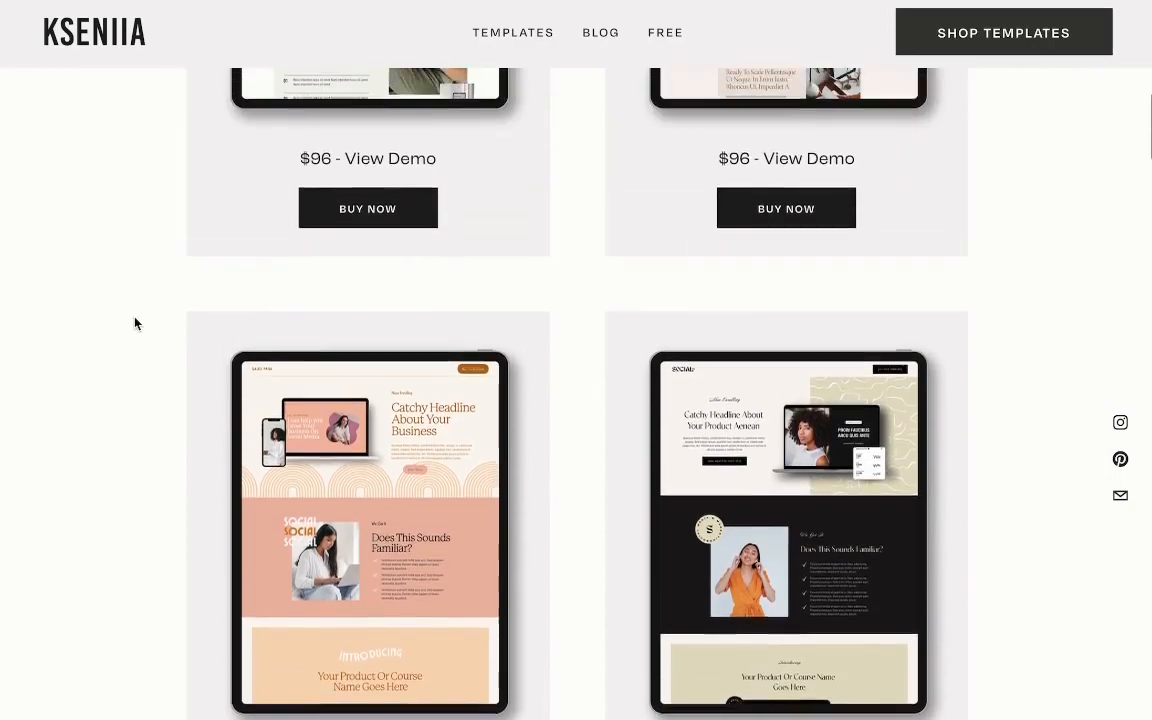